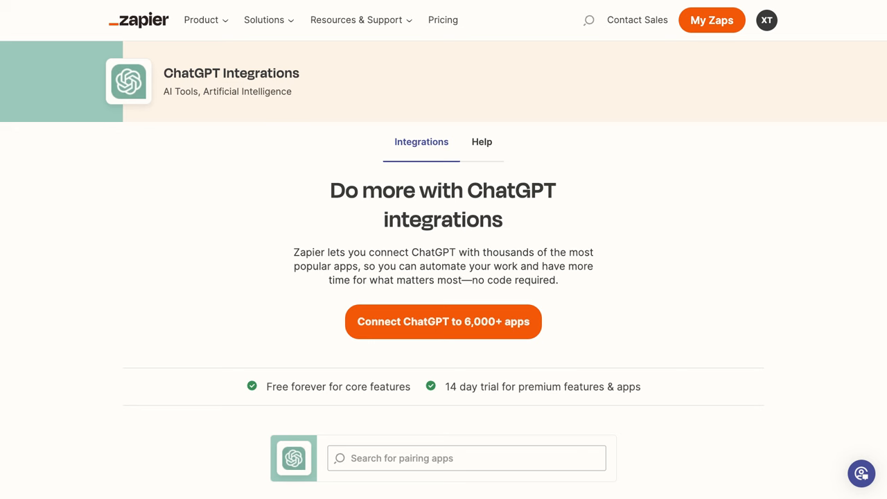
Step: Open the published 'Send Slack Message when New File enters Folder' Zap from My Zaps
click(443, 321)
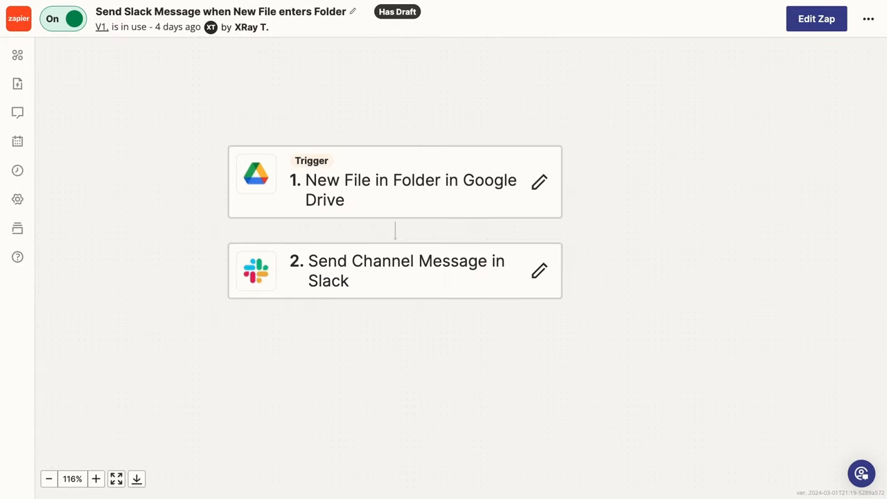
mouse_move(485, 212)
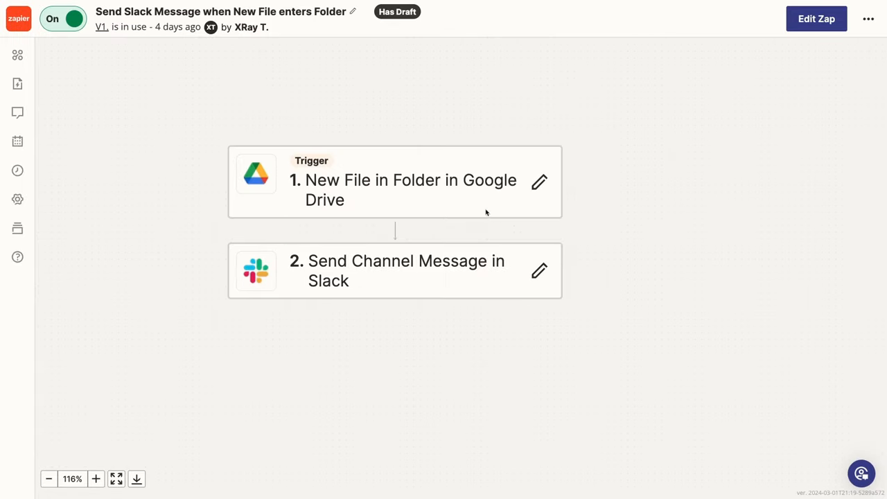
Step: Review the Drive folder trigger and the Slack channel message step, then return to the dashboard
click(395, 182)
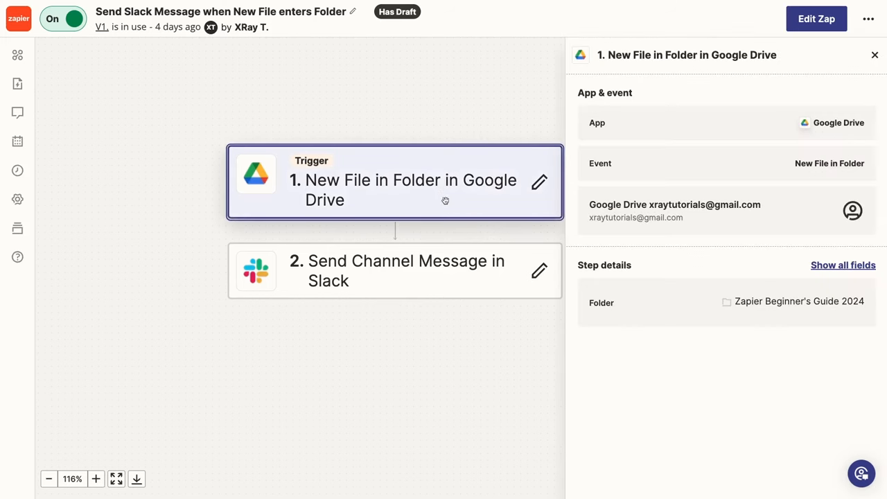
mouse_move(439, 274)
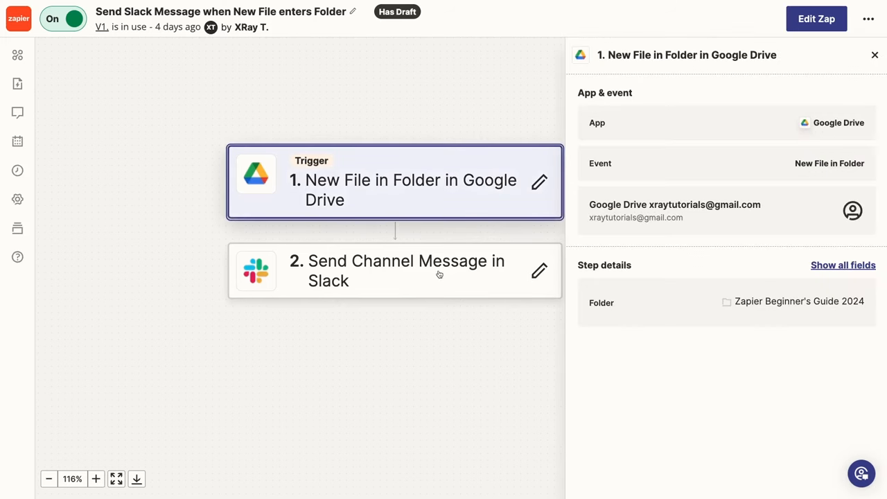
click(395, 271)
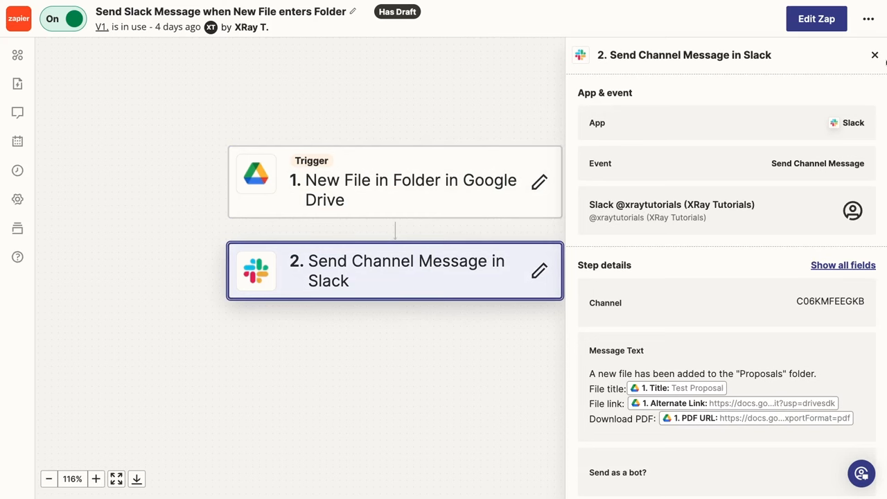
click(874, 55)
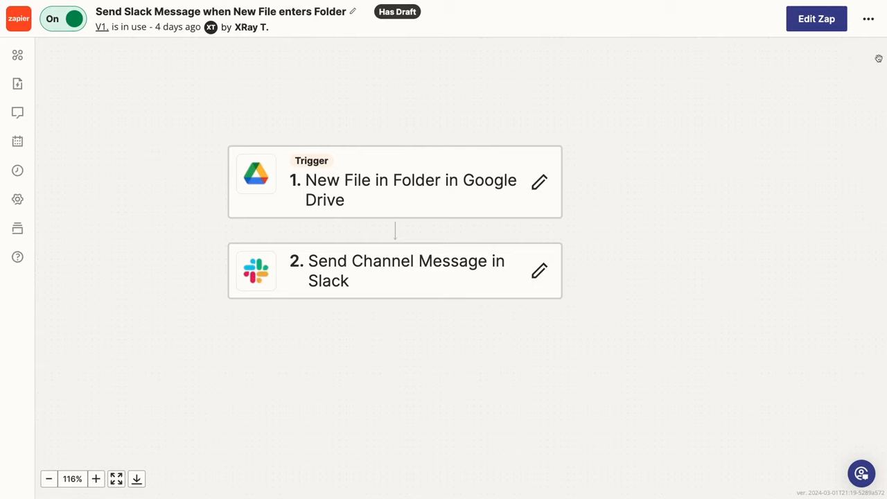
click(19, 19)
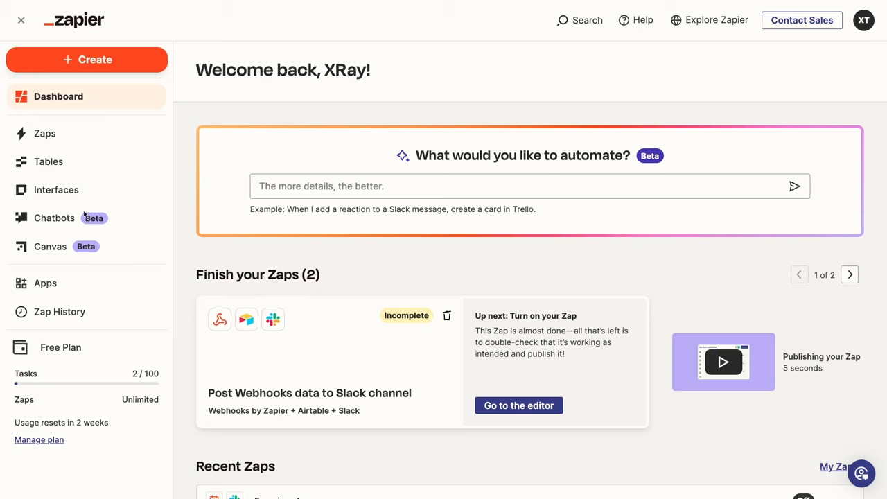
Step: Create a new personal folder named 'Beginners Guide'
click(44, 133)
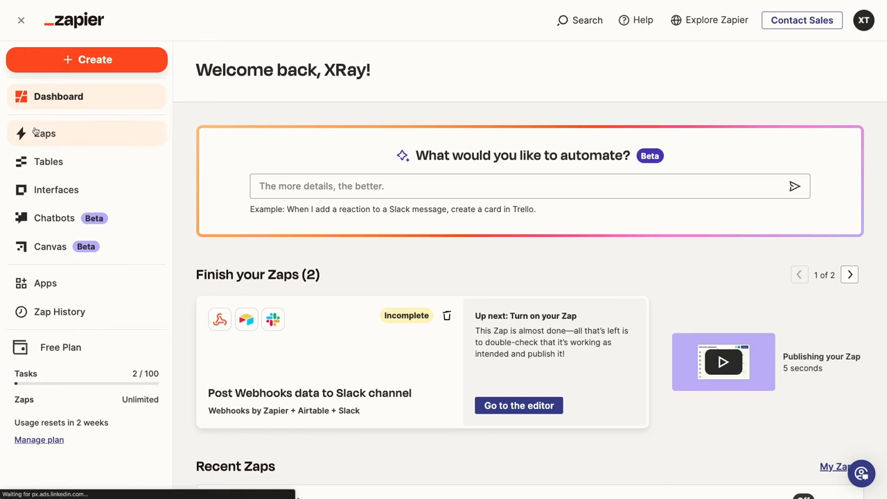
click(44, 133)
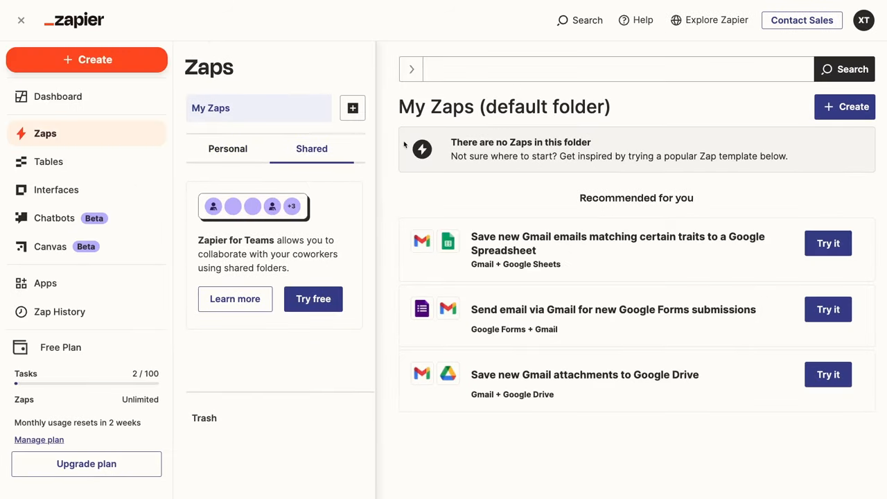
click(844, 106)
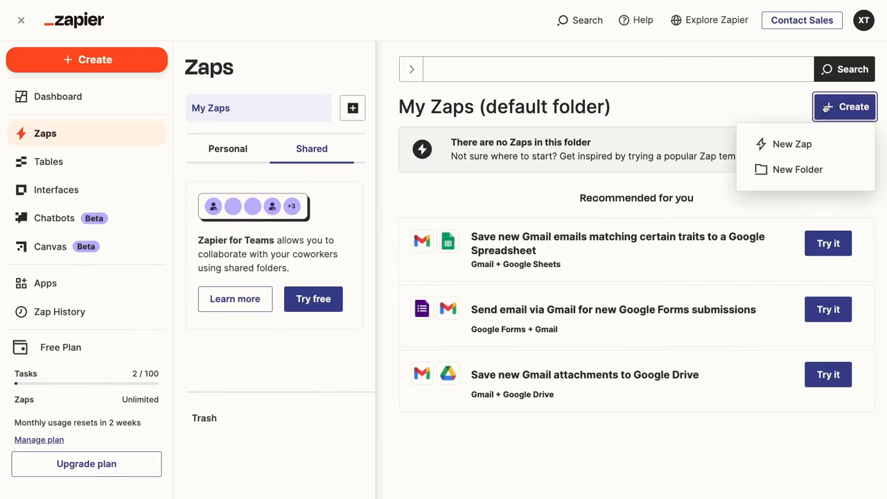
click(798, 169)
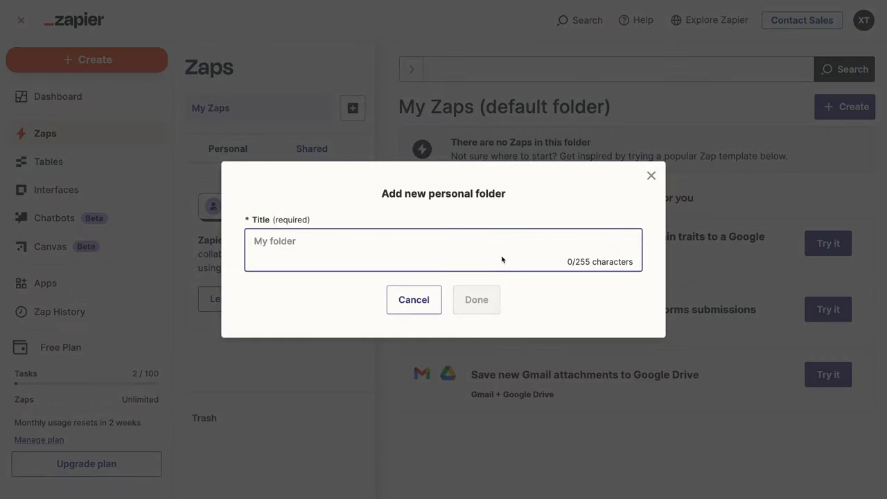
text(Beginners Gui)
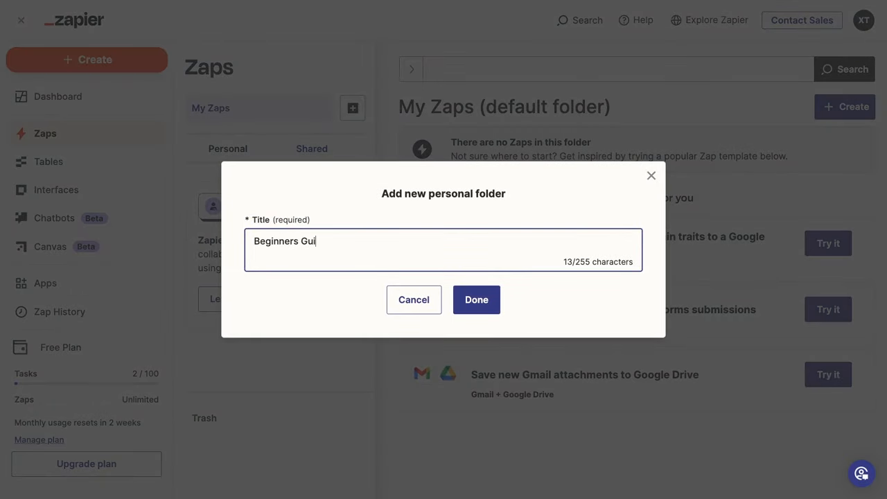
click(476, 300)
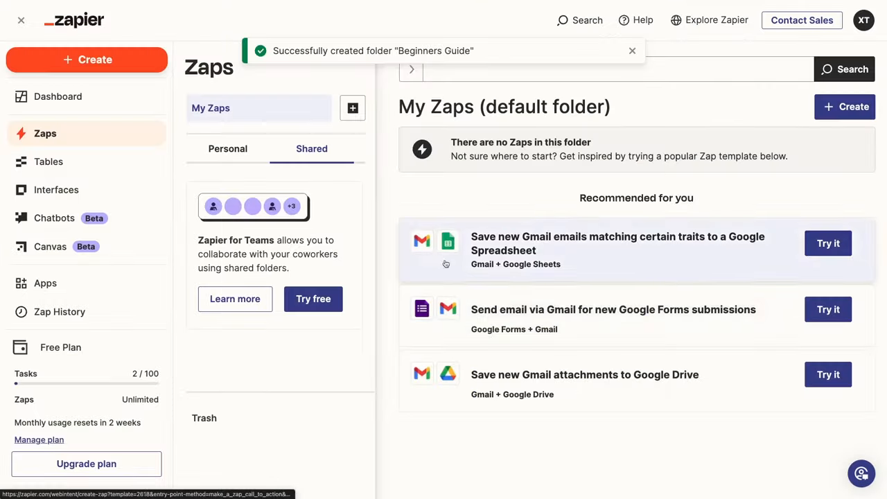
Step: Open the Beginners Guide folder under Personal and start a new Zap there
click(227, 148)
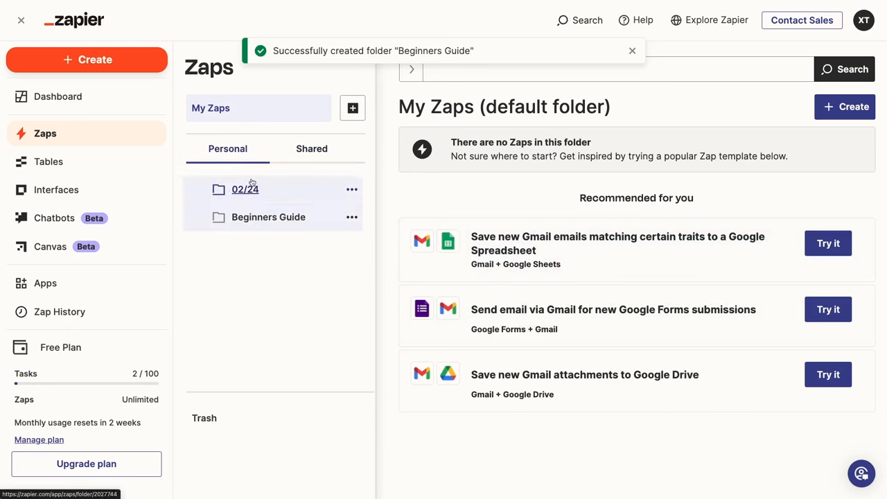
click(269, 217)
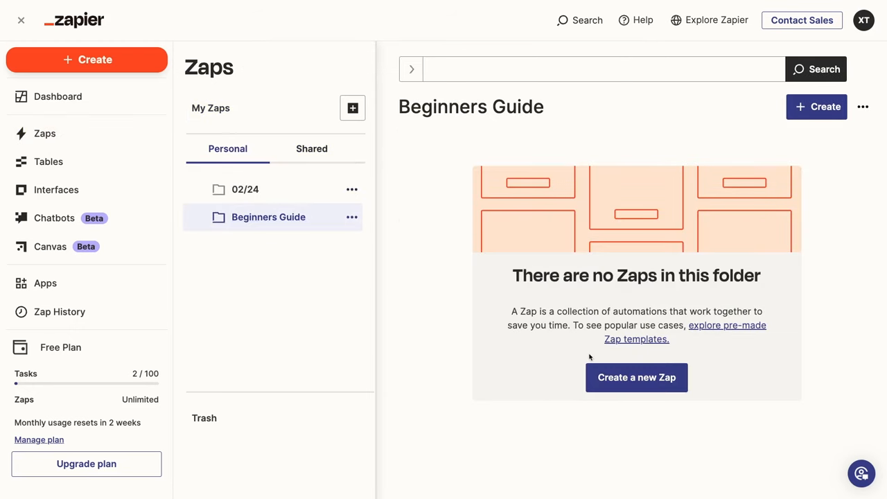
click(636, 377)
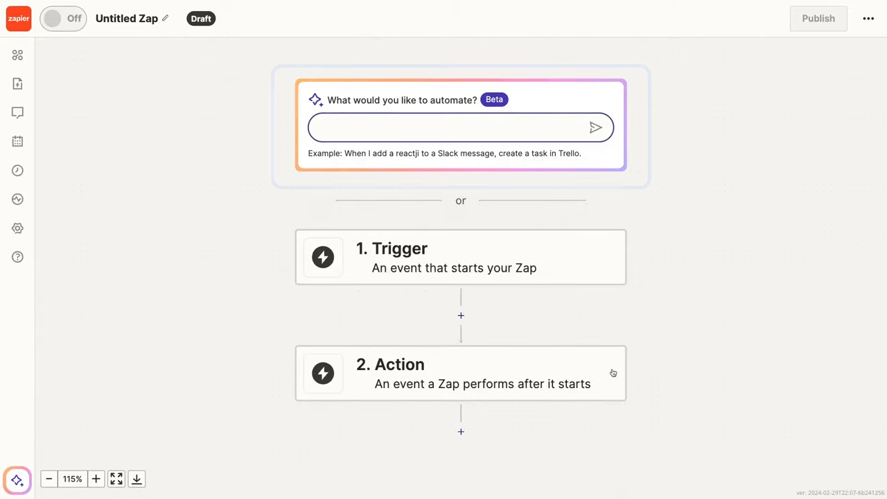
Step: Select the untitled Zap's empty trigger step to show the trigger app choices
click(460, 128)
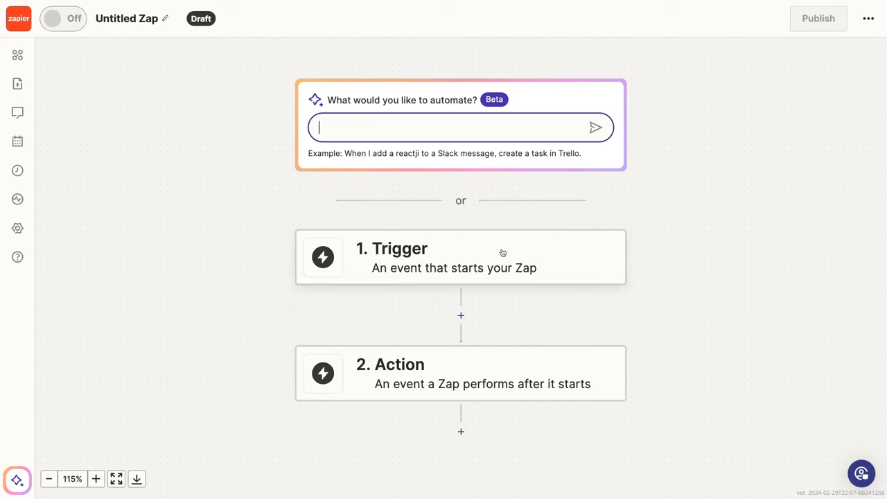
click(460, 257)
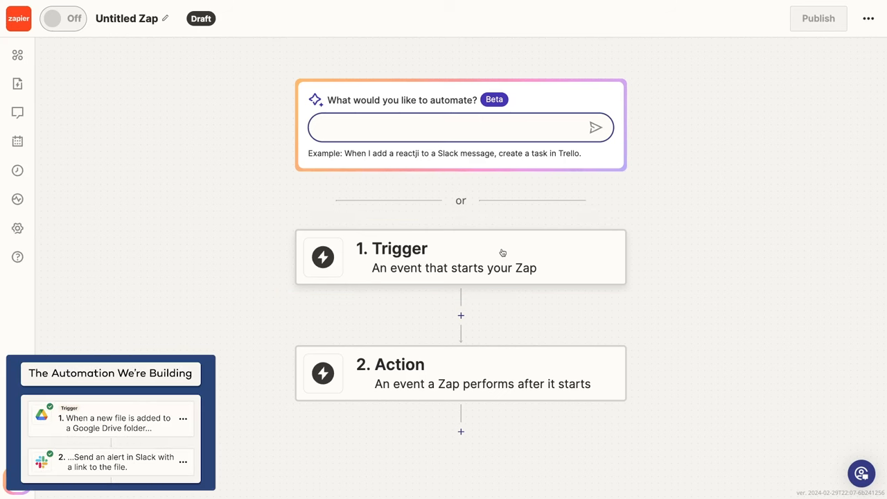
click(460, 256)
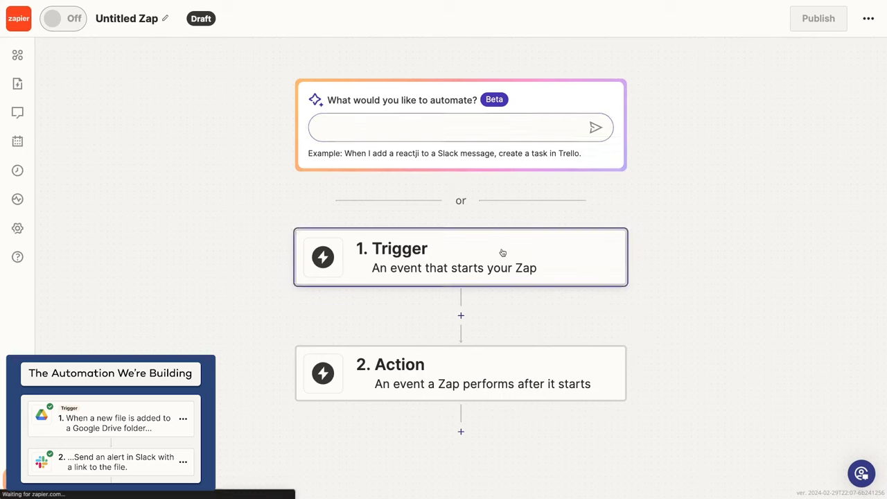
click(461, 257)
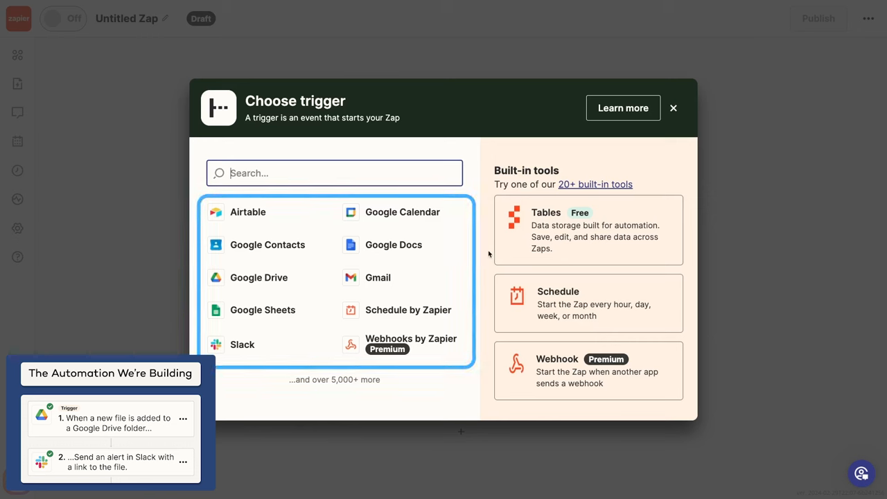
Step: Choose Google Drive as the trigger app
click(334, 173)
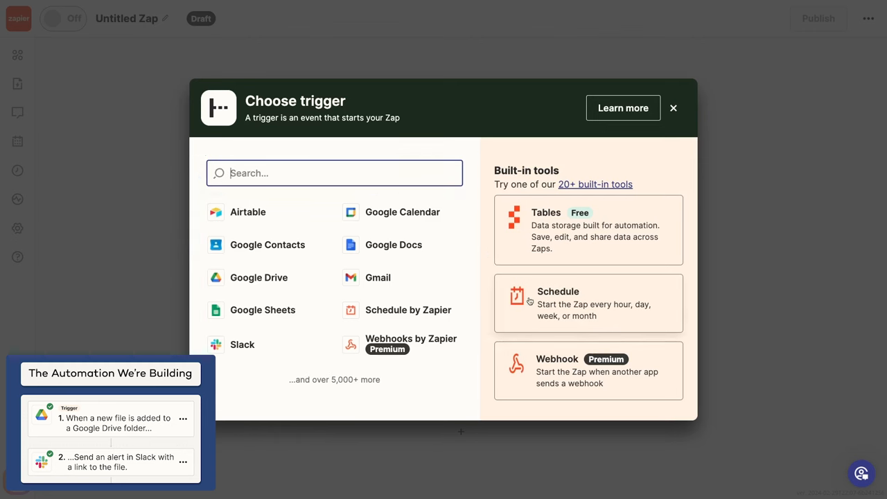
mouse_move(529, 370)
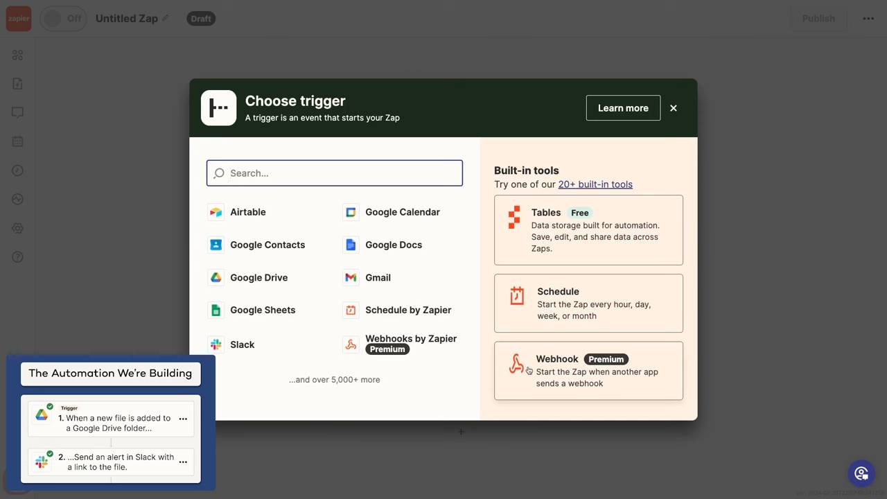
mouse_move(612, 368)
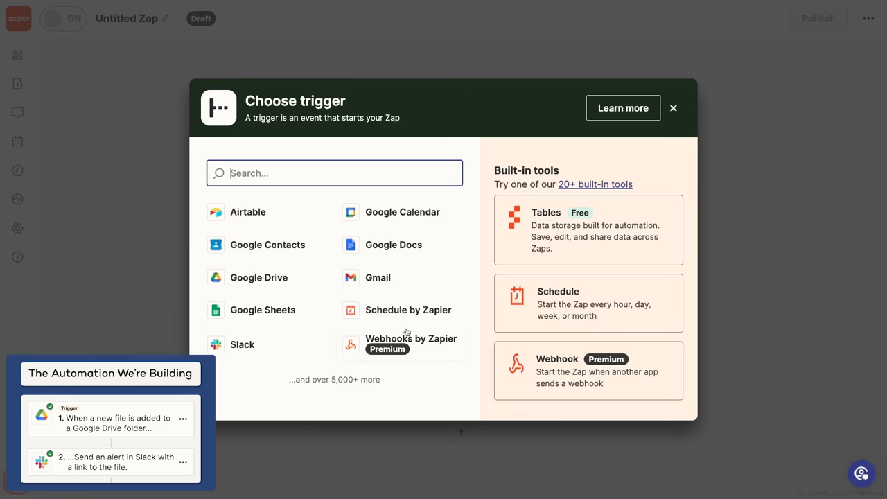
click(257, 277)
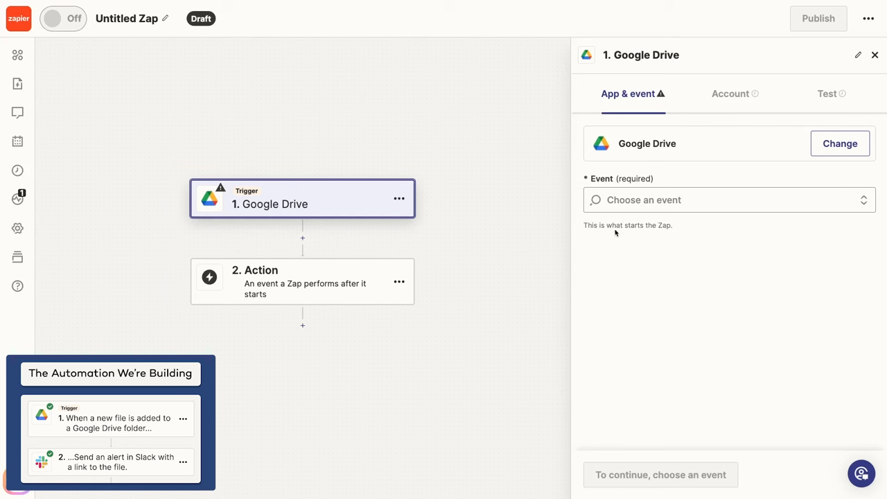
Step: List the Google Drive trigger events, including New File in Folder
click(721, 199)
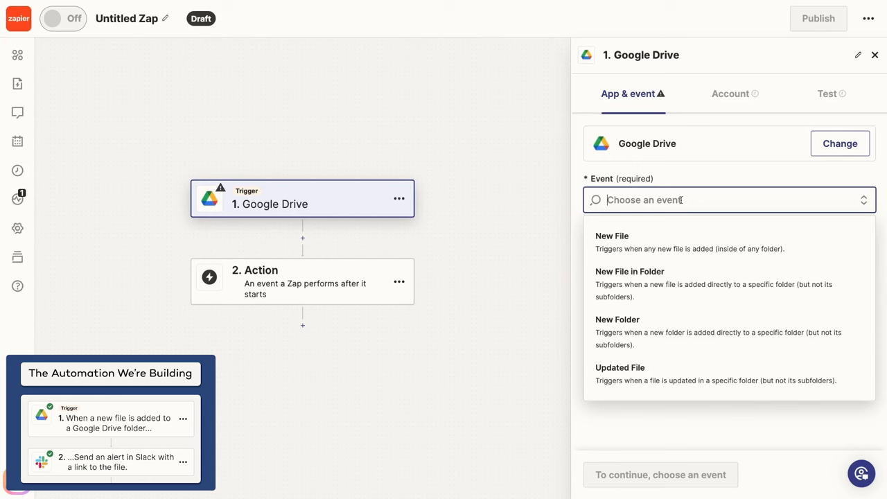
mouse_move(683, 277)
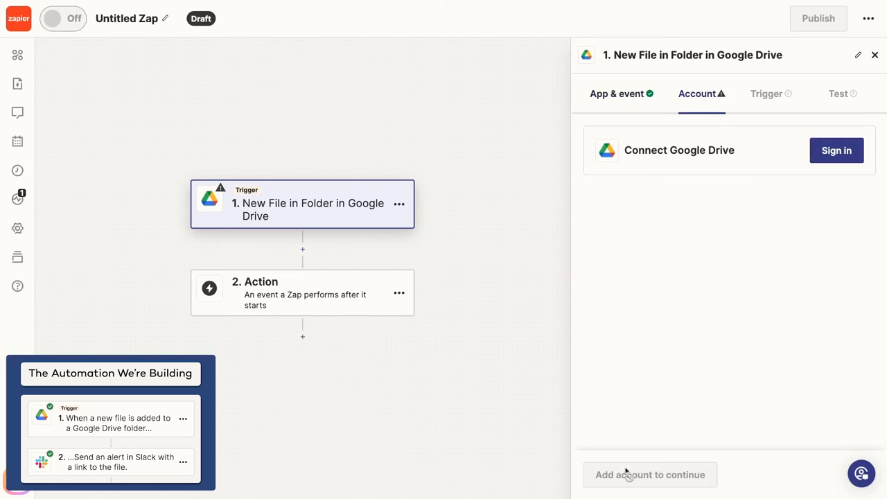
mouse_move(668, 417)
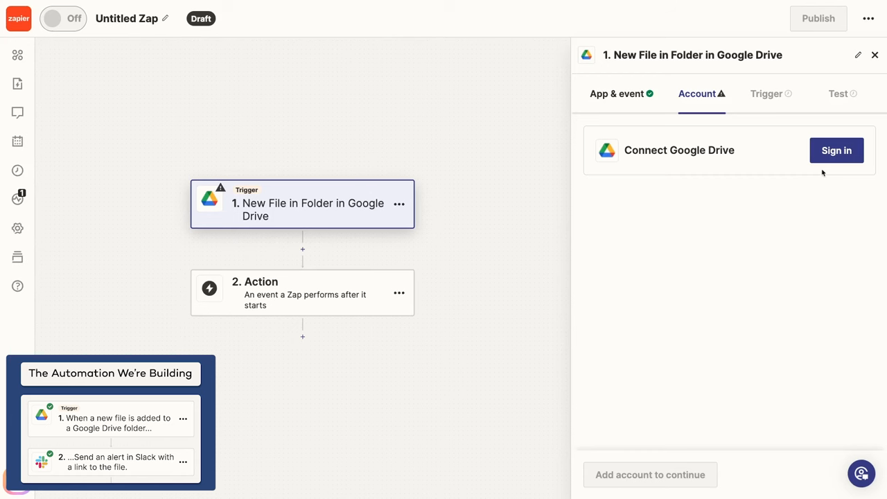
Step: Sign in with the existing Google account and allow Zapier access to Drive files
click(836, 151)
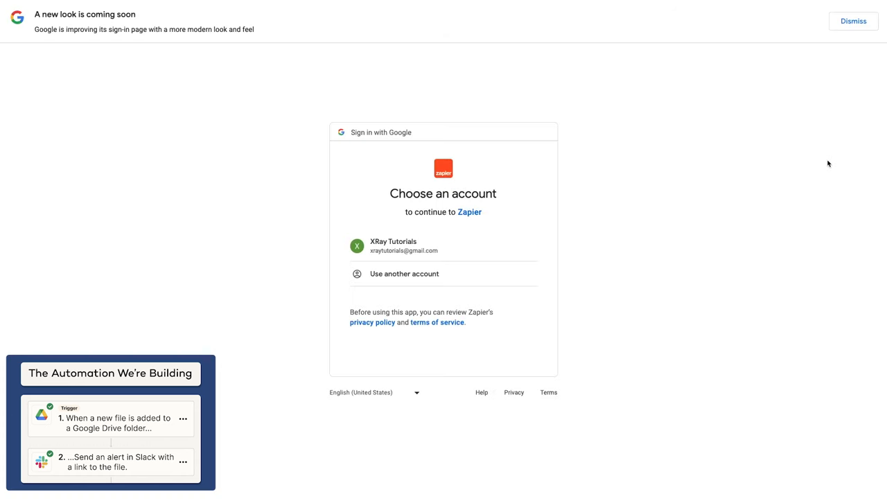
click(404, 246)
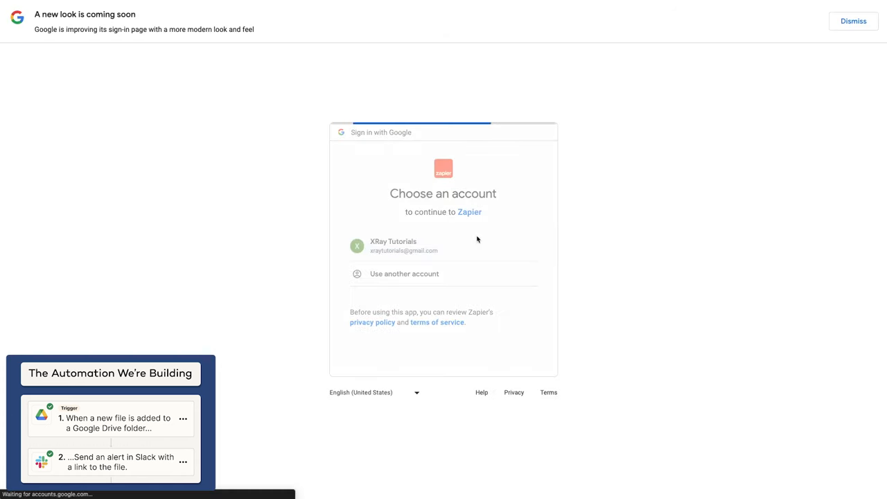
click(393, 245)
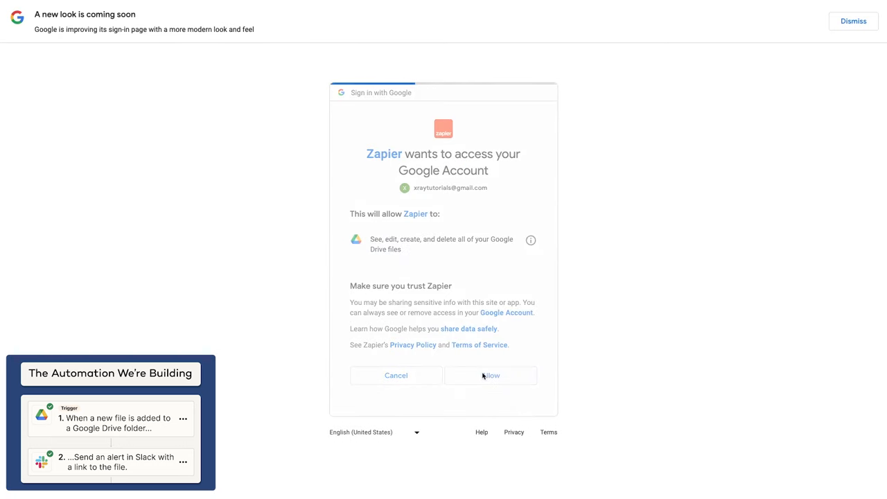
click(490, 375)
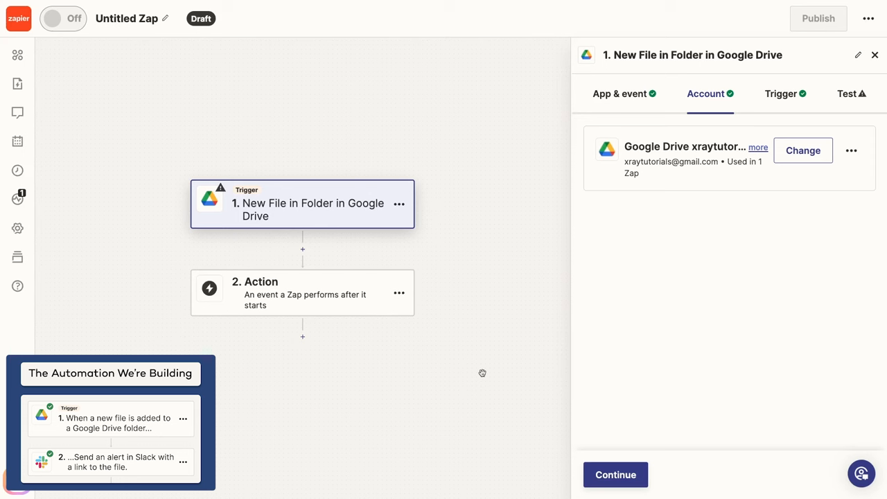
mouse_move(610, 465)
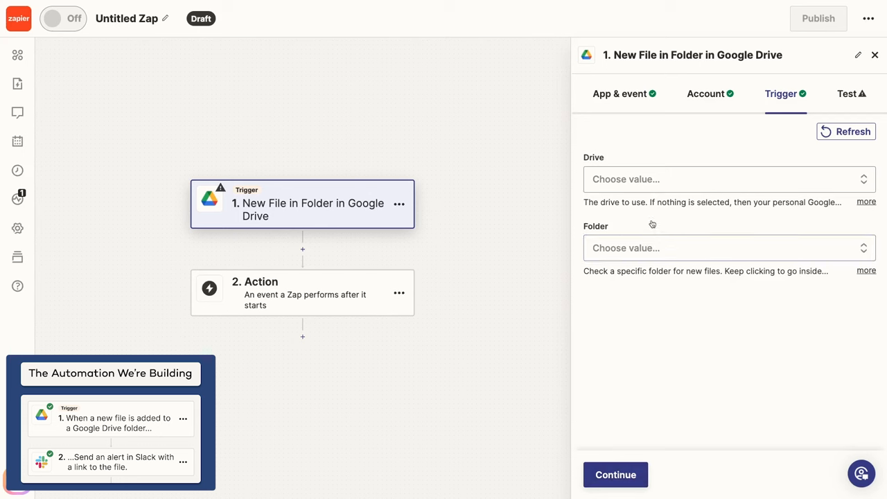
mouse_move(617, 202)
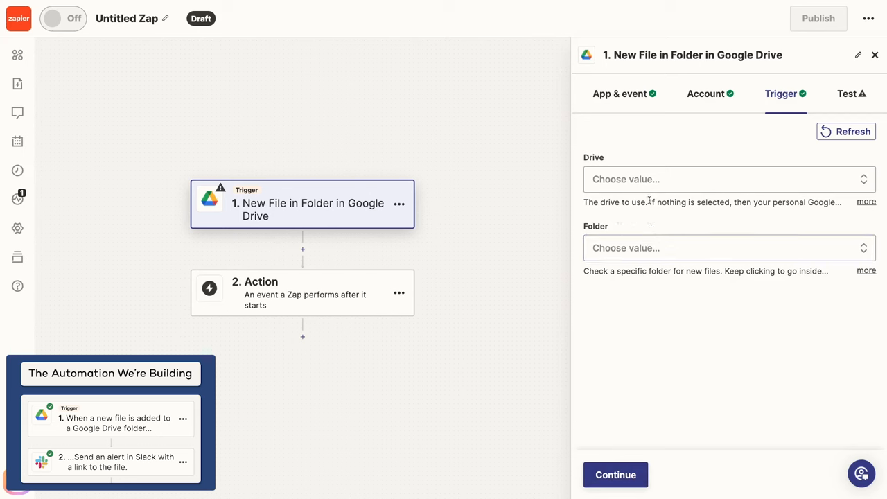
mouse_move(639, 179)
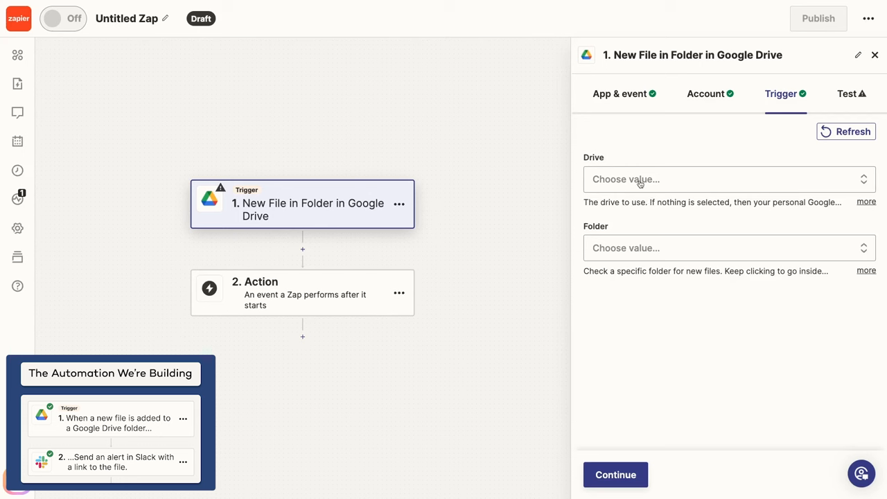
Step: Continue to the trigger settings showing the unchosen Drive and Folder fields
click(728, 179)
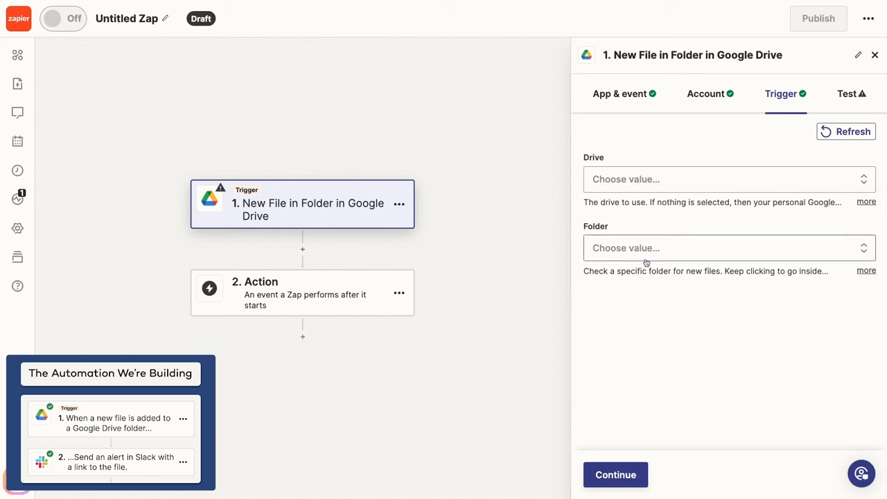
mouse_move(645, 251)
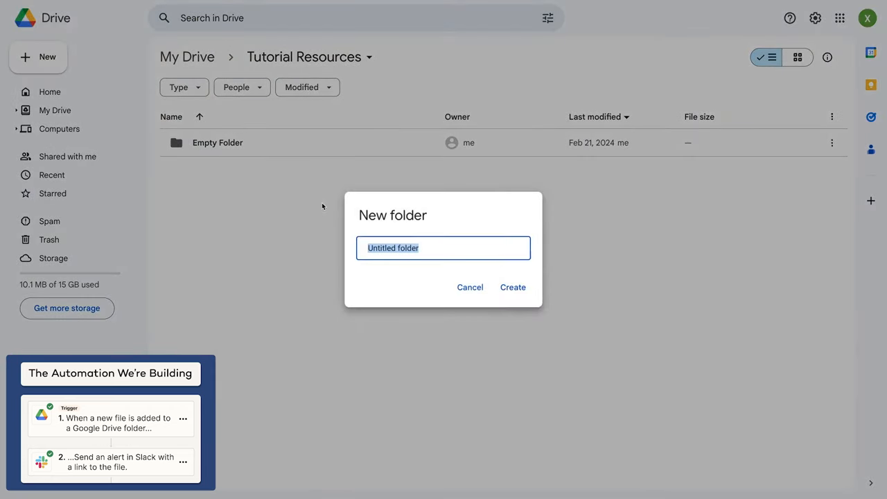
Step: Create the folder 'Zapier Beginner's Guide 2024' inside Tutorial Resources
text(Zapier Beginner's Guide 2024)
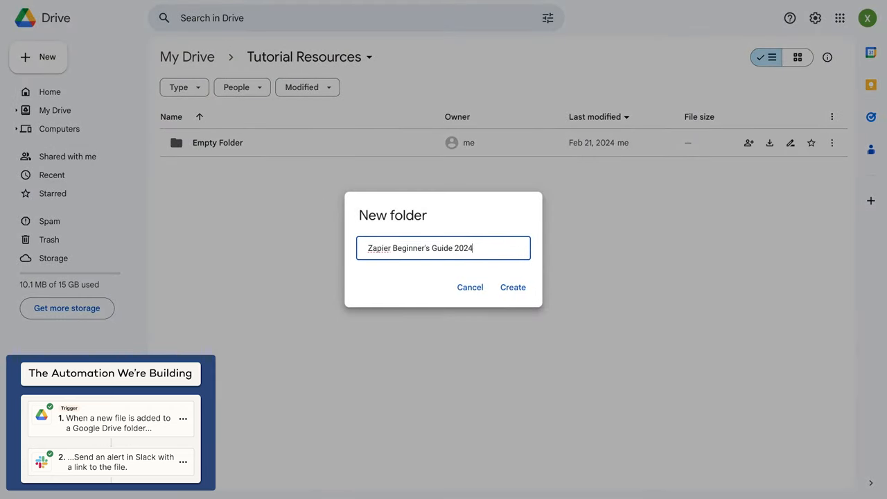
click(513, 287)
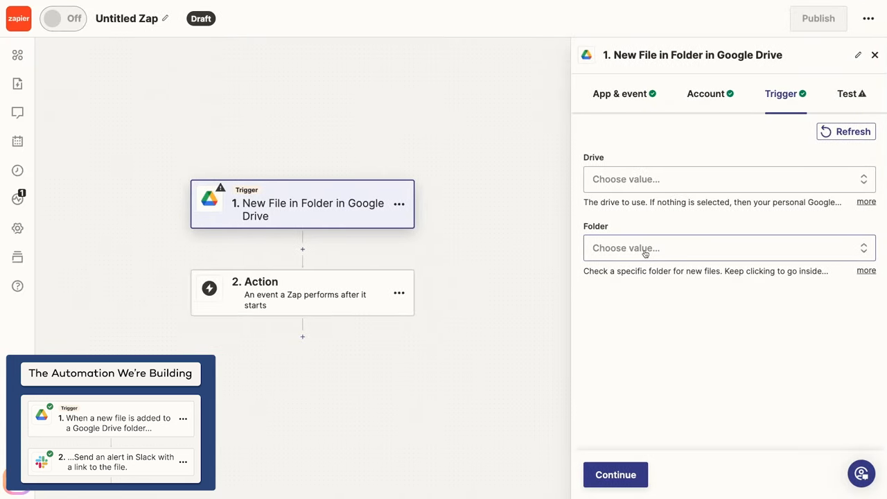
Step: Browse the Folder dropdown, which lists Tutorial Resources and XRay Content • Temp
click(728, 248)
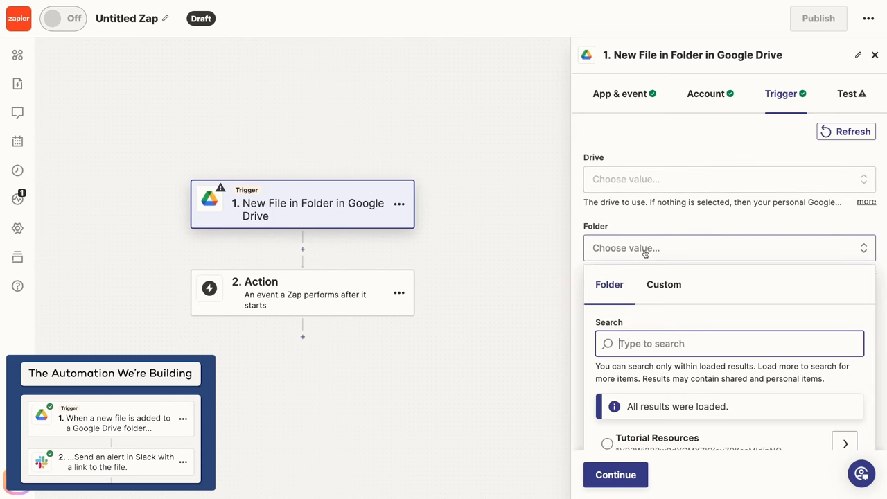
scroll(down, 3)
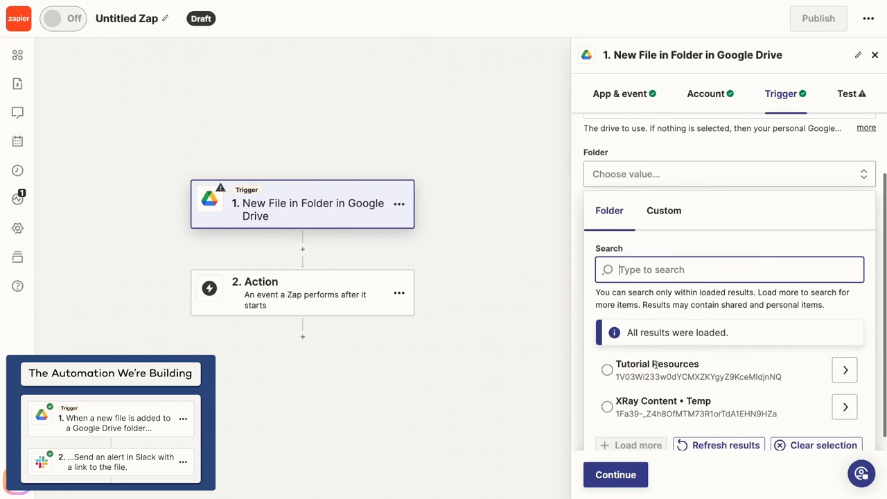
click(657, 364)
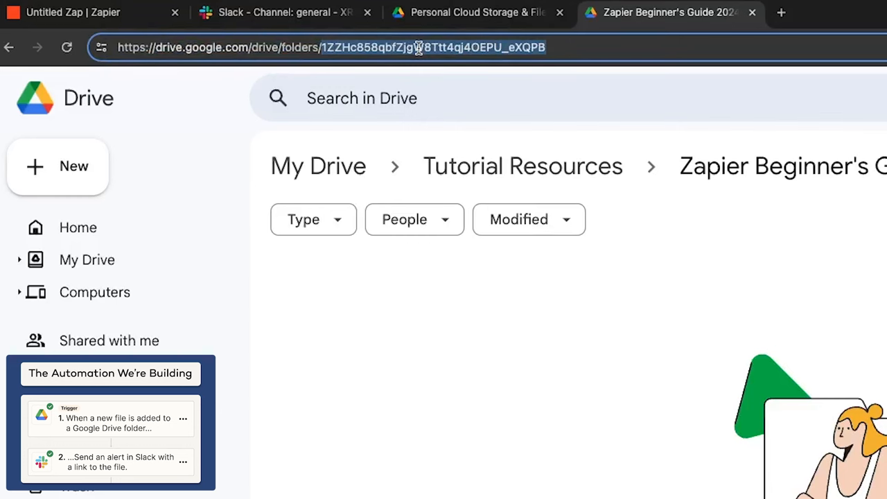
mouse_move(224, 47)
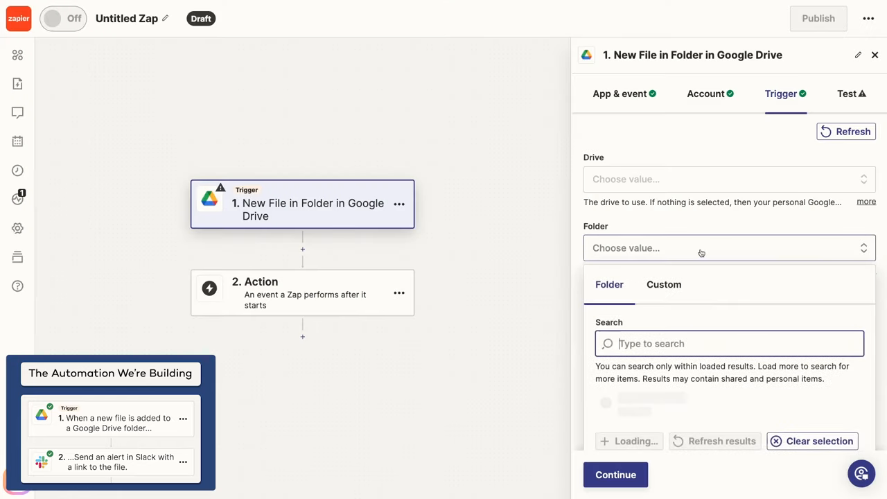
Step: Set the trigger Folder to custom ID 1ZZHc858qbfZjgW8Ttt4qj4OEPU_eXQPB and continue
click(663, 284)
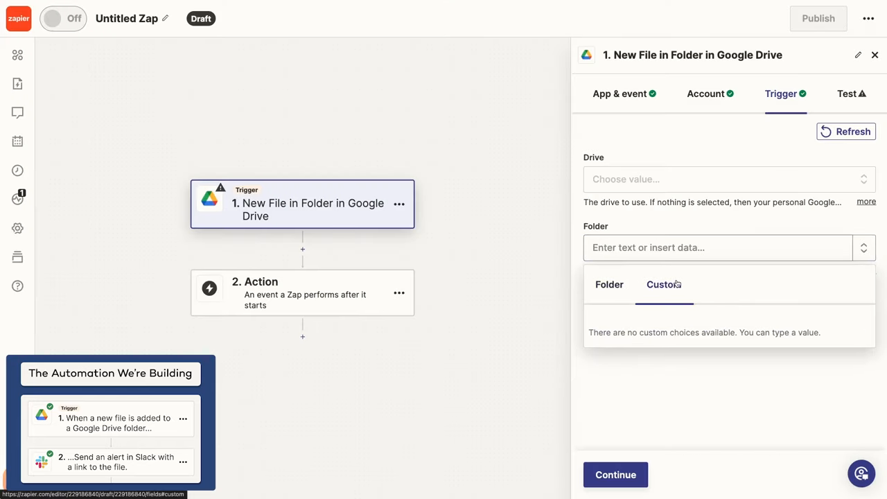
click(717, 247)
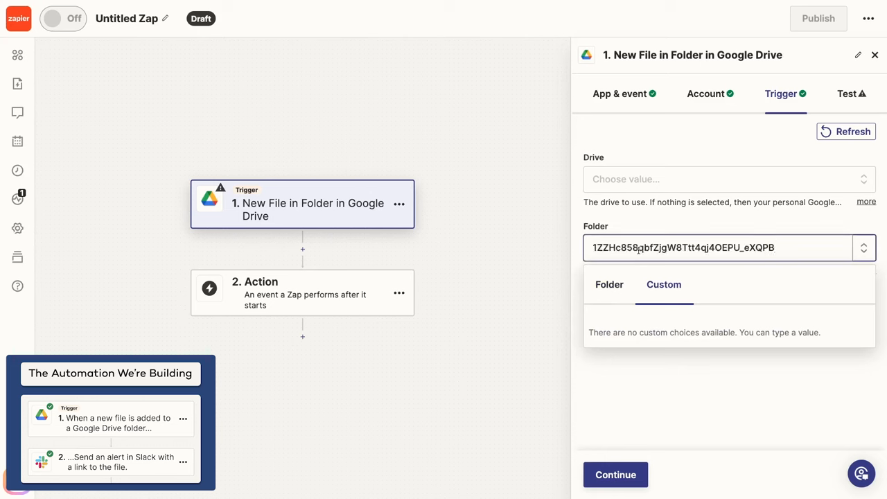
click(629, 371)
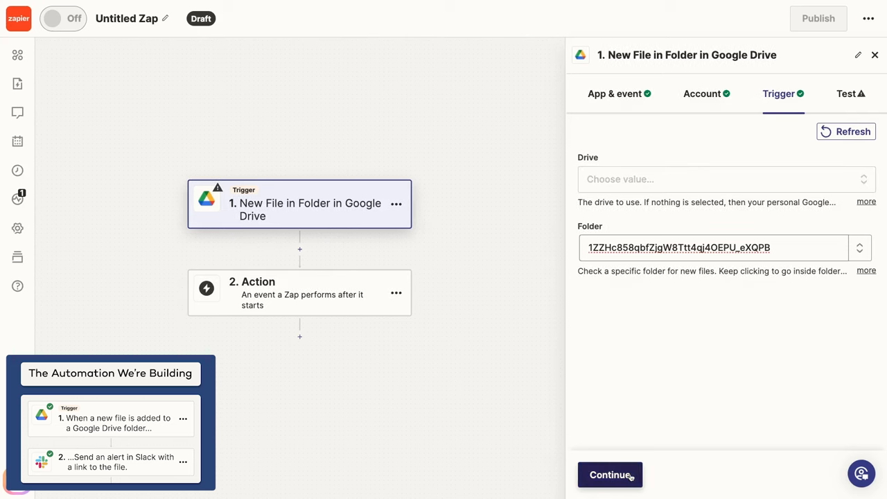
click(609, 475)
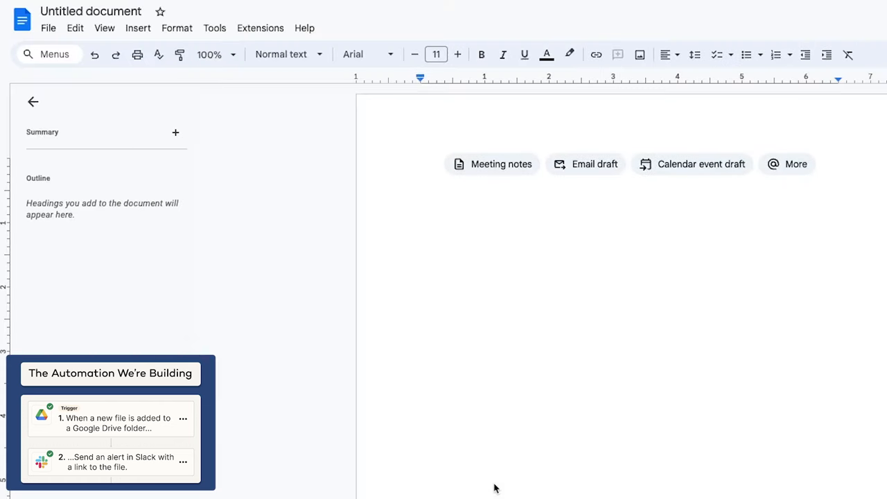
Step: Write 'Test Proposal' on the first line of the new Google Doc
text(Test Proposal)
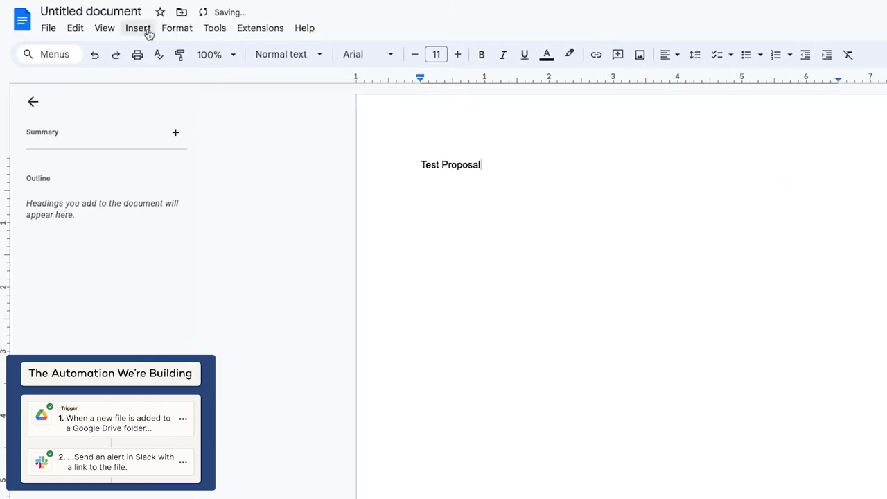
click(90, 12)
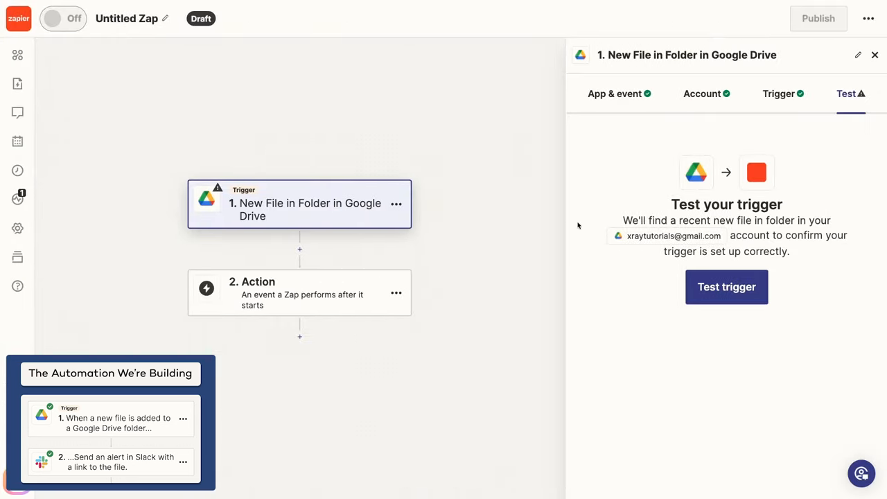
Step: Run the trigger test and scroll the found record down to its 'Test Proposal' title
click(727, 287)
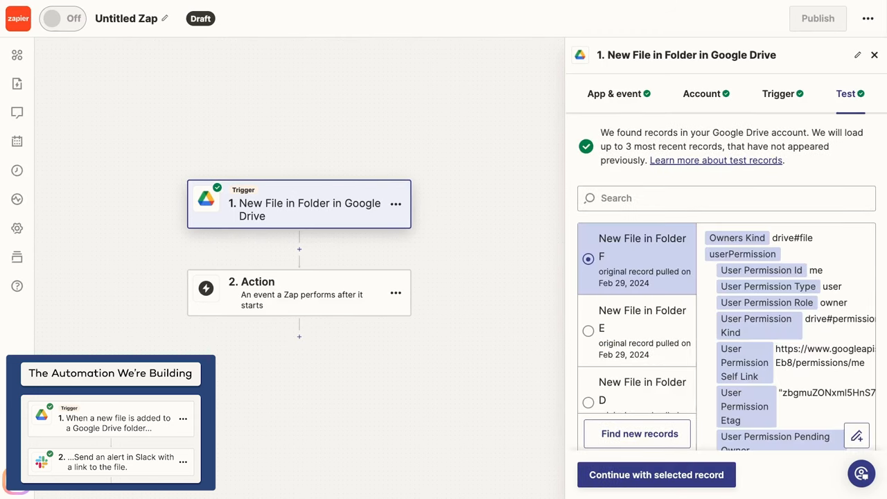
scroll(down, 3)
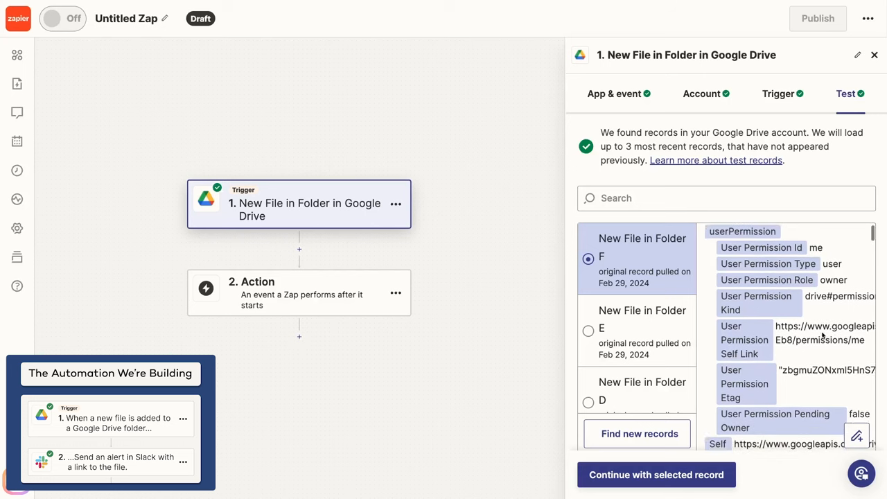
scroll(down, 3)
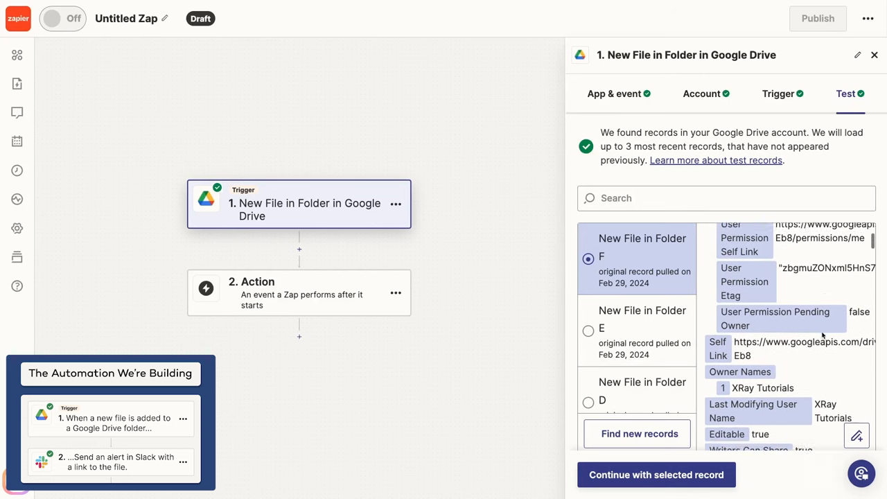
scroll(down, 3)
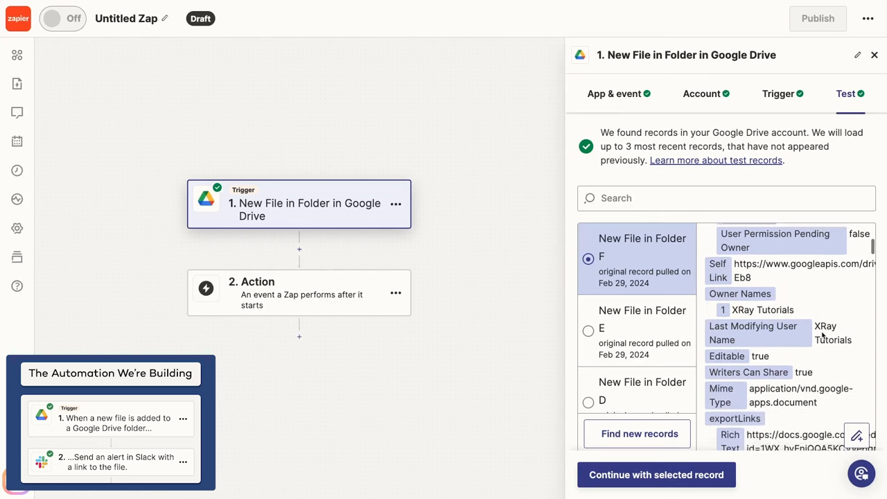
scroll(down, 3)
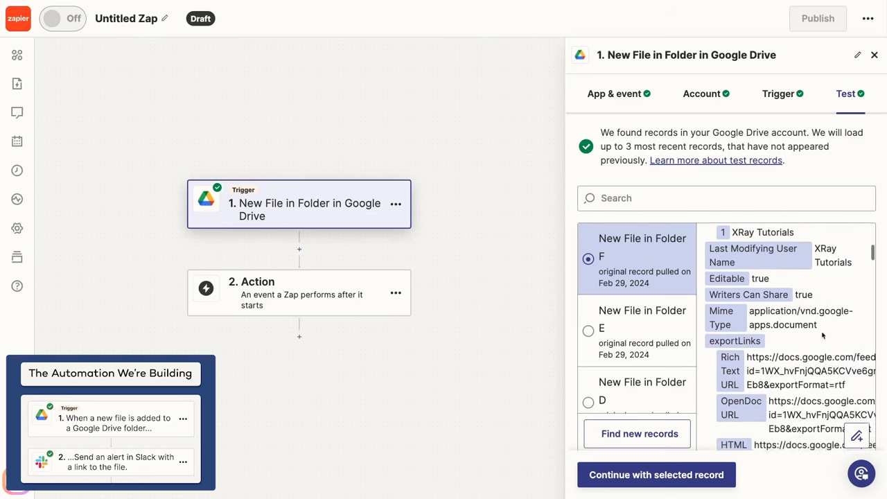
scroll(down, 3)
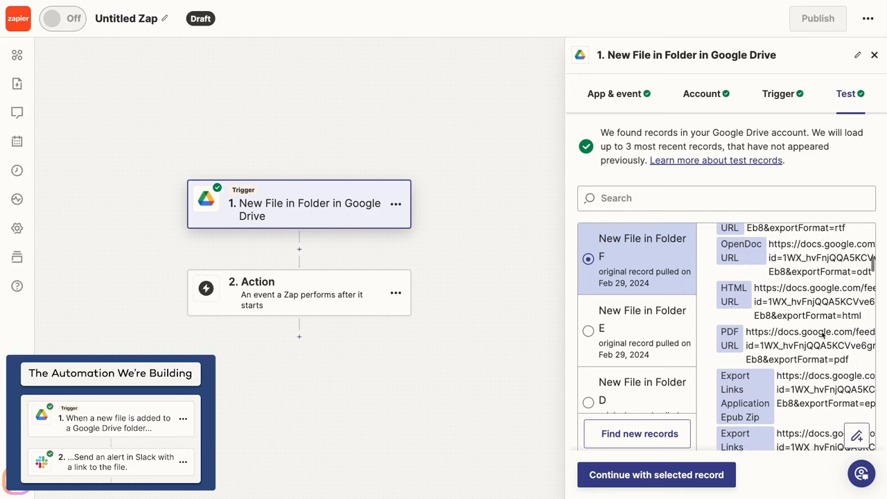
scroll(down, 3)
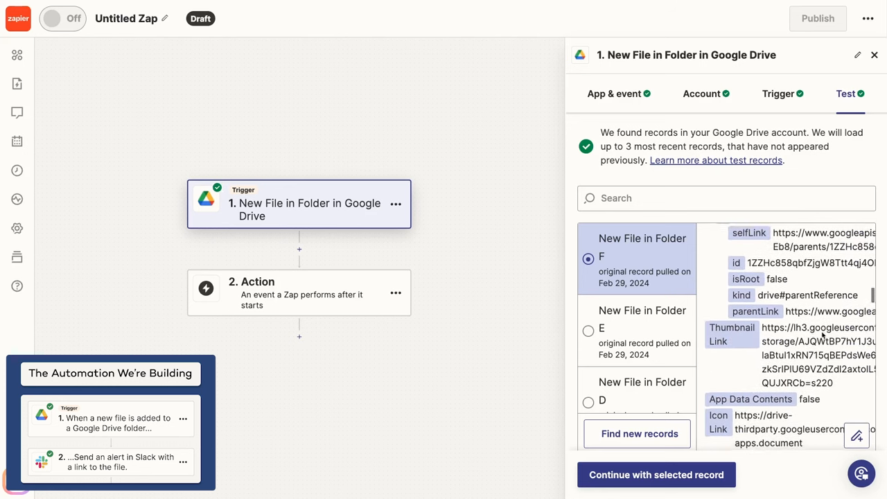
scroll(down, 3)
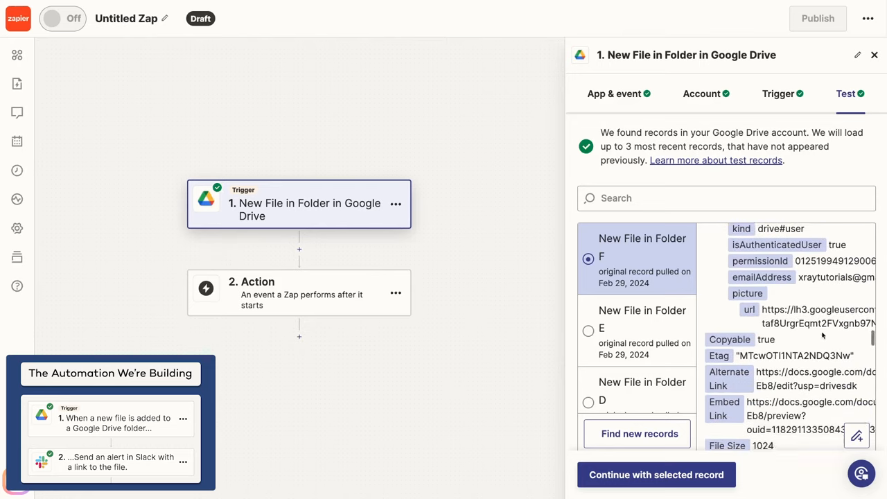
scroll(down, 3)
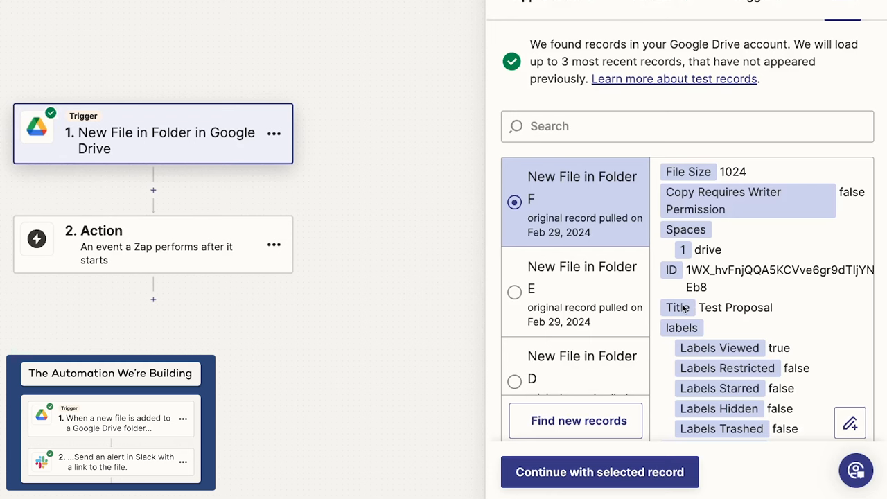
mouse_move(738, 308)
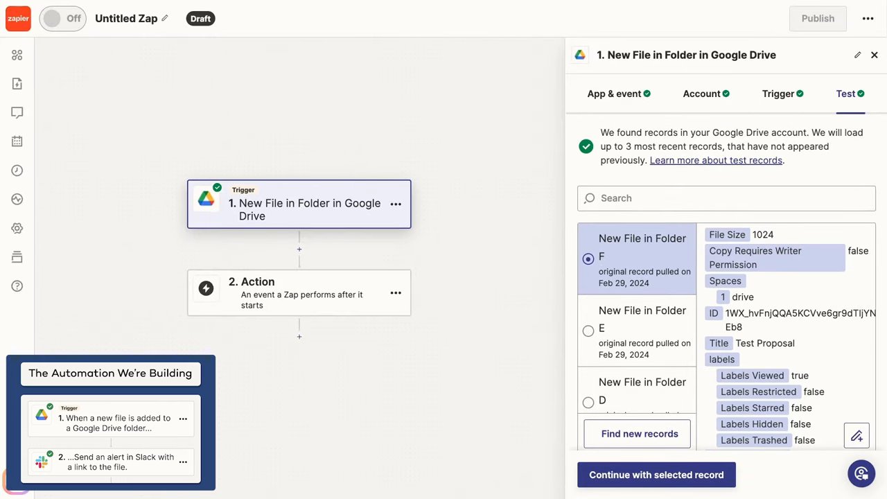
Step: Add Slack as the action app with the Send Channel Message event
click(874, 55)
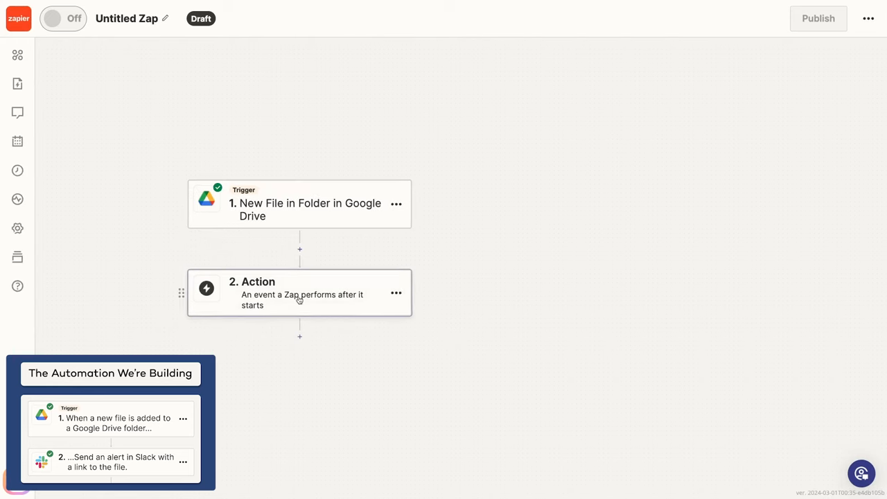
click(300, 293)
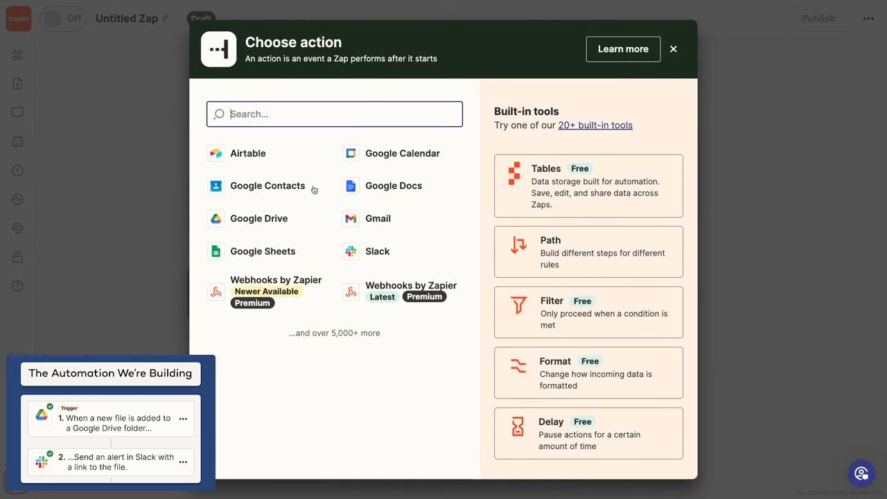
text(Slack)
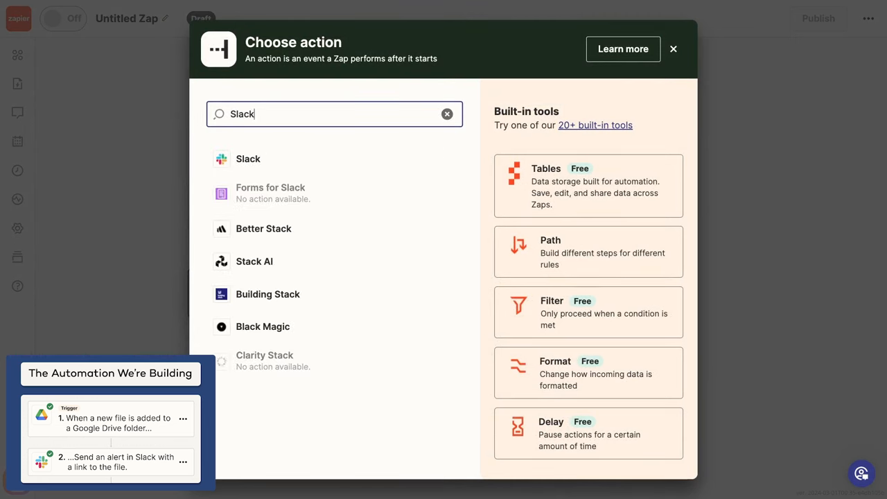
click(248, 158)
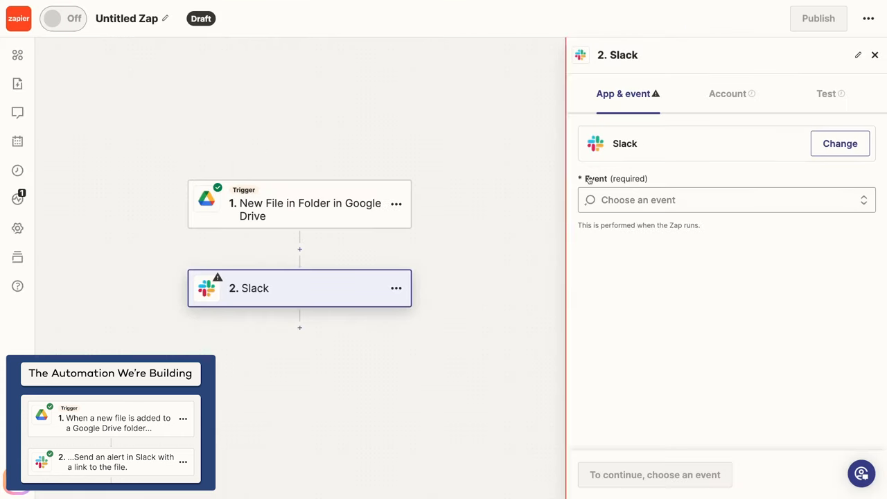
click(726, 200)
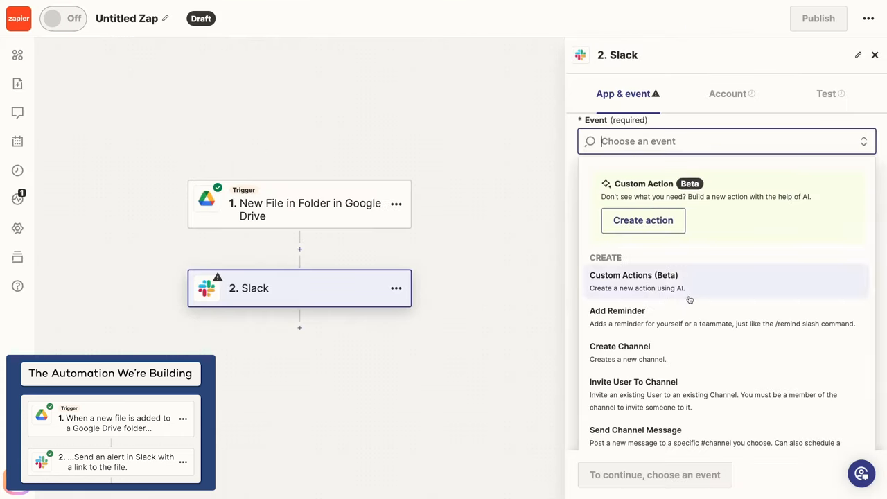
click(635, 430)
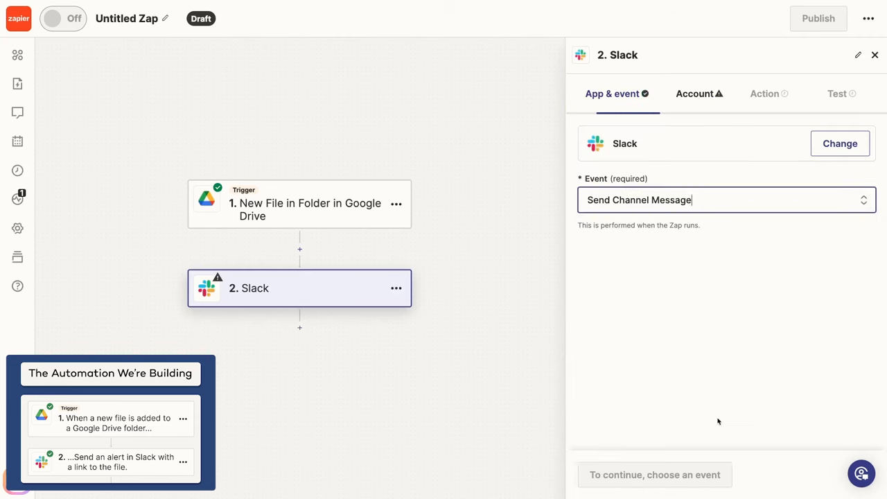
Step: Sign in and authorize Zapier for the XRay Tutorials Slack workspace
click(699, 94)
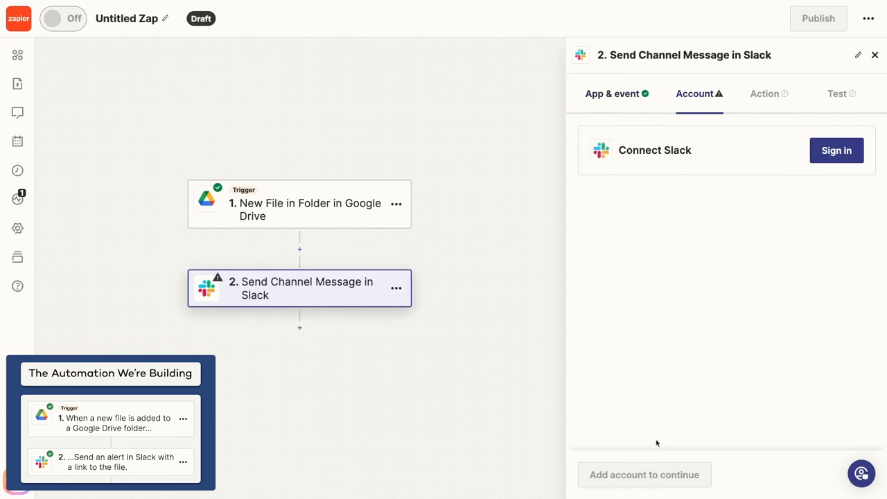
click(836, 151)
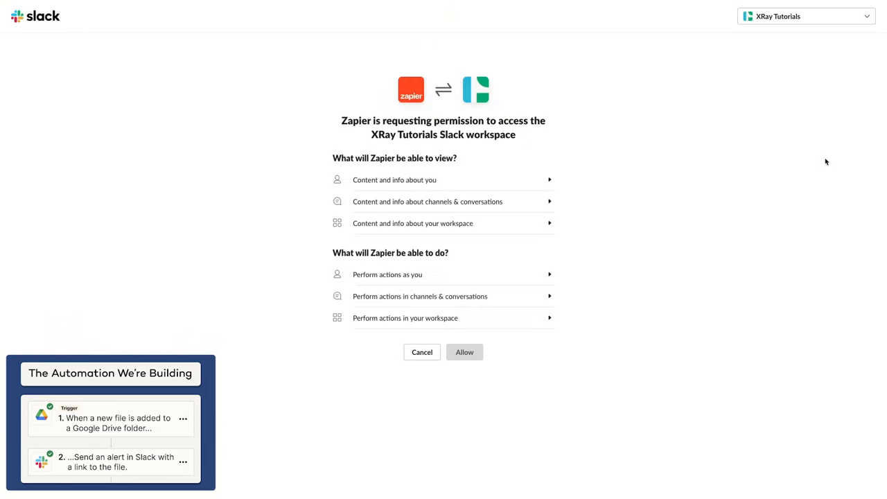
click(464, 352)
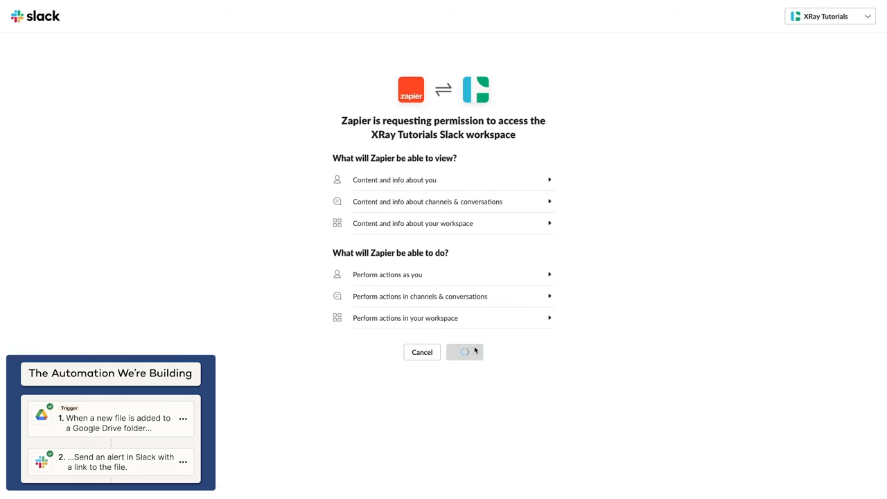
click(464, 352)
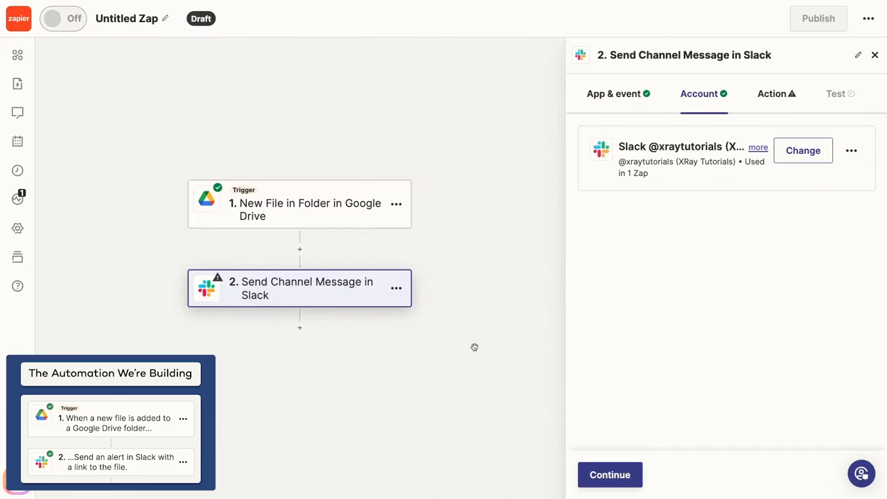
mouse_move(728, 364)
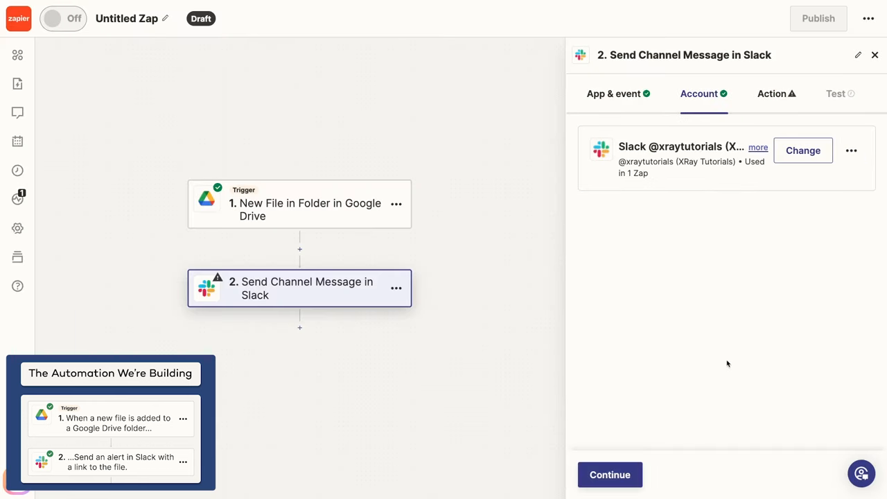
Step: Enter custom channel ID C06KMFEEGKB in the Slack step's Channel field
click(771, 93)
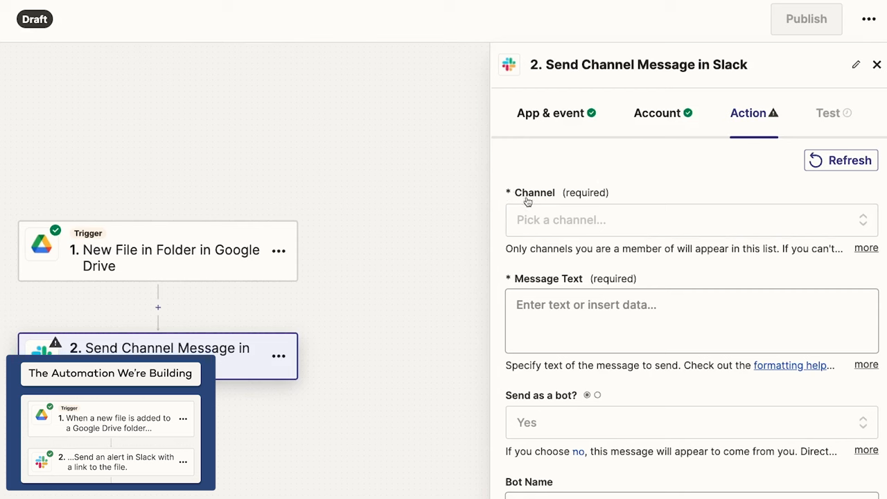
mouse_move(509, 277)
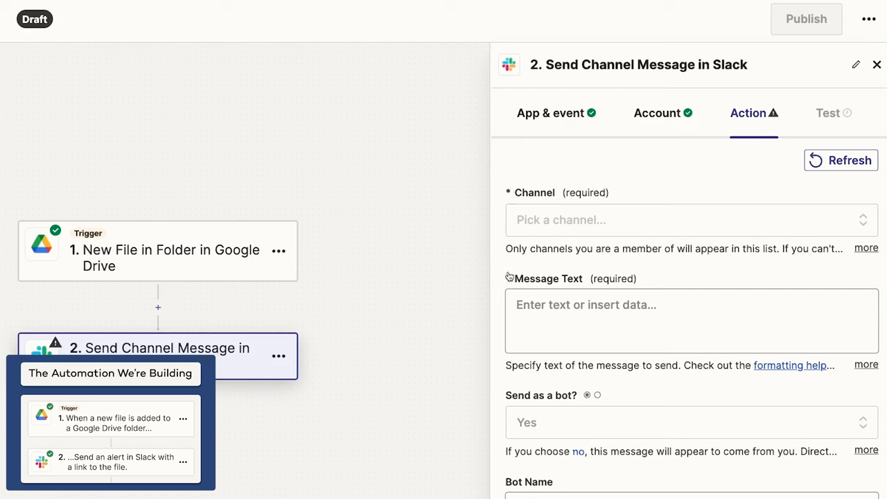
click(690, 220)
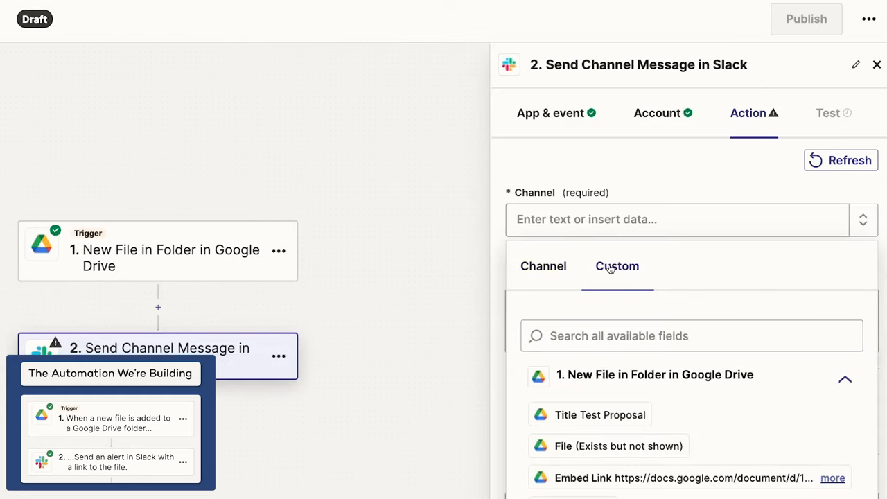
text(C06KMFEEGKB)
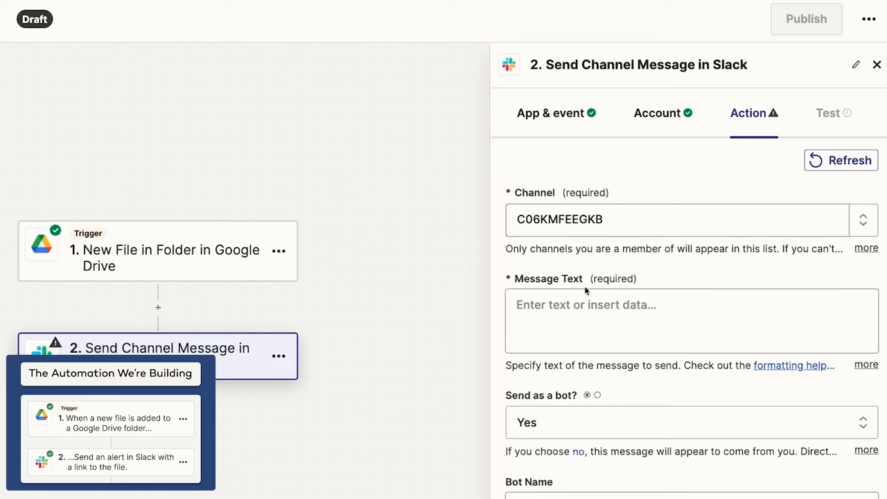
Step: Type 'A new file has been added to the "Proposals" folder' plus File title, File link, Download PDF labels
click(691, 321)
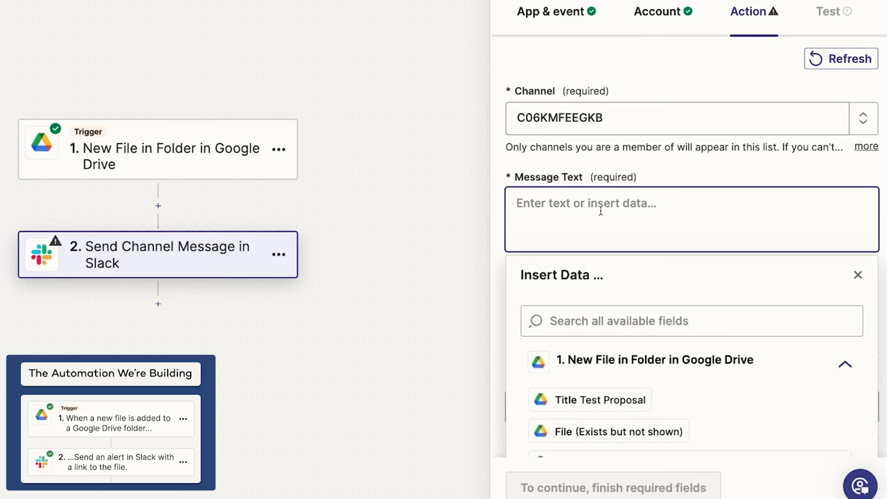
text(A new)
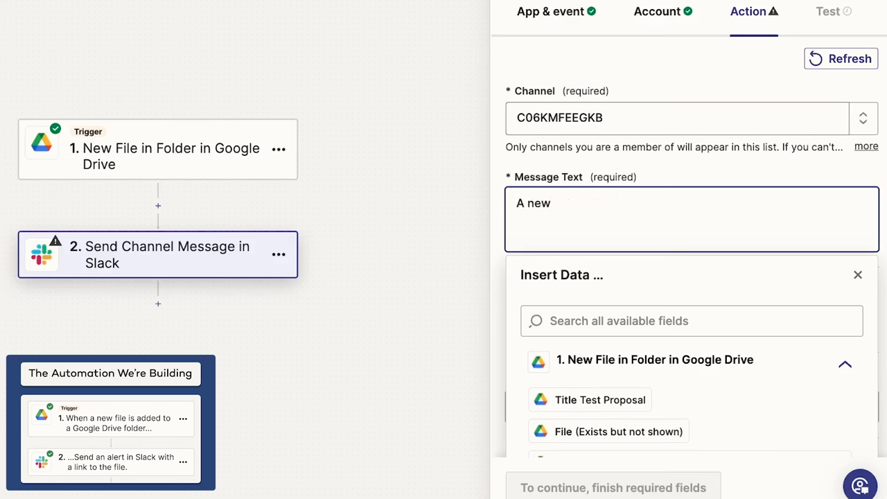
text(file has been added t)
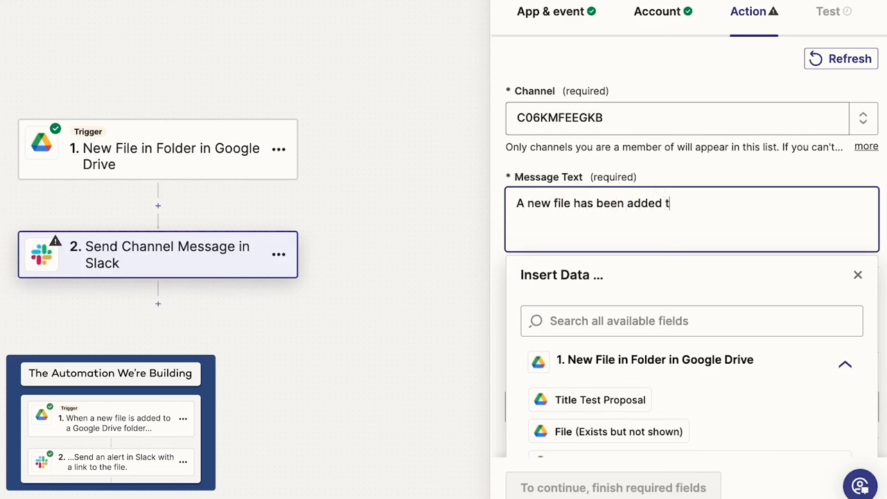
text(o the "Propo)
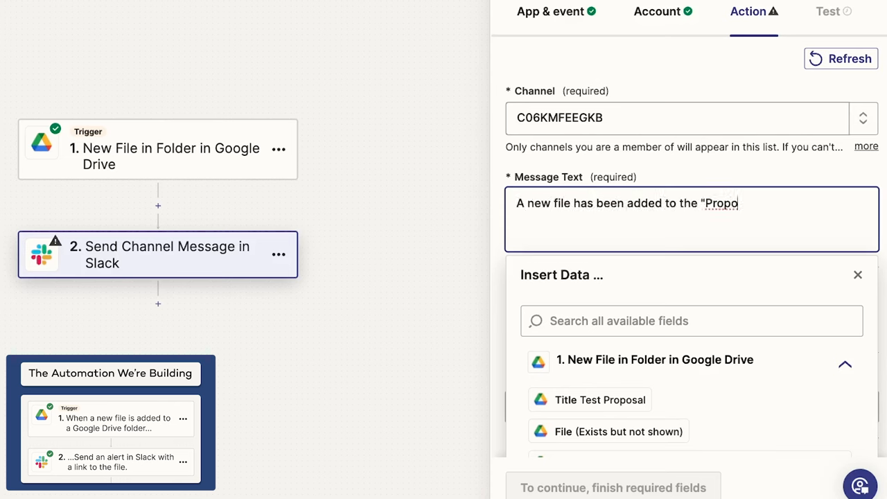
text(sals" folder)
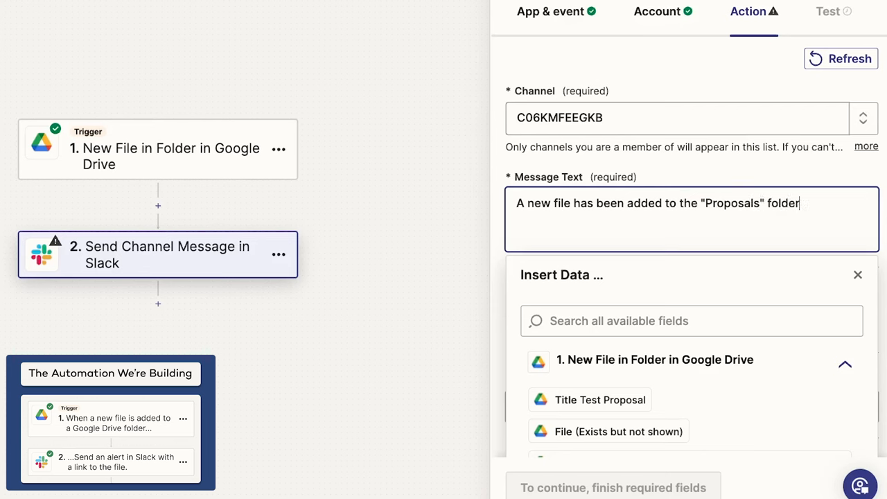
text(File title:)
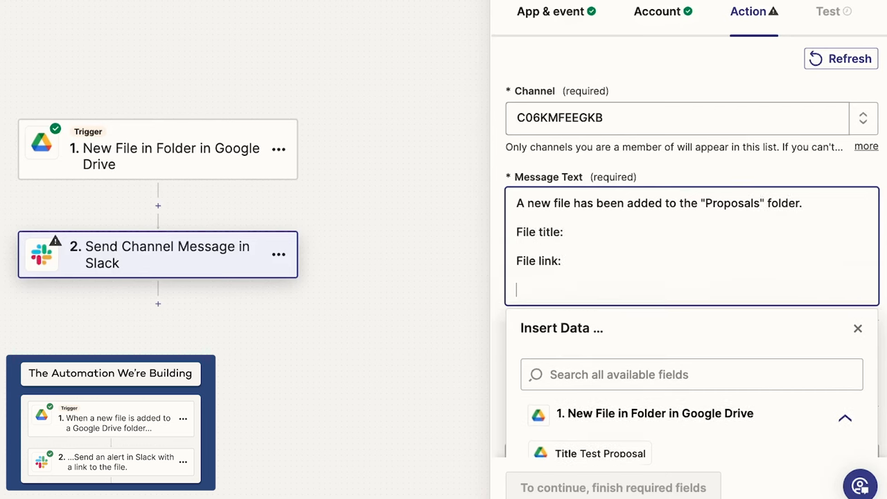
text(Download PDF:)
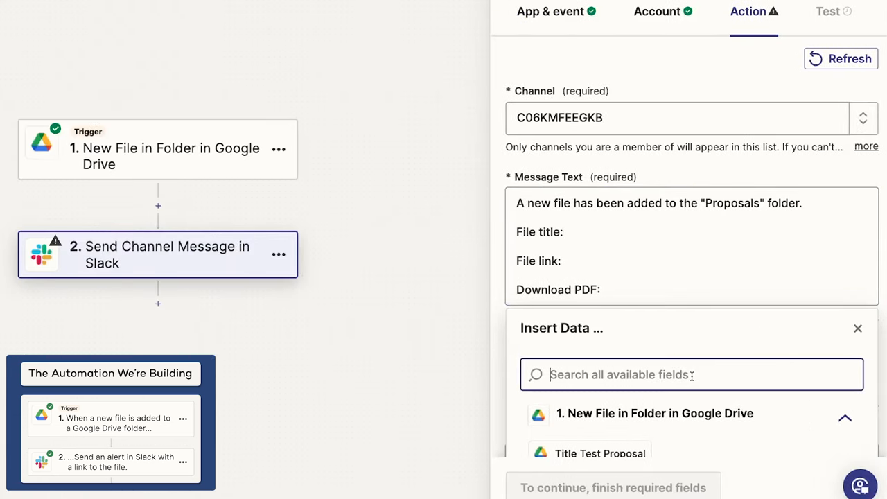
Step: Insert the Drive file's Title, Alternate Link and PDF URL after their message labels
text(title)
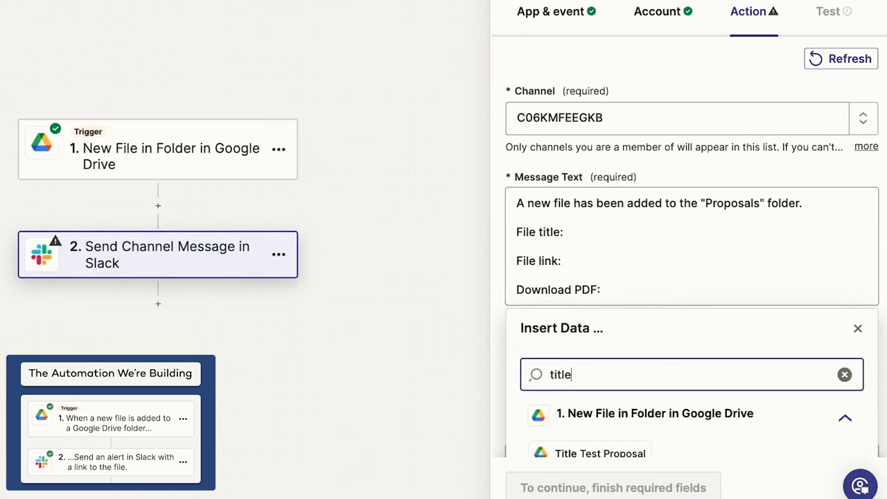
scroll(down, 3)
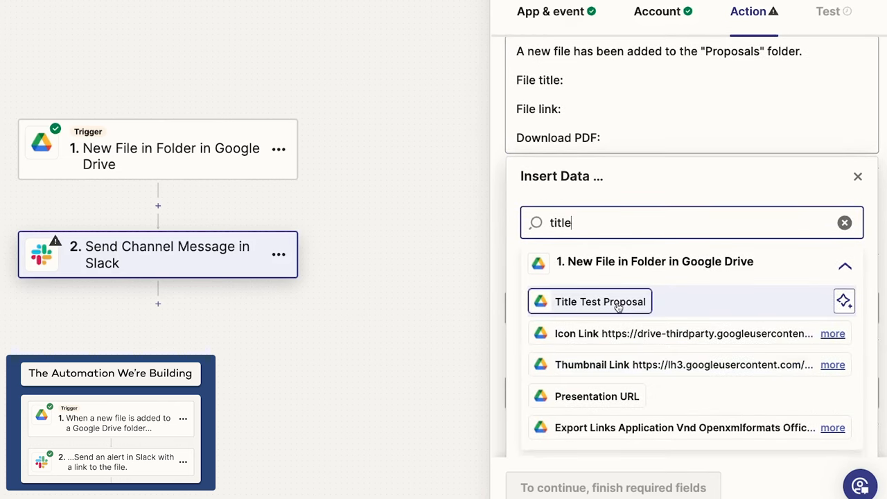
click(600, 302)
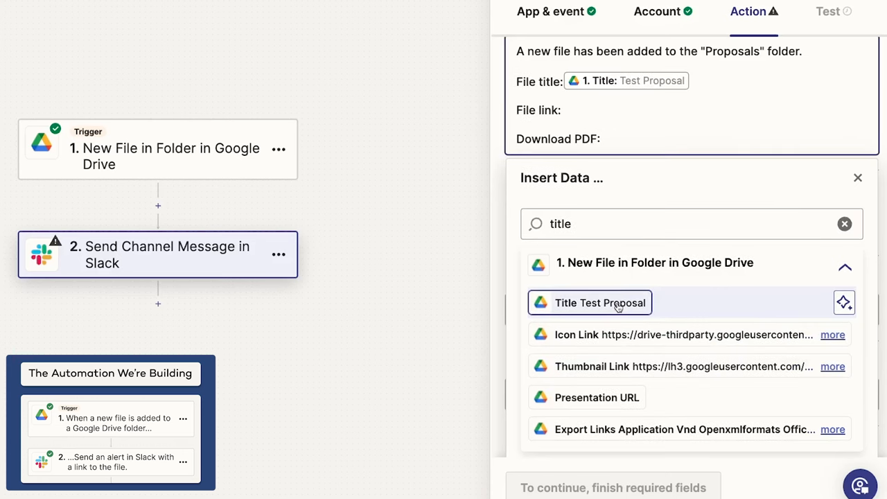
mouse_move(614, 197)
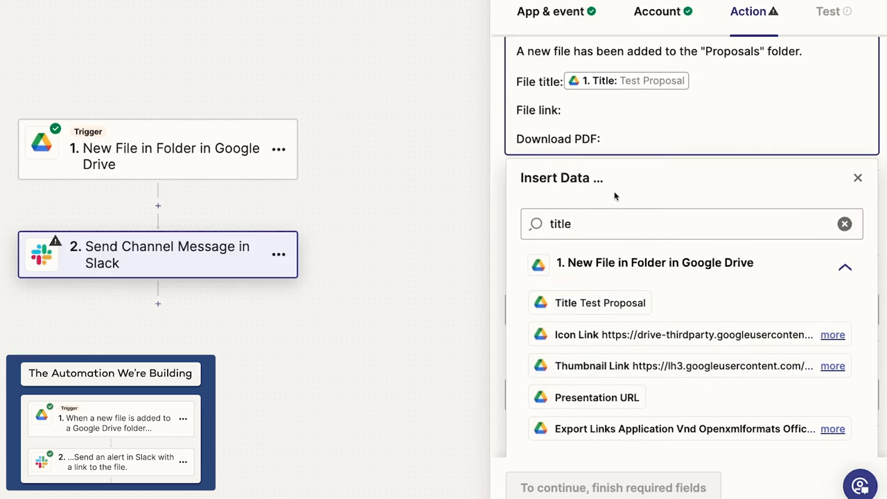
mouse_move(616, 197)
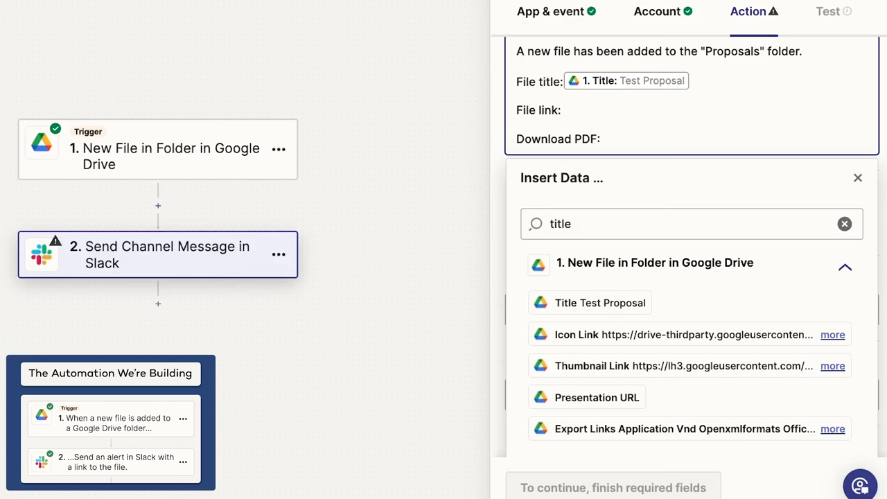
mouse_move(776, 178)
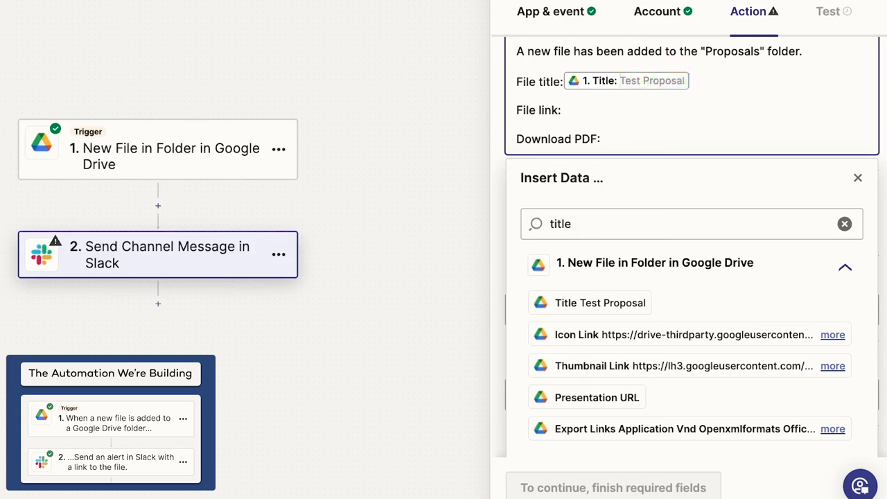
text(Alternate)
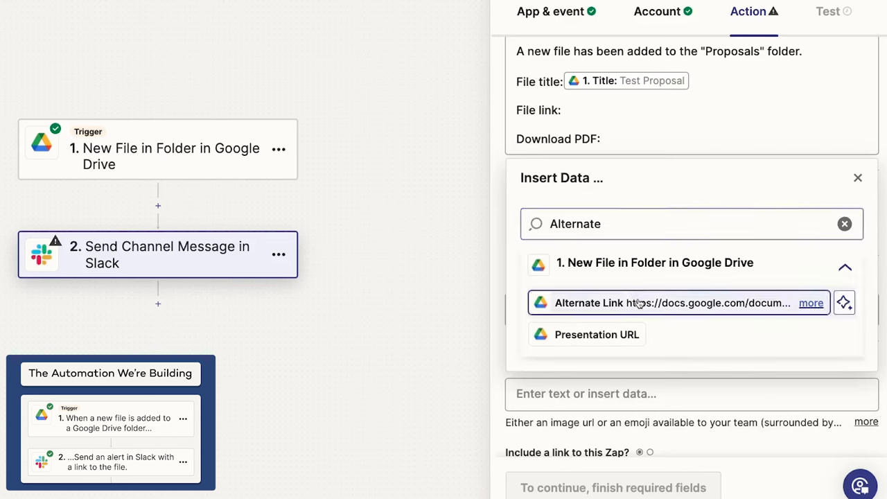
click(672, 303)
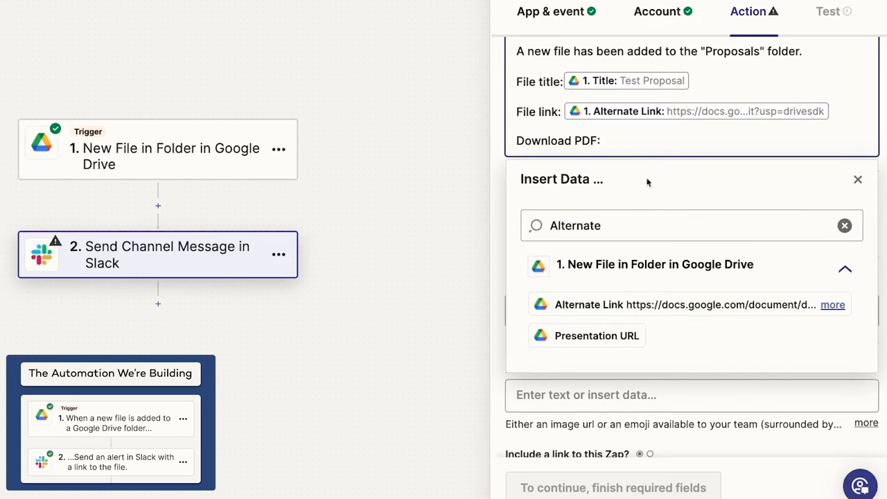
text(PDF)
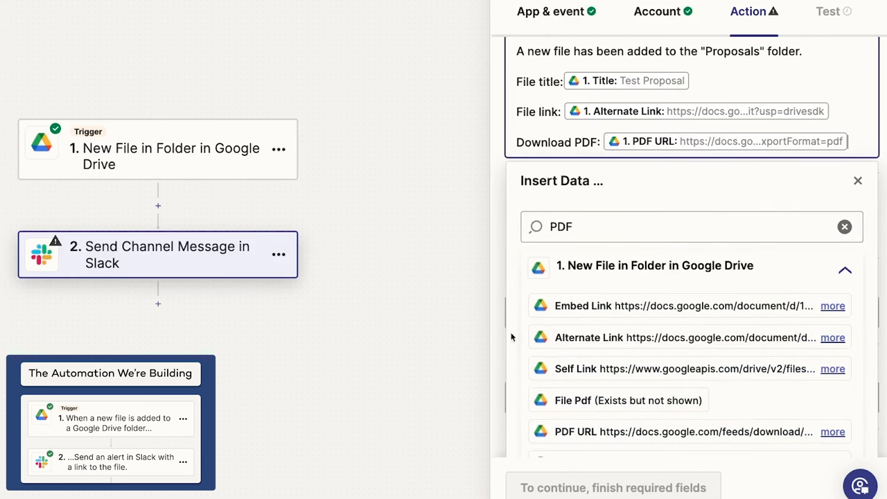
Step: Name the Slack bot 'New File Freddy' with a :file_folder: icon
click(858, 180)
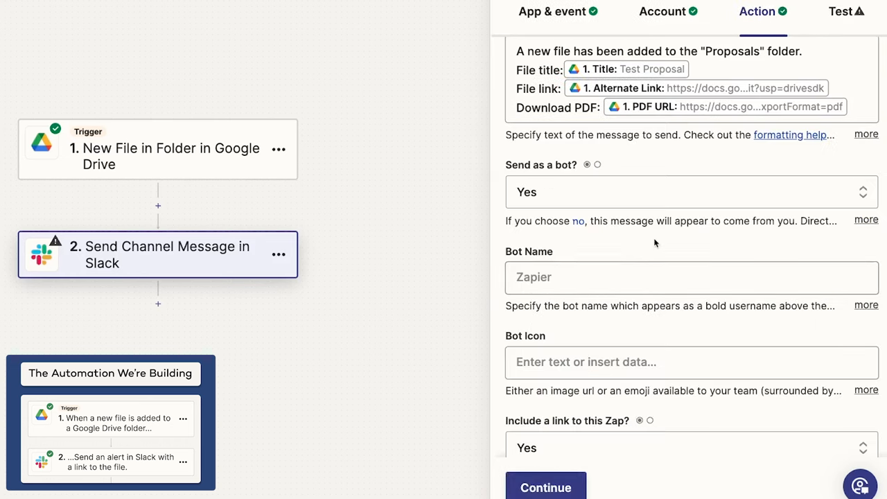
scroll(down, 3)
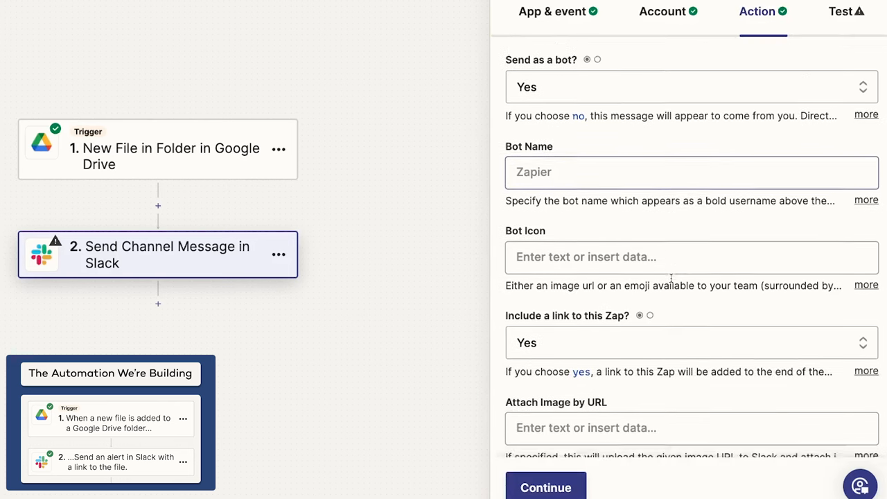
scroll(down, 3)
text(New)
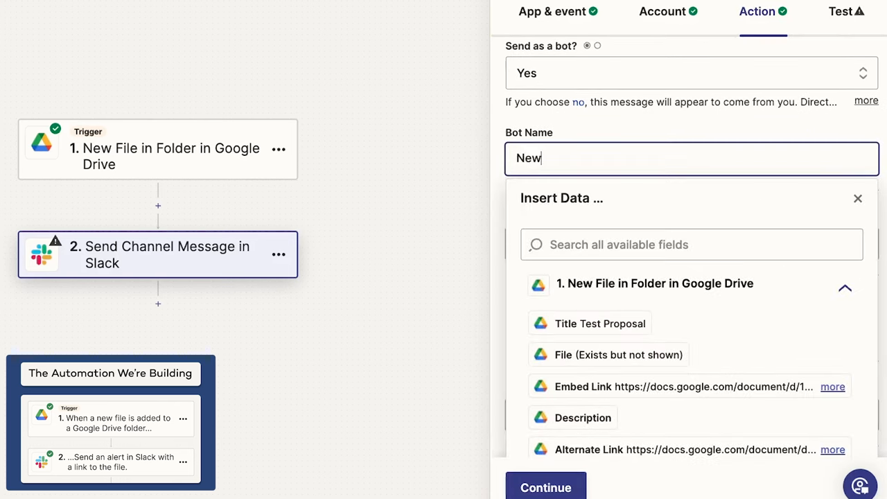
text(File Freddy)
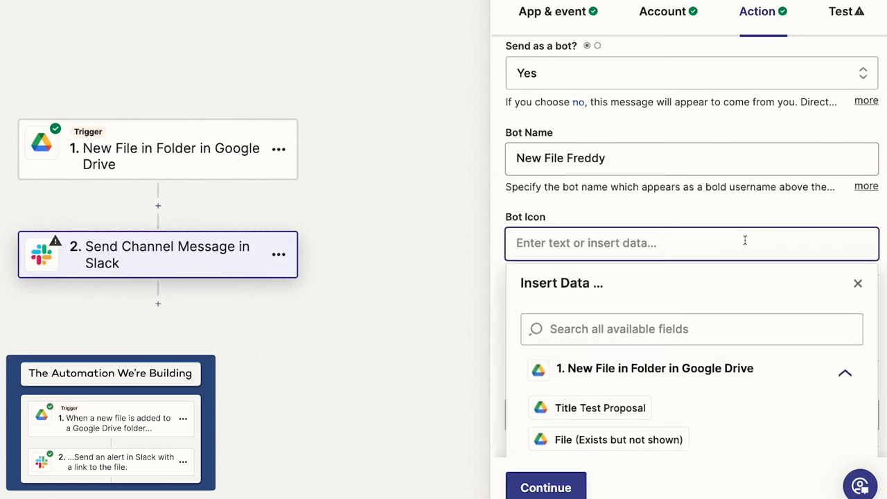
text(:file_folder:)
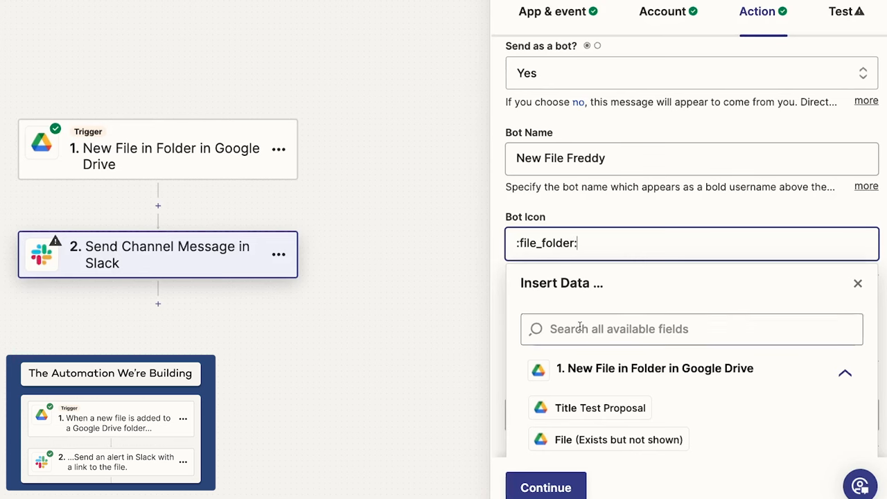
click(857, 283)
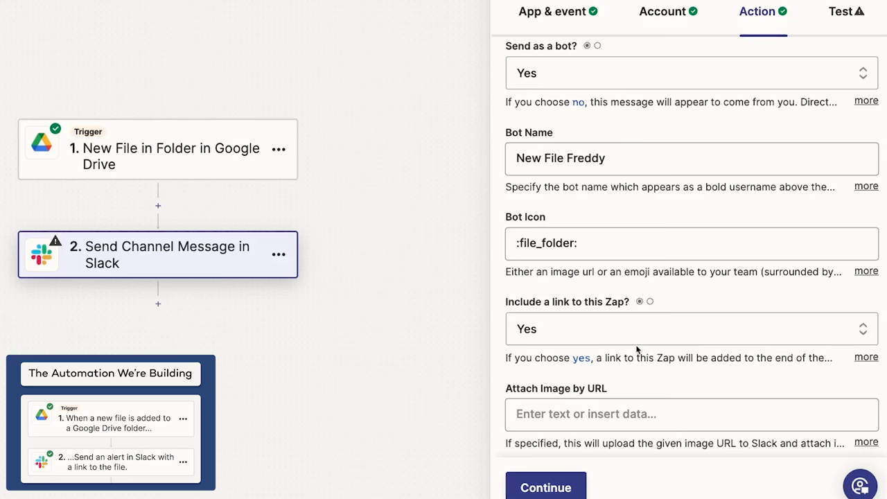
Step: Set Auto-Expand Links? to No
scroll(down, 3)
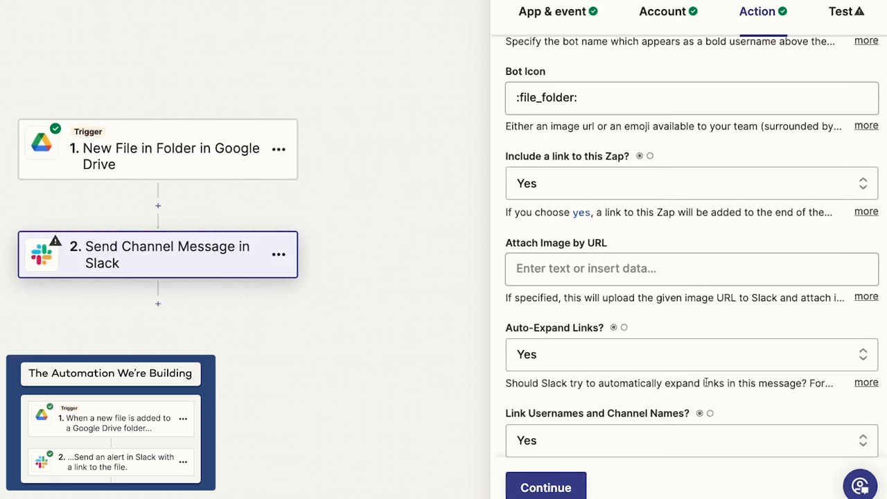
scroll(down, 3)
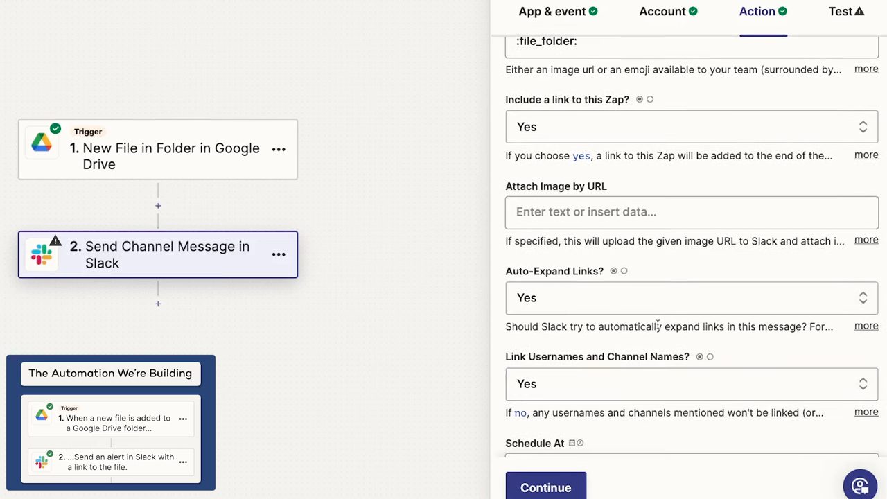
click(689, 298)
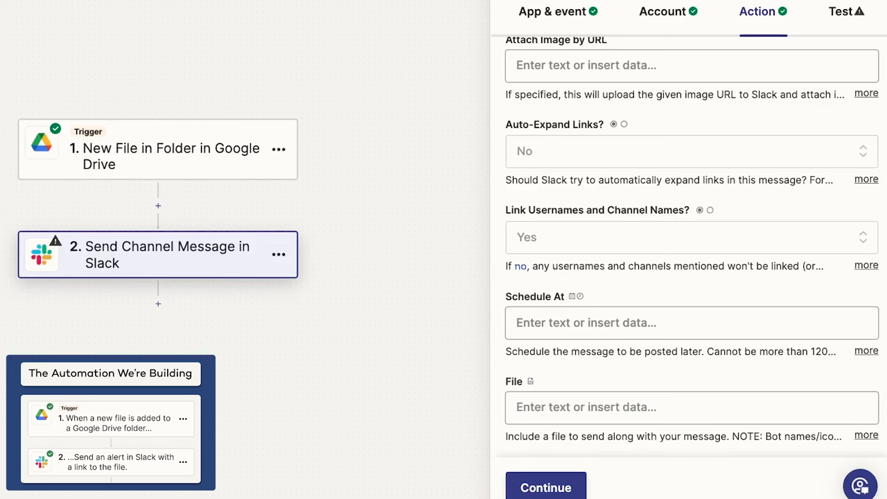
mouse_move(883, 307)
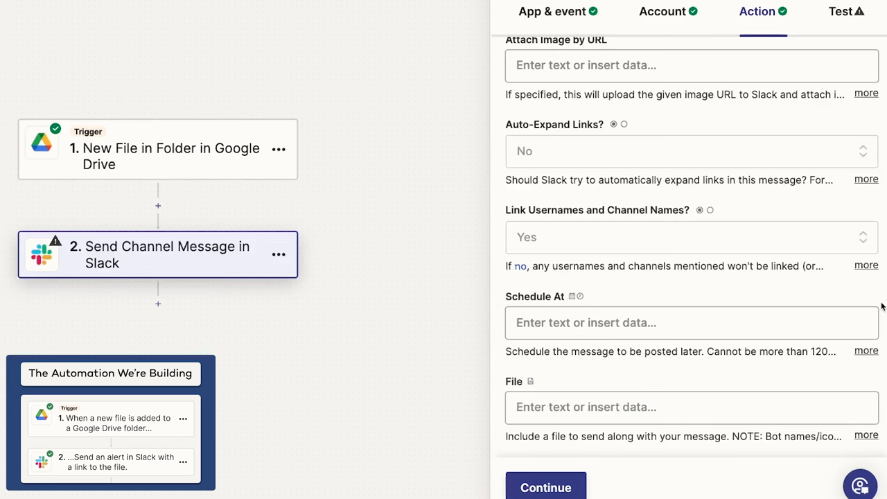
scroll(down, 3)
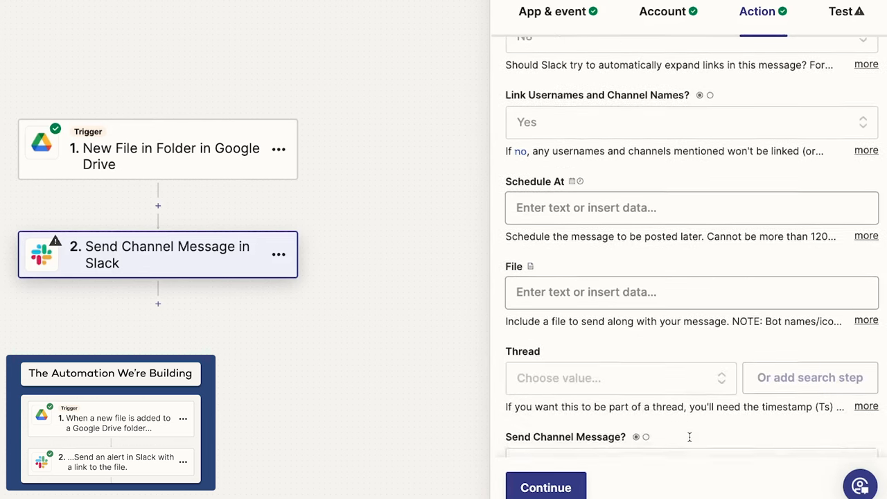
scroll(down, 3)
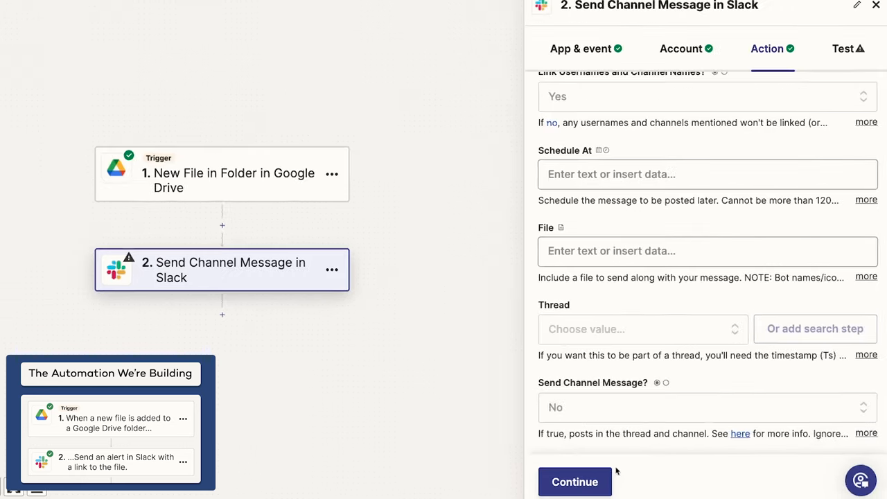
Step: Test the Slack step, posting the sample message to the #tutorials channel
click(575, 482)
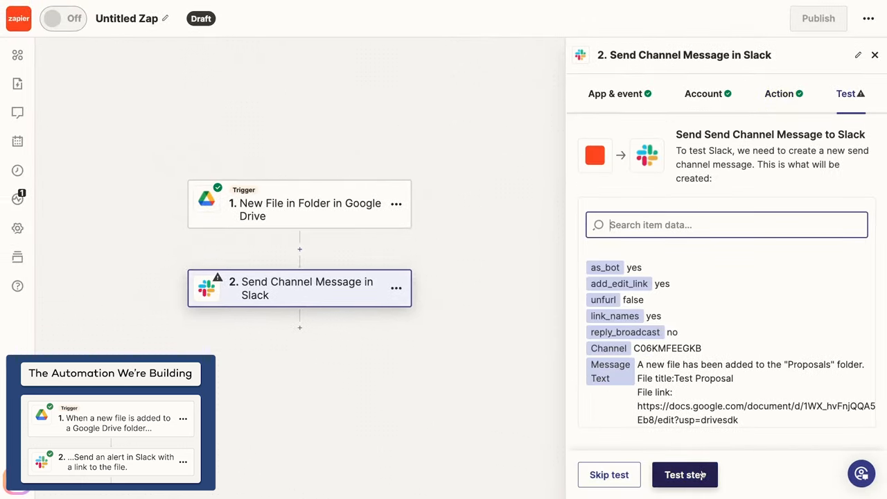
click(685, 475)
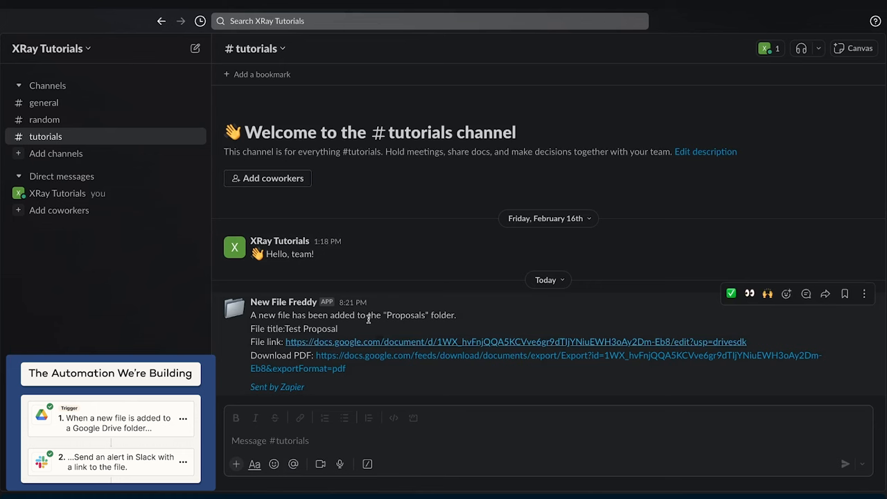
mouse_move(385, 359)
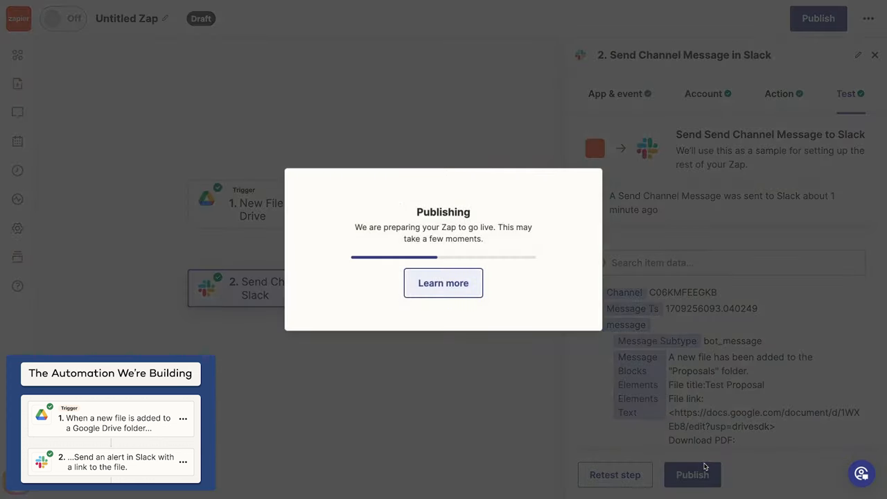
Step: Publish the Drive-to-Slack Zap from the Test tab
click(692, 475)
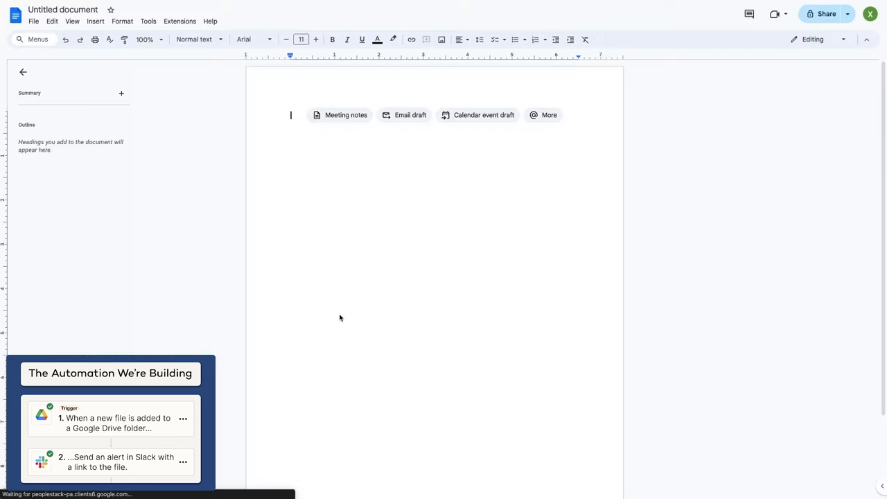
Step: Type the note 'Cool we have a working Zap' into the blank Google Doc
text(Cool we have a working)
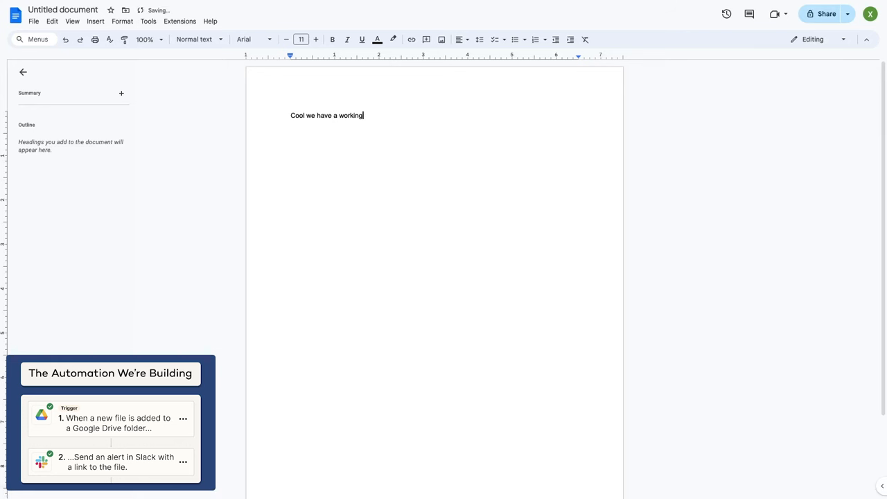
text(Zap)
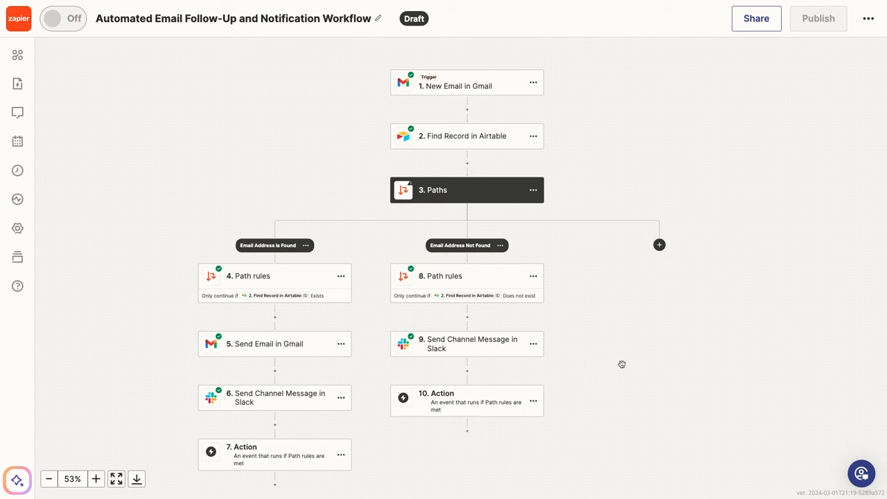
mouse_move(582, 328)
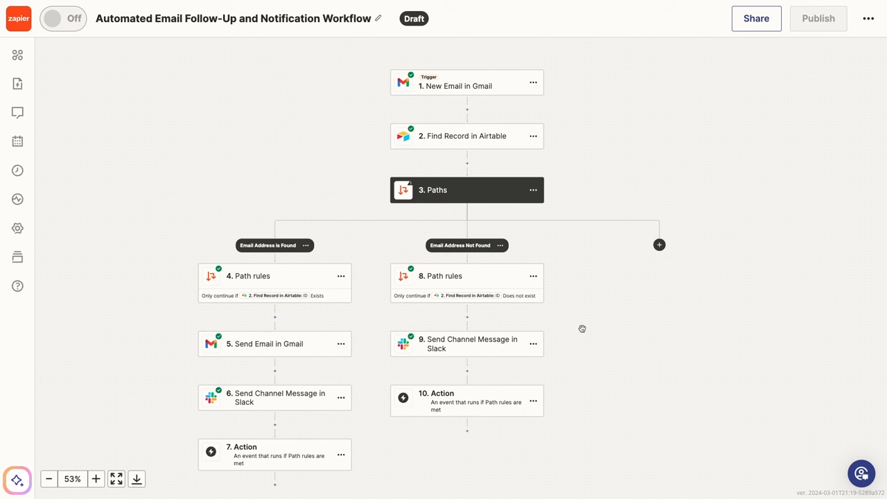
mouse_move(597, 369)
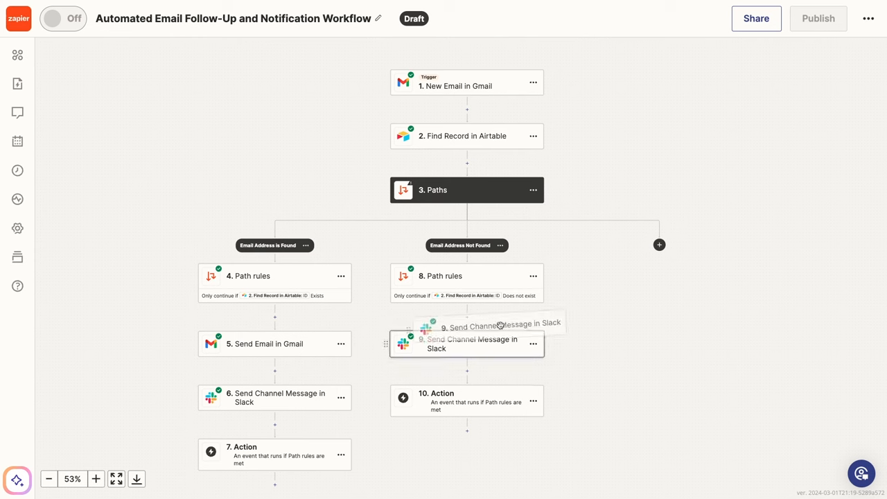
drag(466, 344, 467, 190)
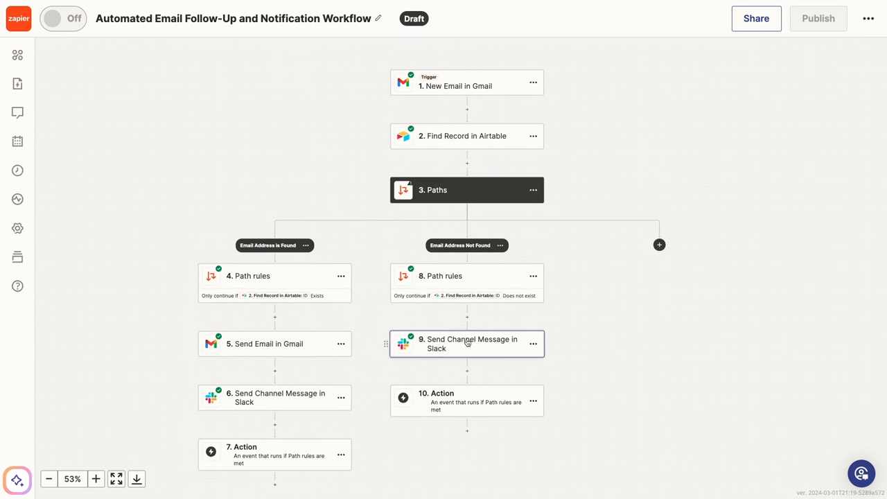
drag(466, 344, 274, 343)
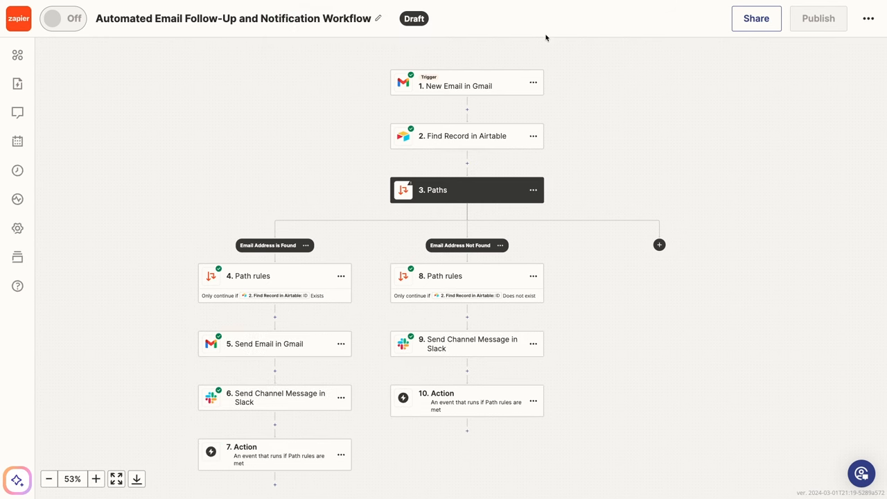
mouse_move(281, 407)
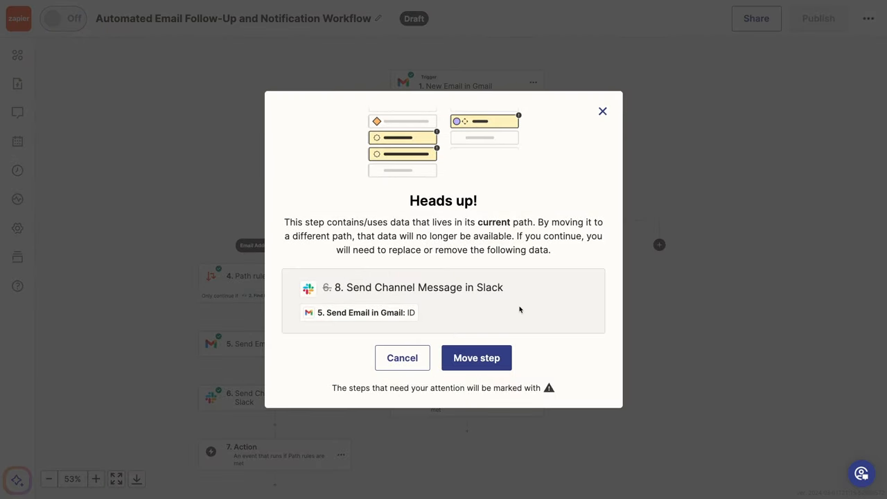
click(476, 358)
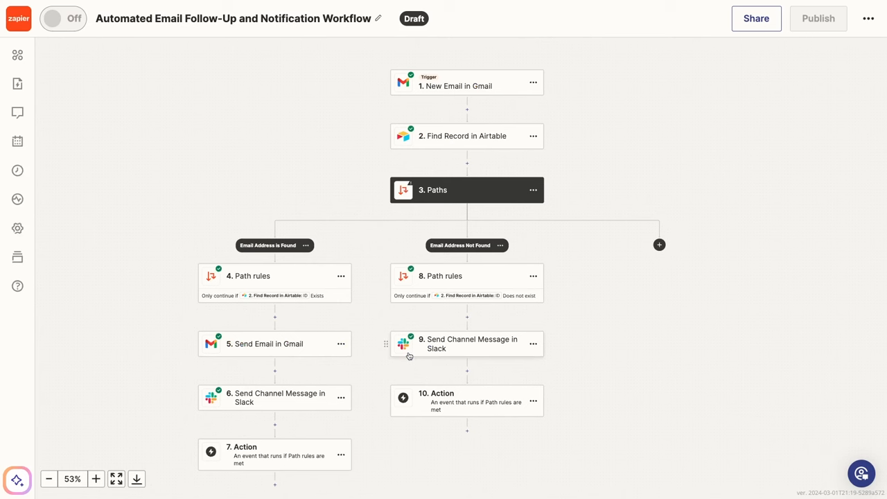
mouse_move(617, 356)
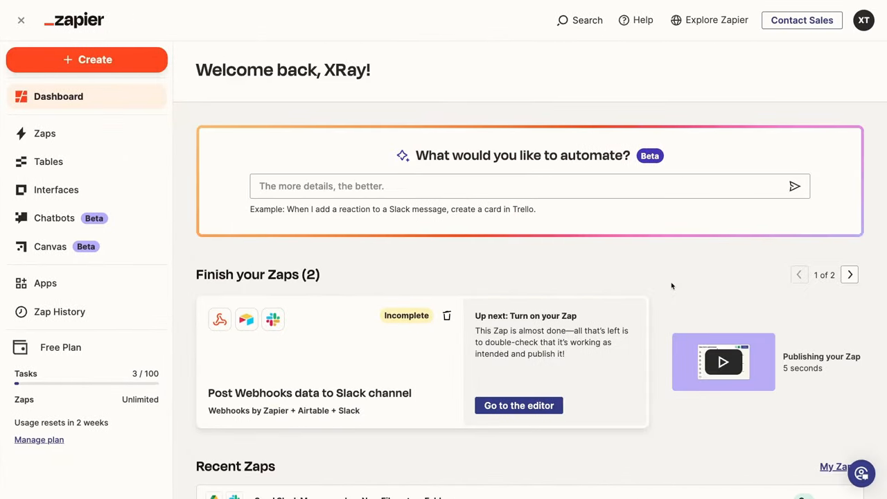
Step: Scroll the dashboard down through Recent Zaps and Recommended for you
scroll(down, 3)
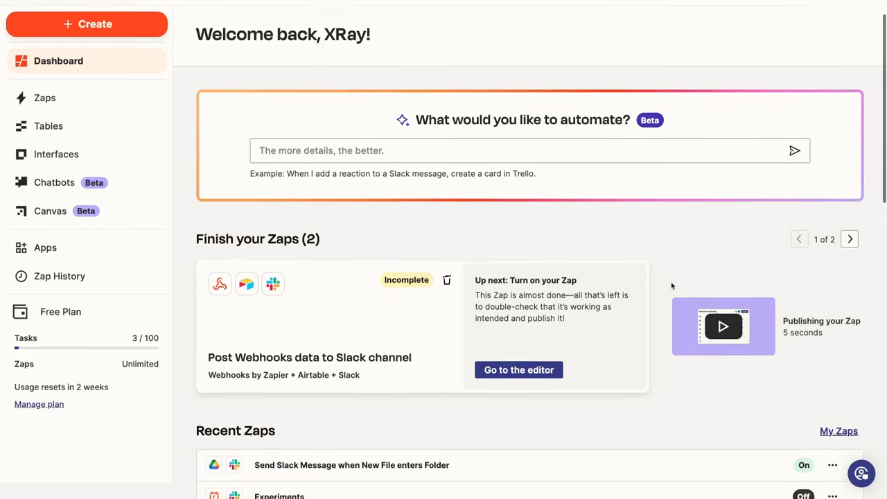
scroll(down, 3)
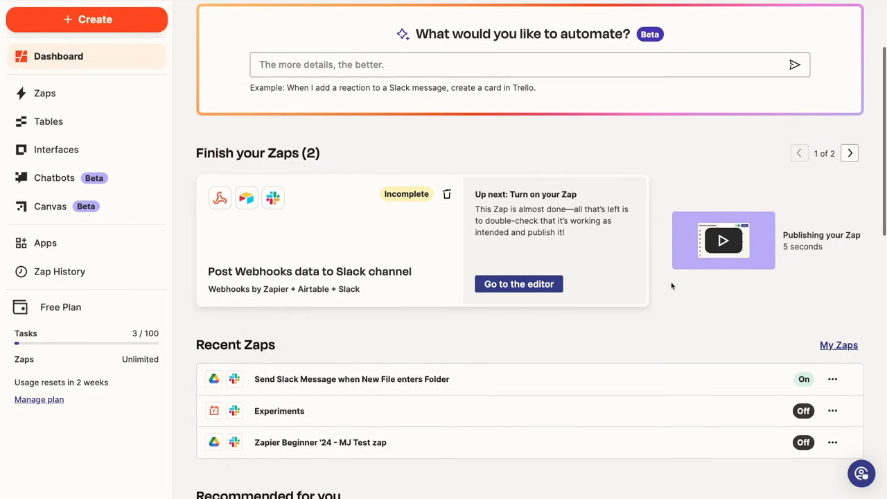
scroll(down, 3)
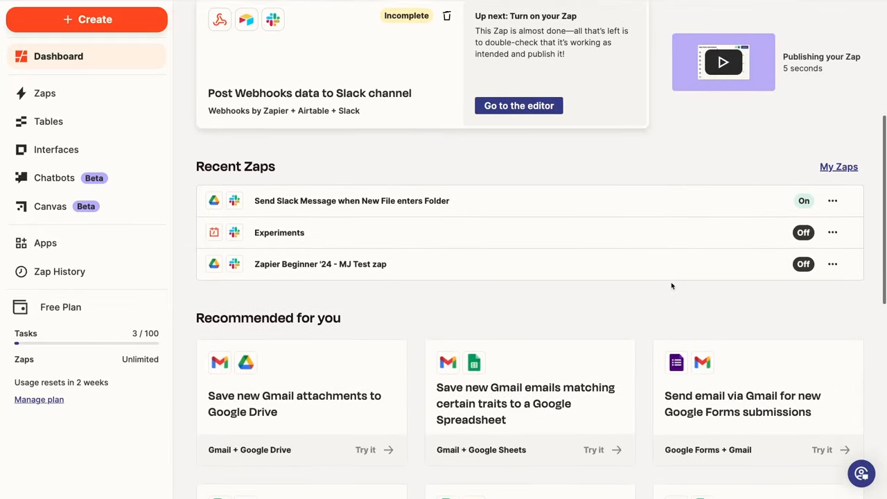
scroll(down, 3)
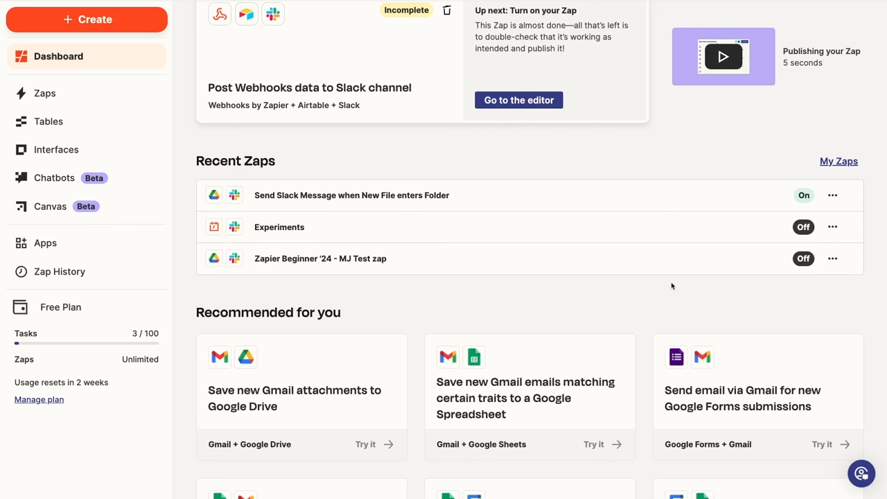
mouse_move(210, 158)
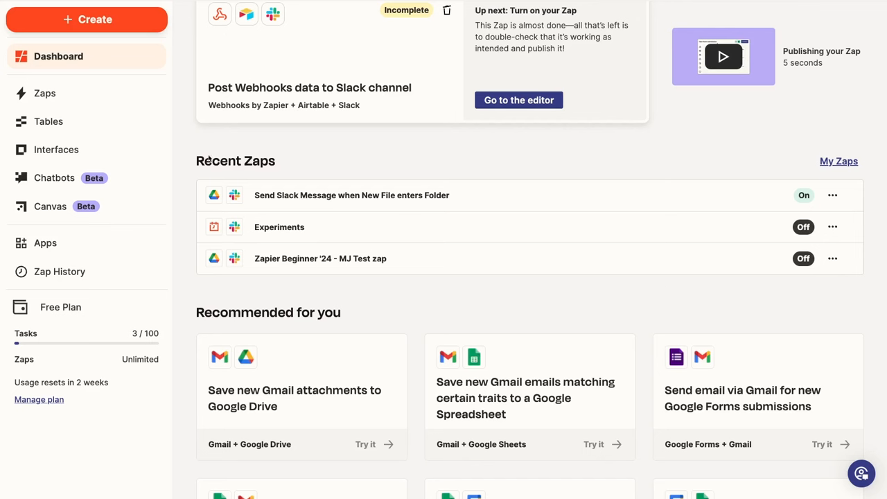
Step: Go through Zaps, the 02/24 folder and the Beginners Guide folder to reach the live Drive-to-Slack Zap
click(44, 93)
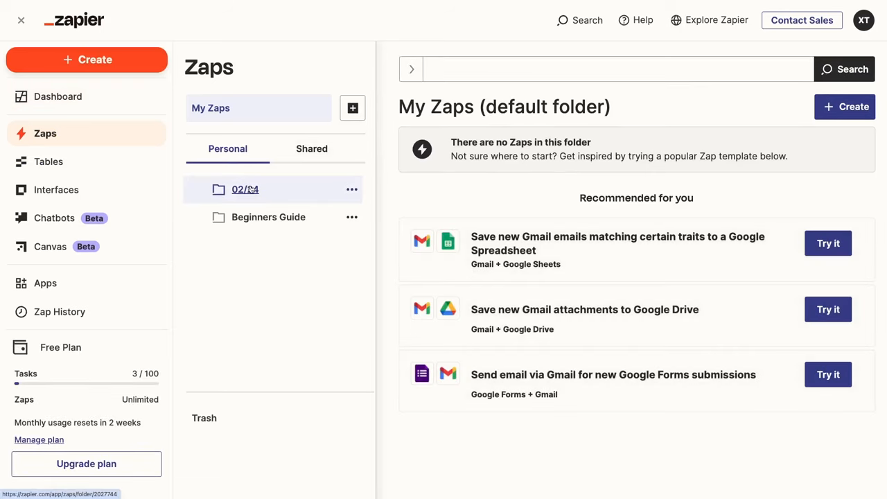
click(245, 189)
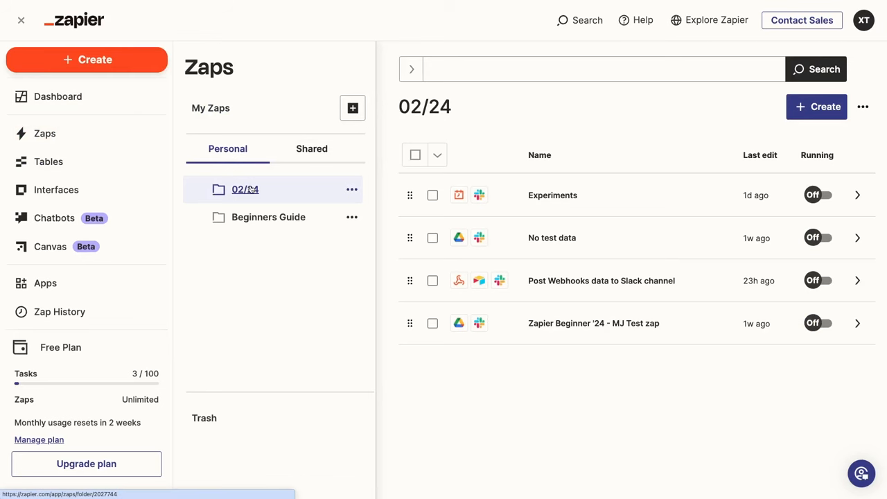
click(268, 217)
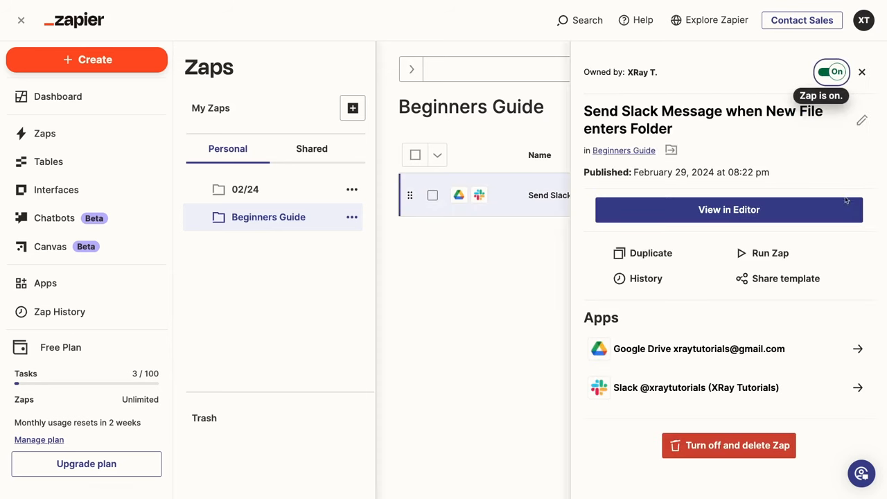
mouse_move(650, 253)
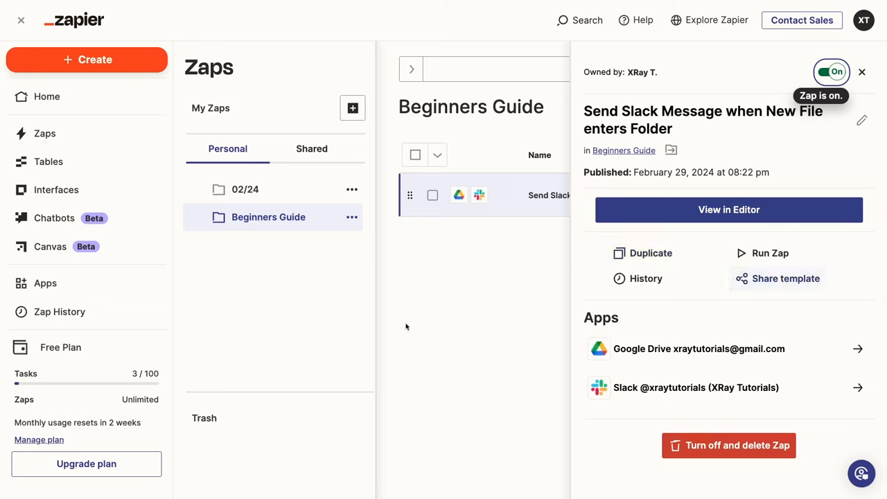
Step: Open the Zap's run history and view the Slack step's input data with the new-file message
click(60, 311)
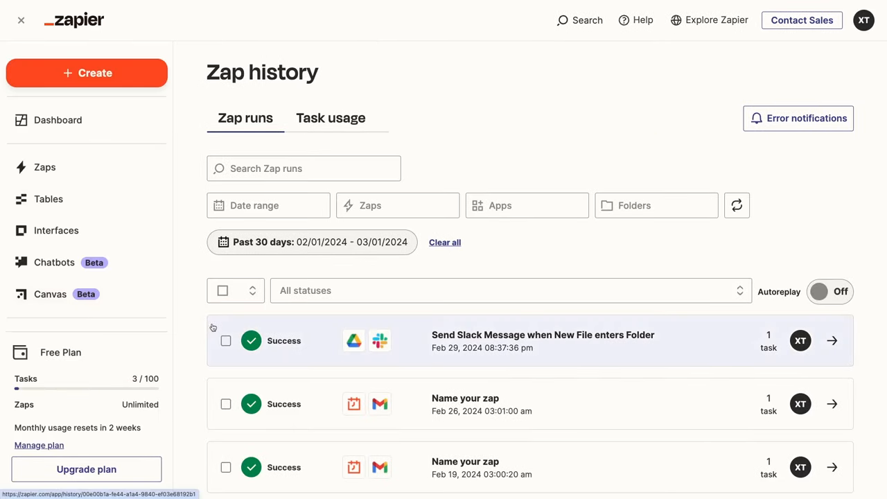
scroll(down, 3)
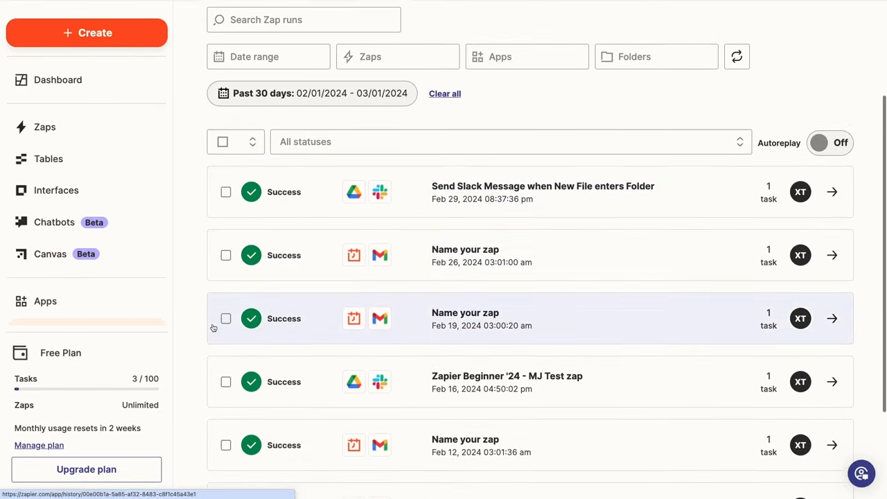
scroll(down, 3)
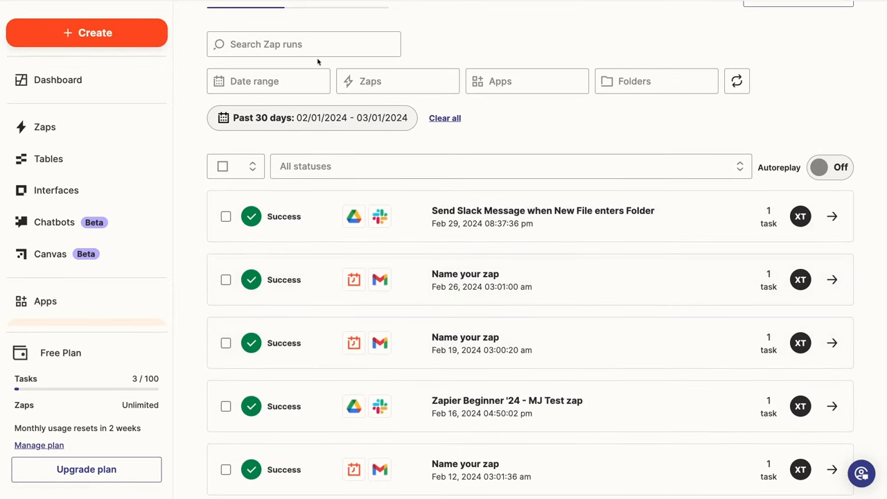
text(New File)
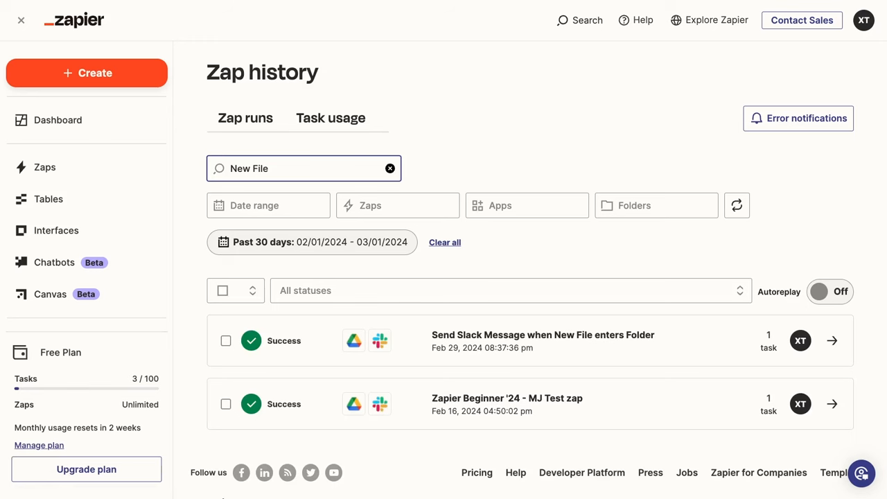
click(542, 340)
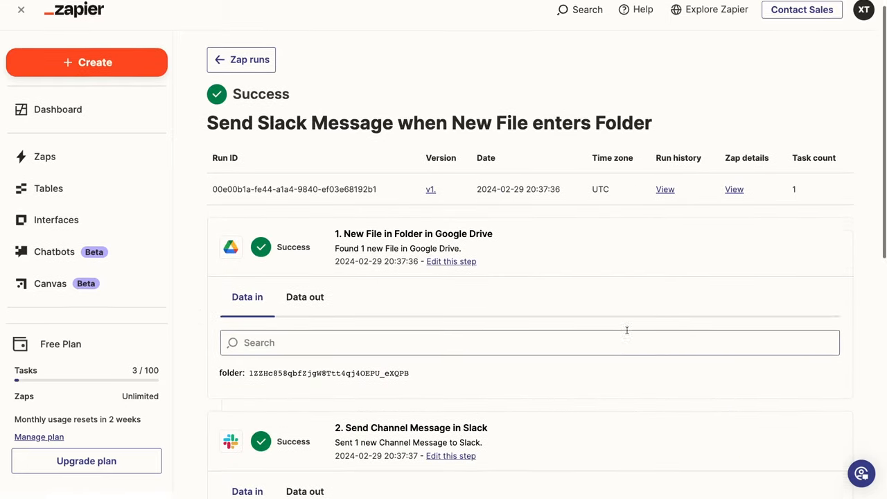
scroll(down, 3)
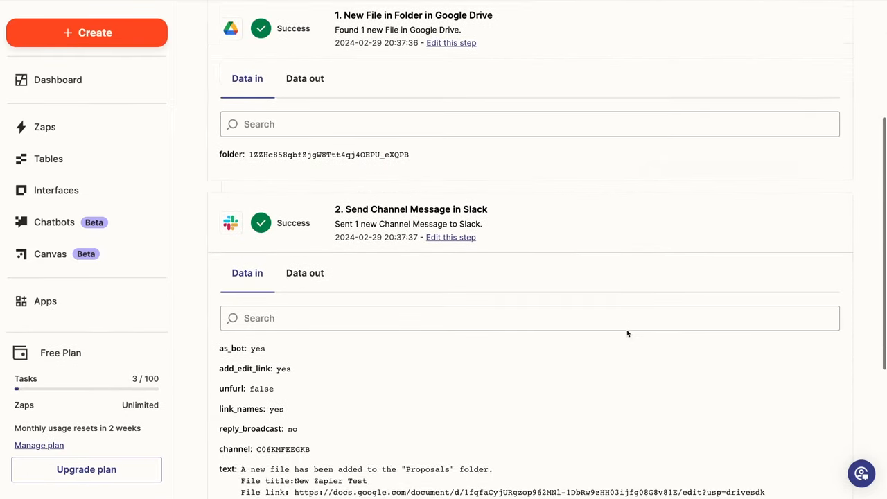
scroll(down, 3)
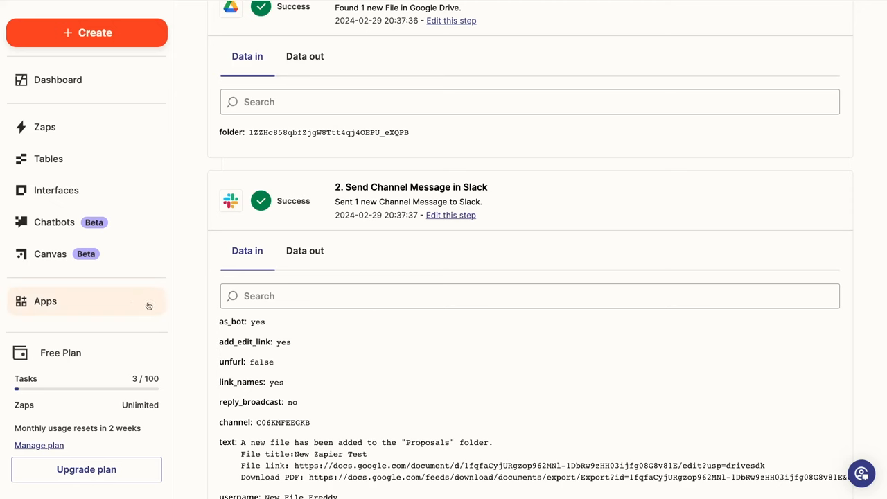
Step: From Apps, choose View Zaps on the Google Drive connection's options menu
click(45, 300)
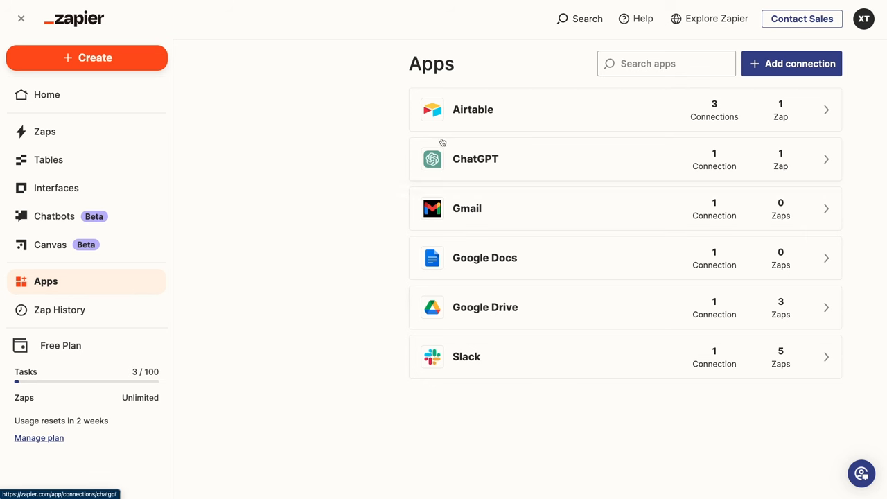
mouse_move(358, 238)
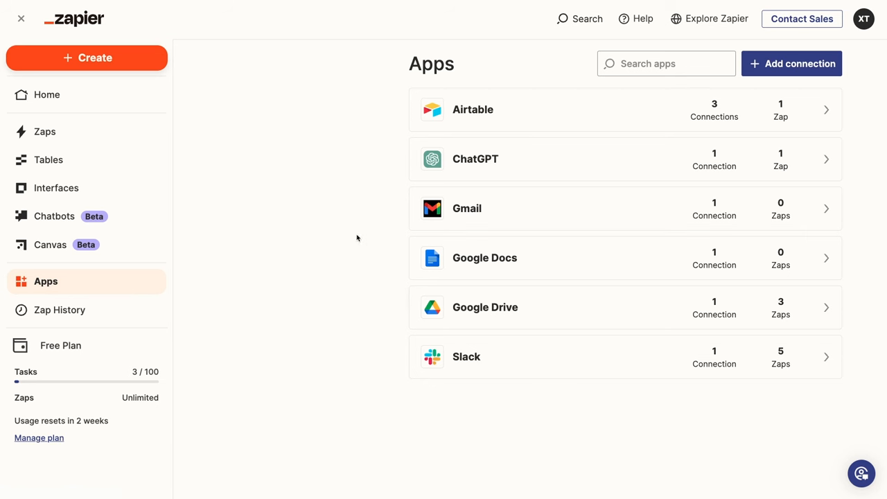
mouse_move(404, 269)
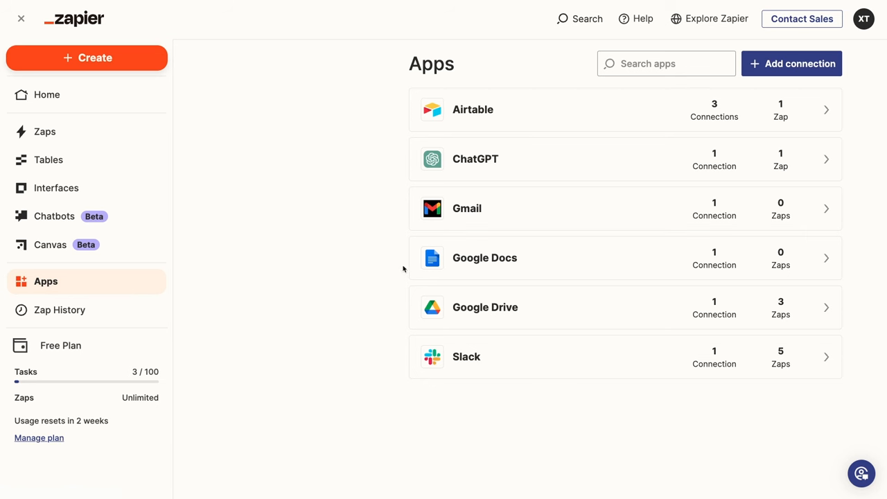
mouse_move(486, 362)
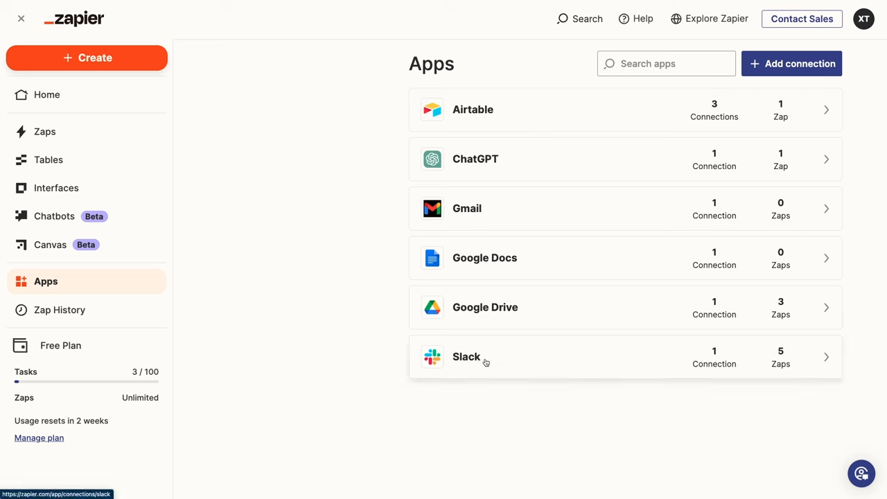
mouse_move(357, 289)
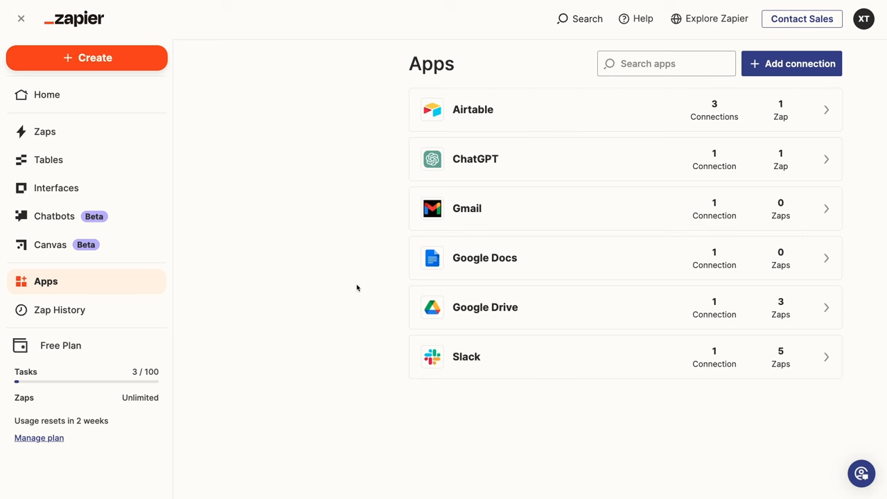
mouse_move(577, 307)
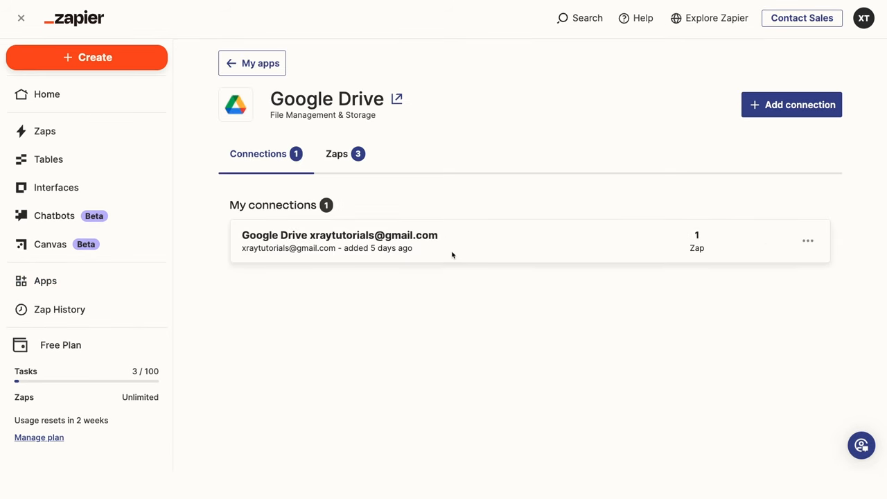
mouse_move(455, 288)
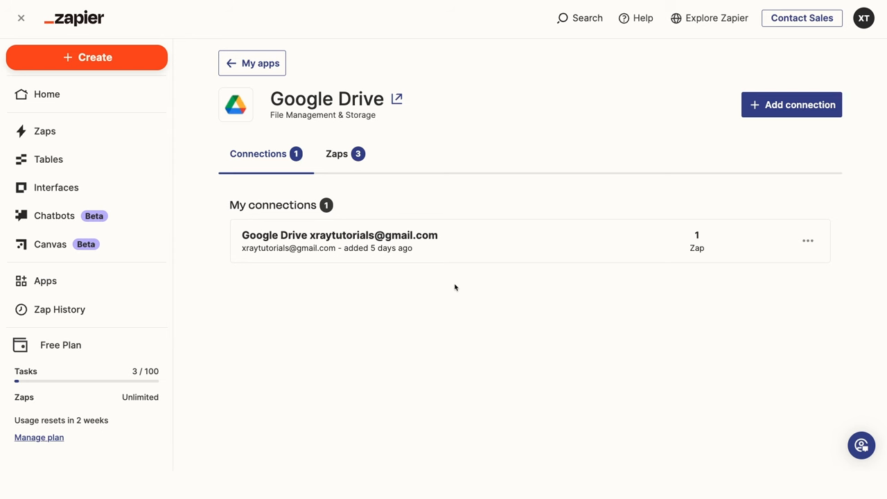
click(807, 240)
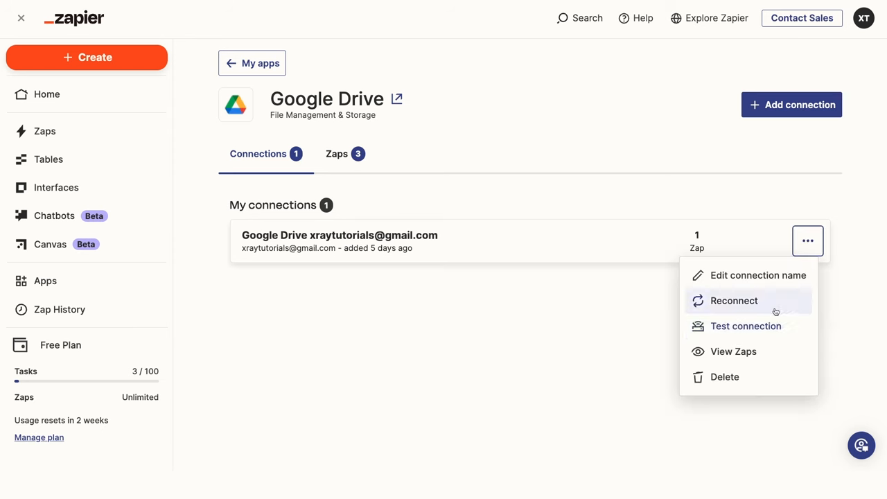
mouse_move(774, 305)
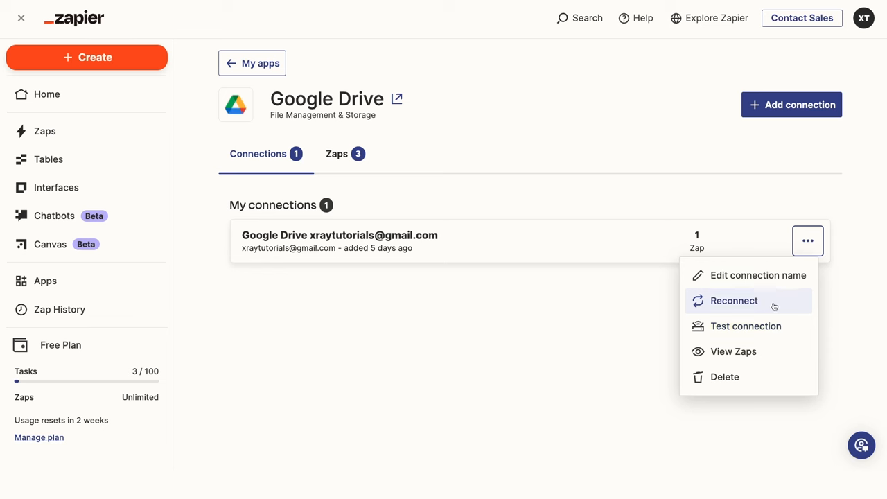
mouse_move(758, 275)
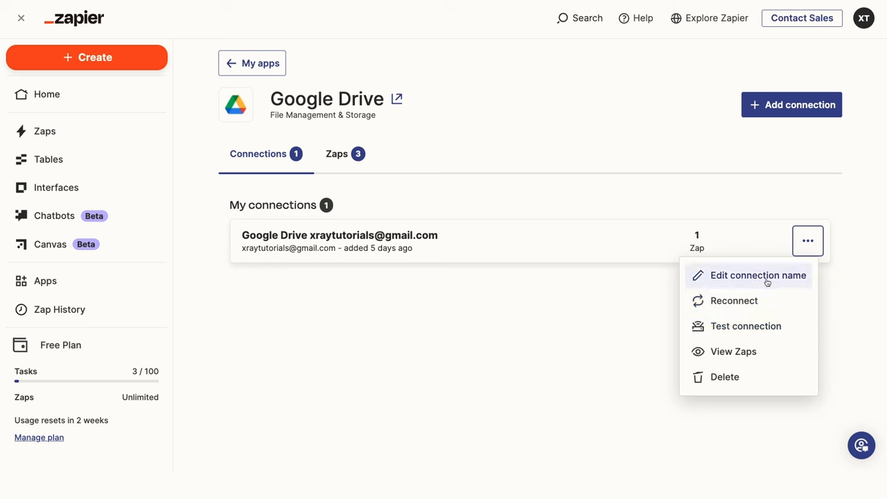
mouse_move(733, 351)
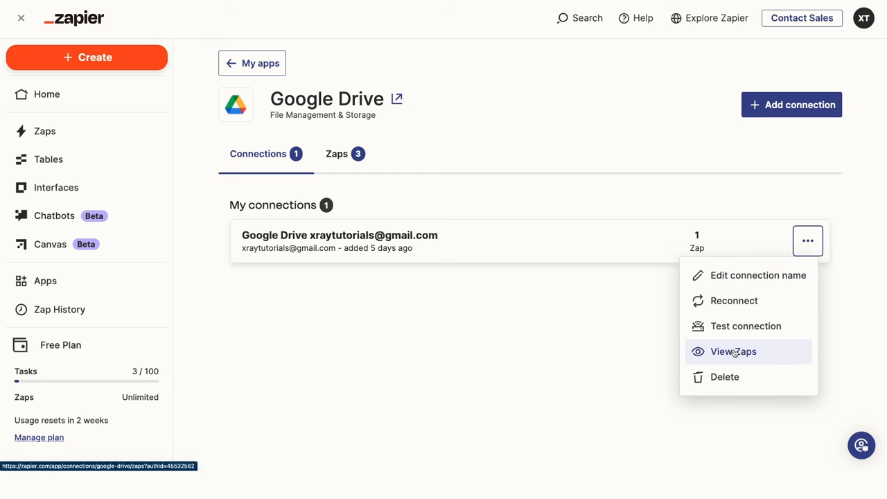
click(733, 351)
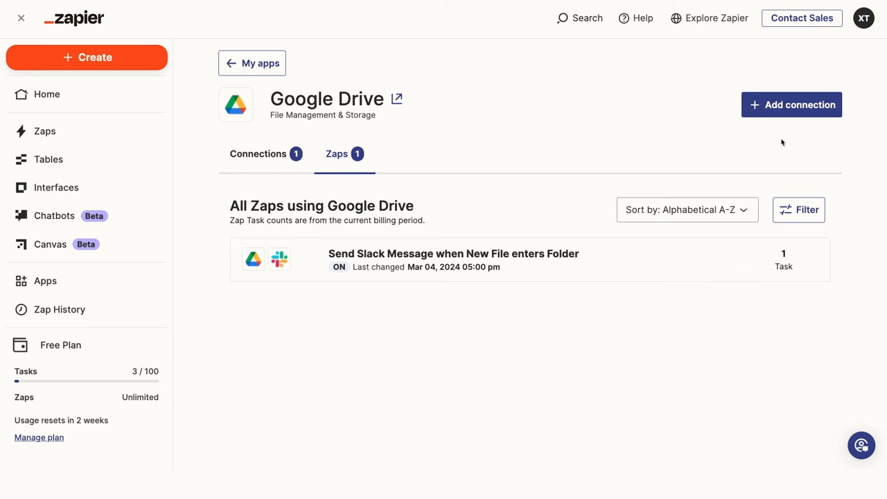
Step: Return to the Zapier home dashboard
click(58, 97)
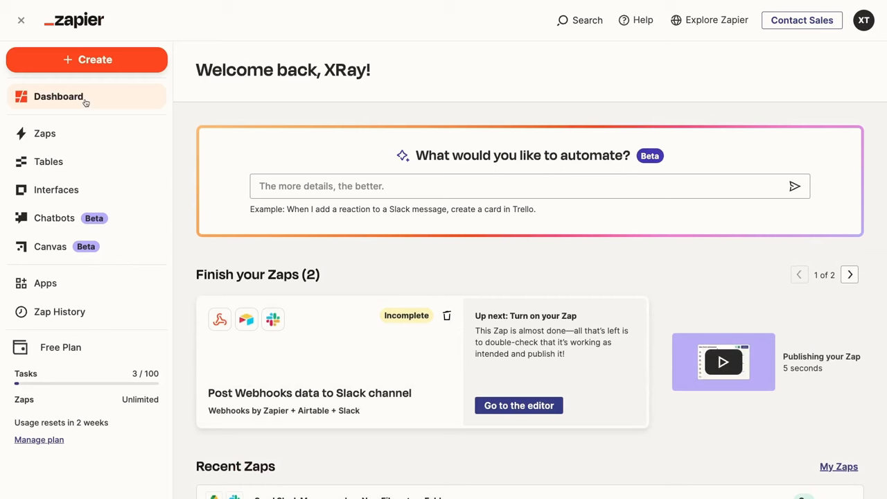
mouse_move(82, 120)
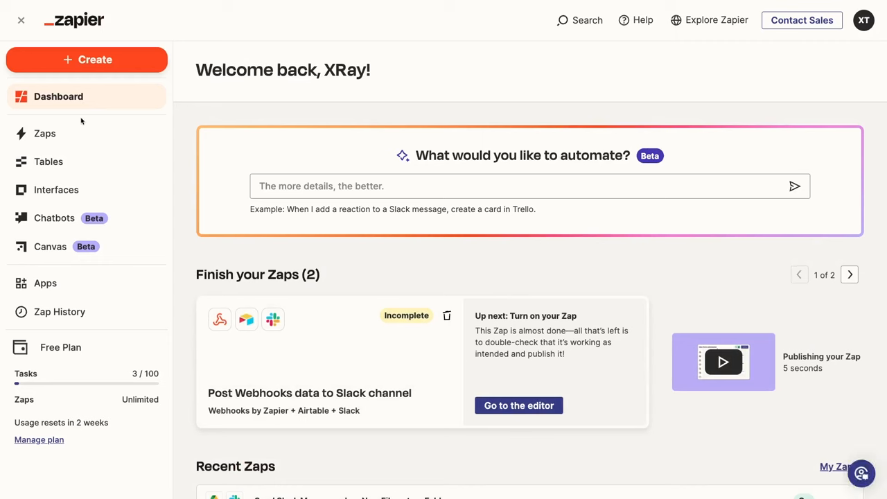
mouse_move(80, 120)
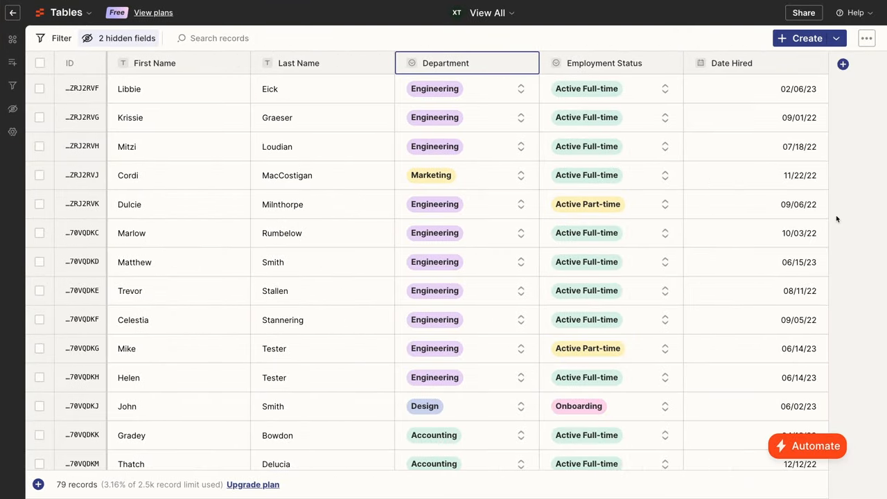
Step: Set the 10/03/22 hire's employment status to Onboarding in the employee table
scroll(down, 3)
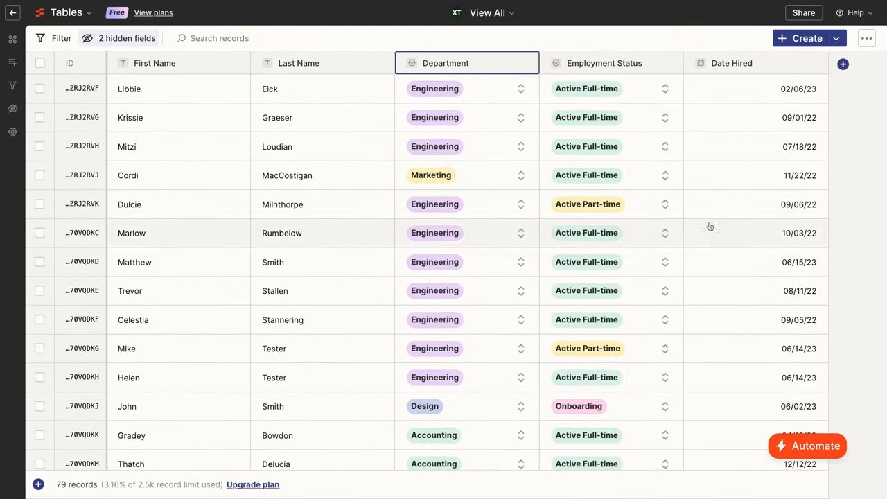
click(610, 232)
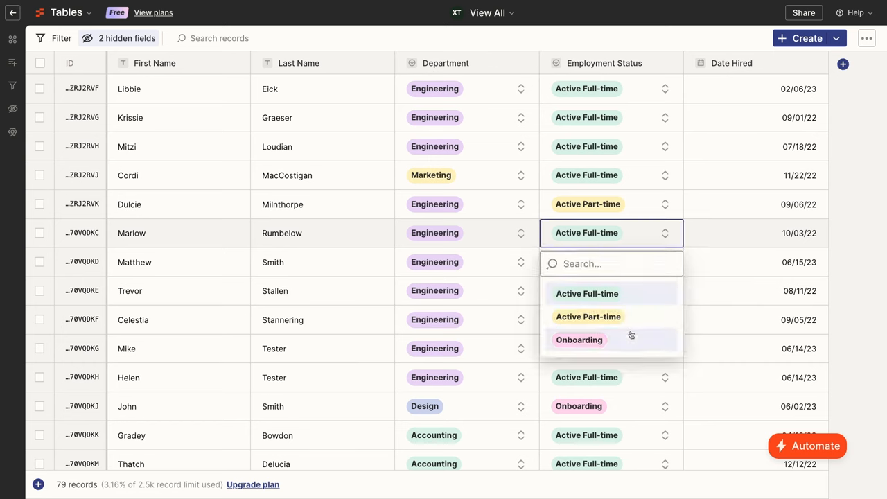
click(579, 339)
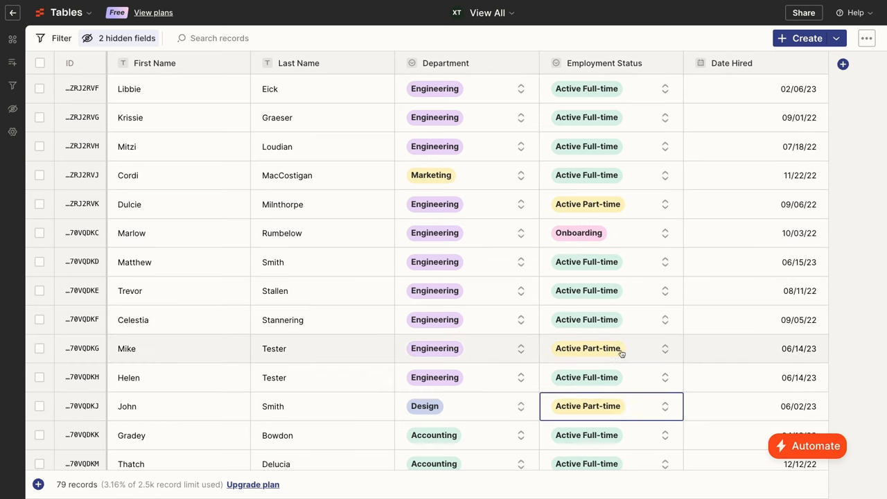
mouse_move(841, 352)
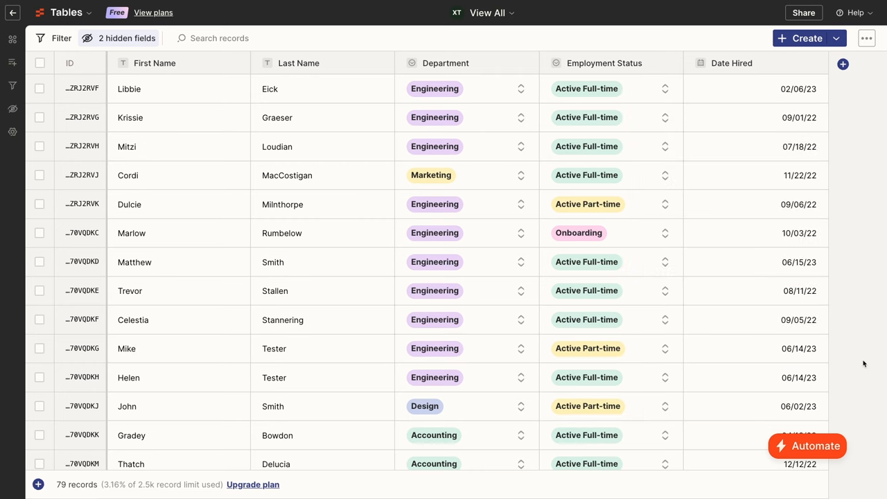
Step: Open Interfaces and scroll through the Explore Templates cards
click(45, 124)
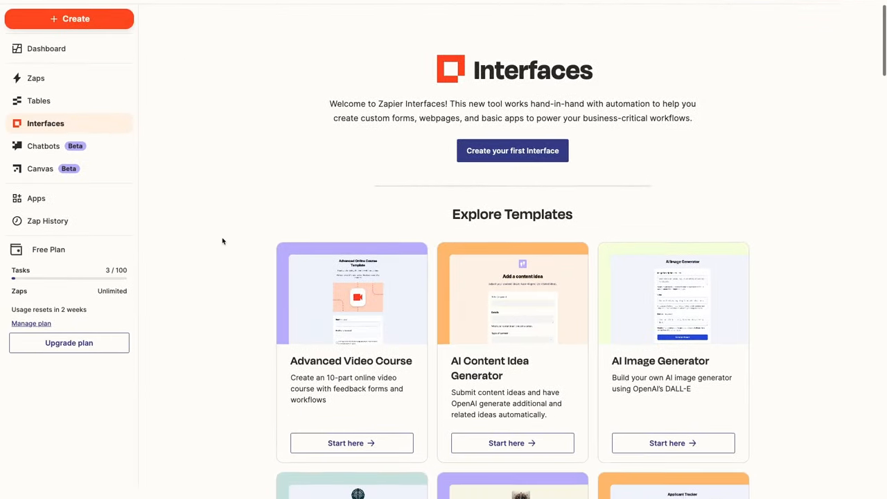
scroll(down, 3)
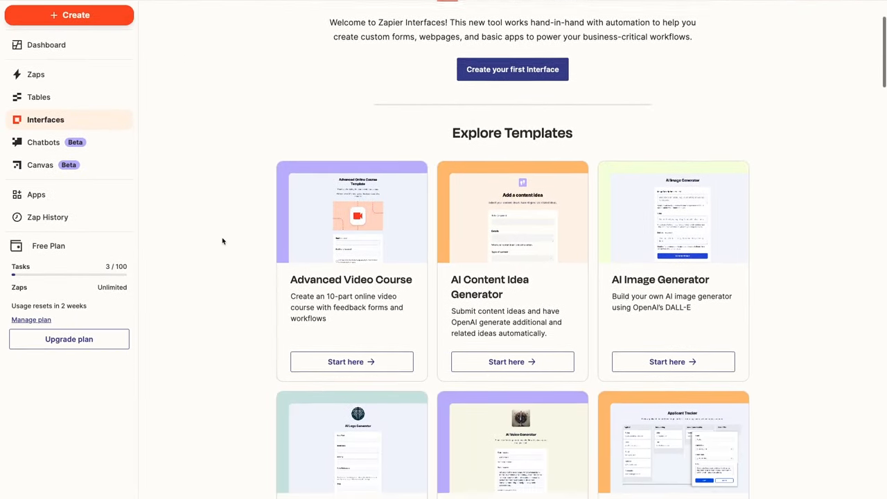
scroll(down, 3)
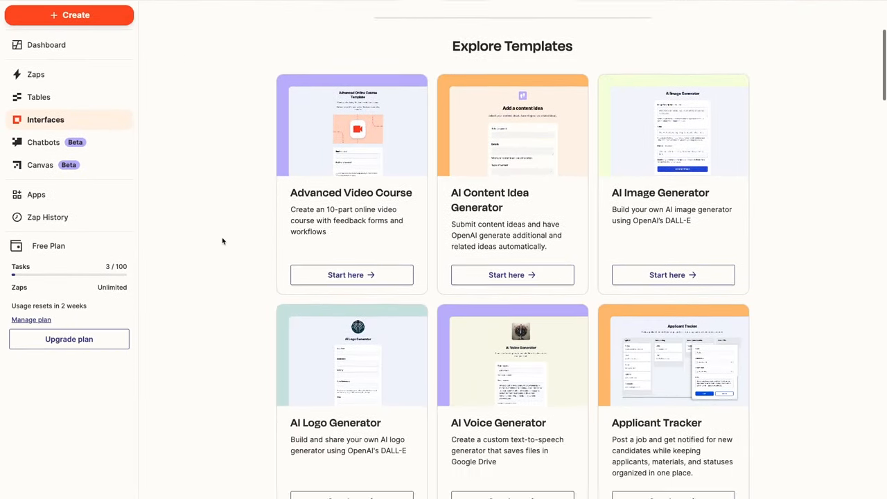
scroll(down, 3)
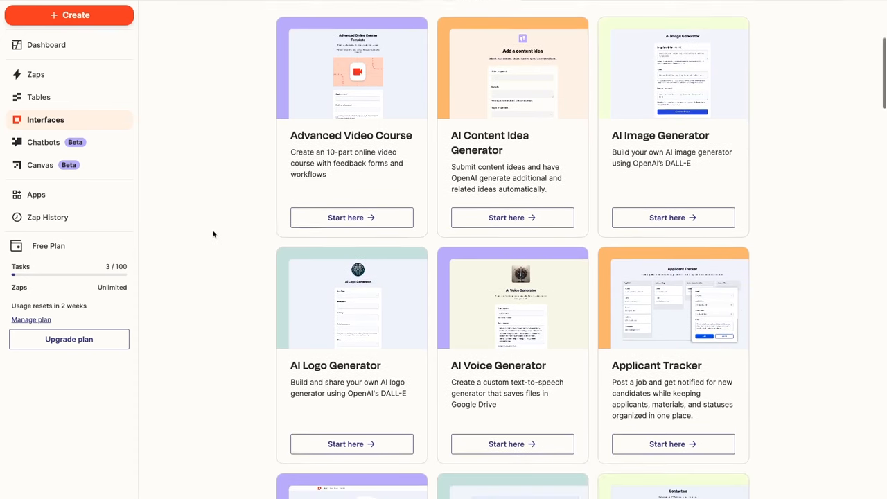
scroll(down, 3)
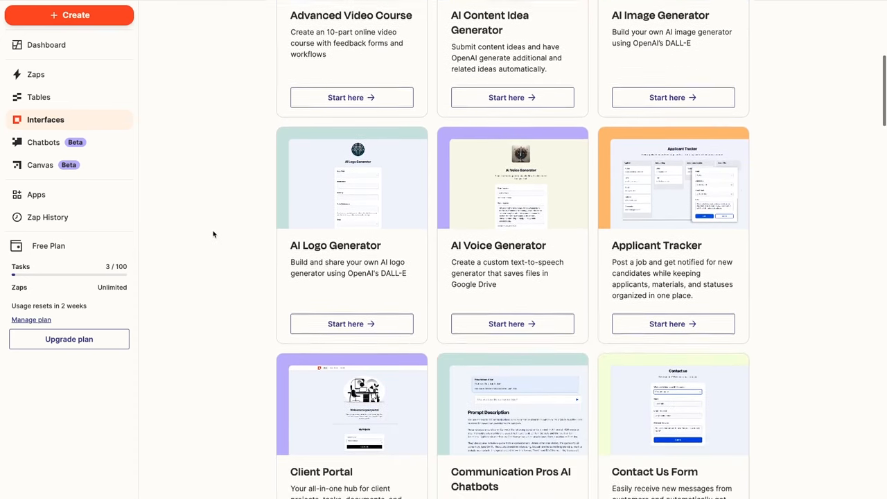
scroll(down, 3)
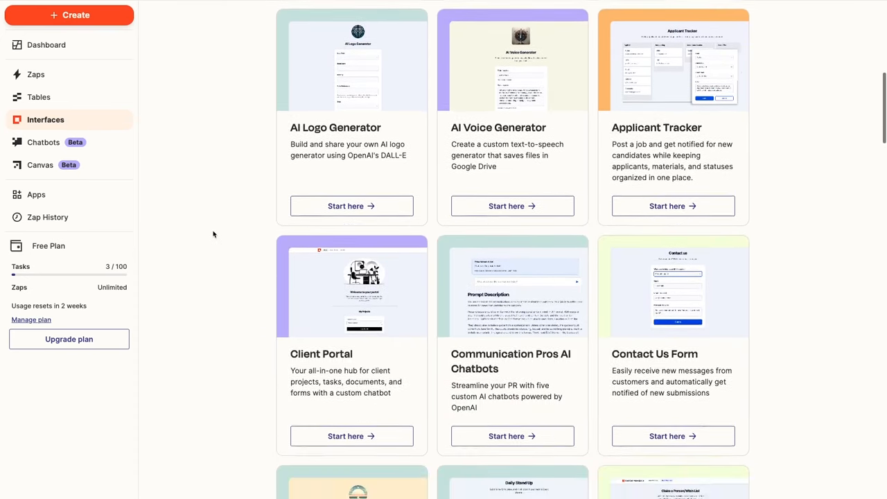
scroll(down, 3)
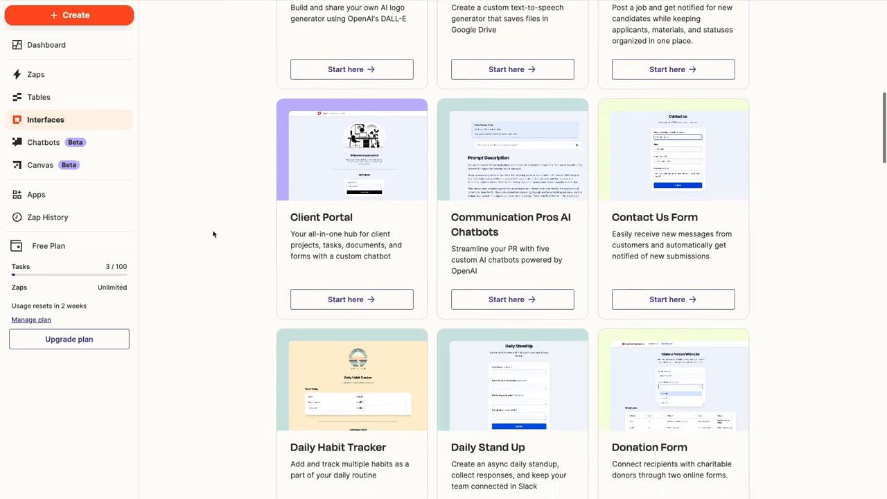
scroll(down, 3)
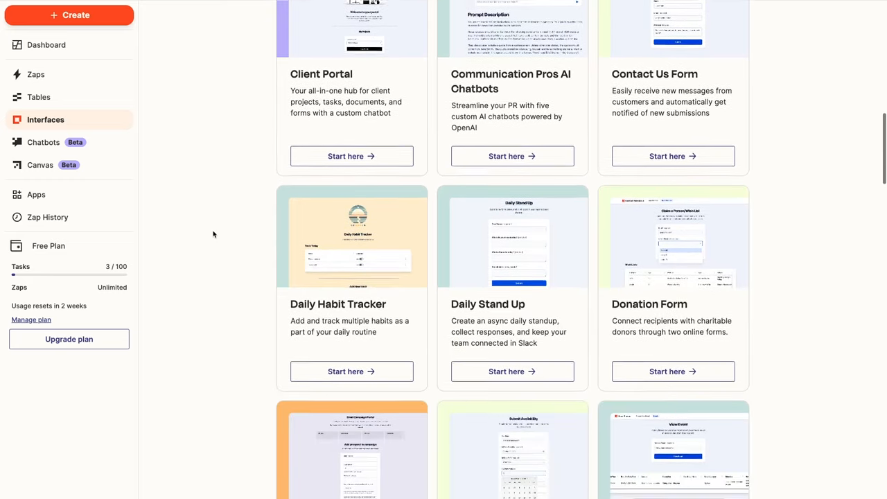
scroll(down, 3)
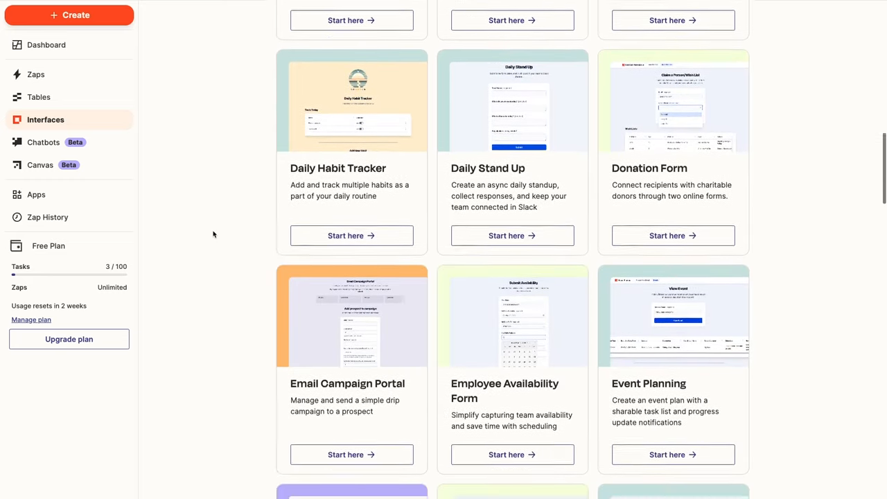
scroll(down, 3)
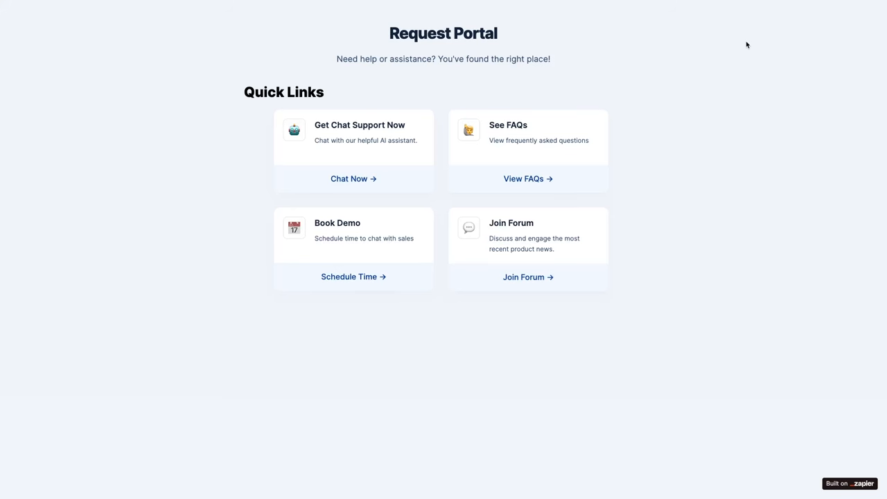
mouse_move(663, 117)
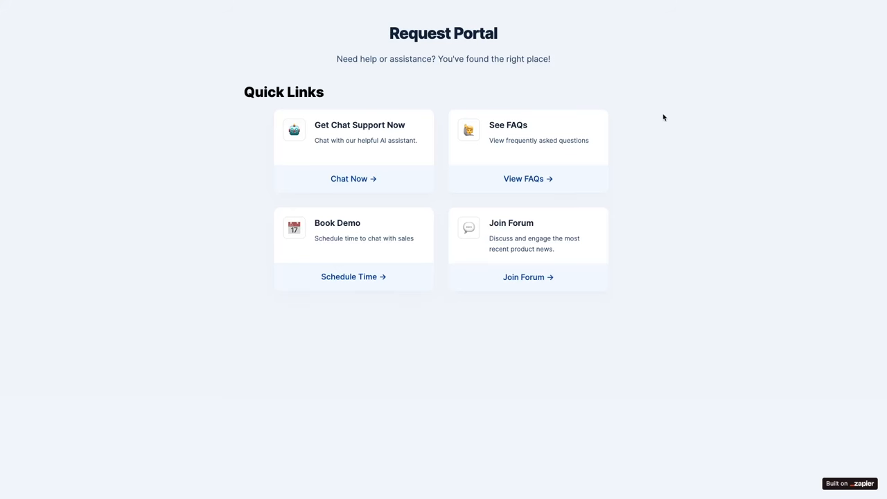
Step: Send the chatbot a question about automating marketing workflows and read its answer
text(I want to k)
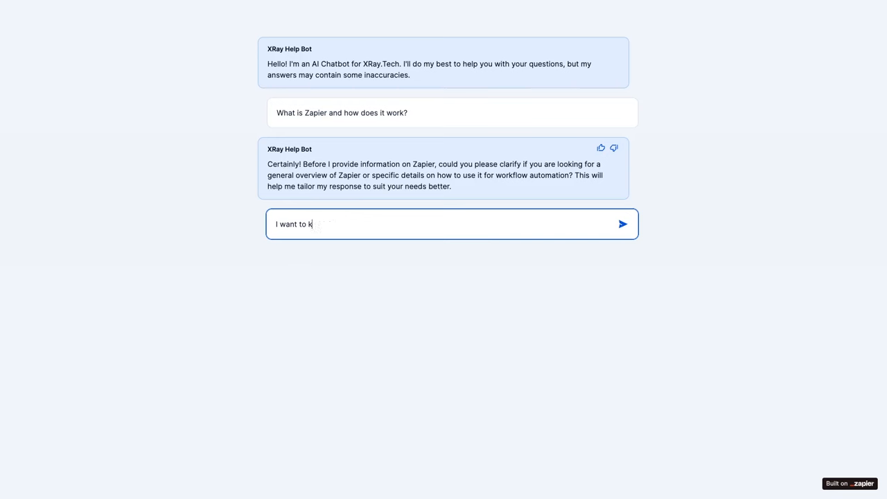
click(621, 223)
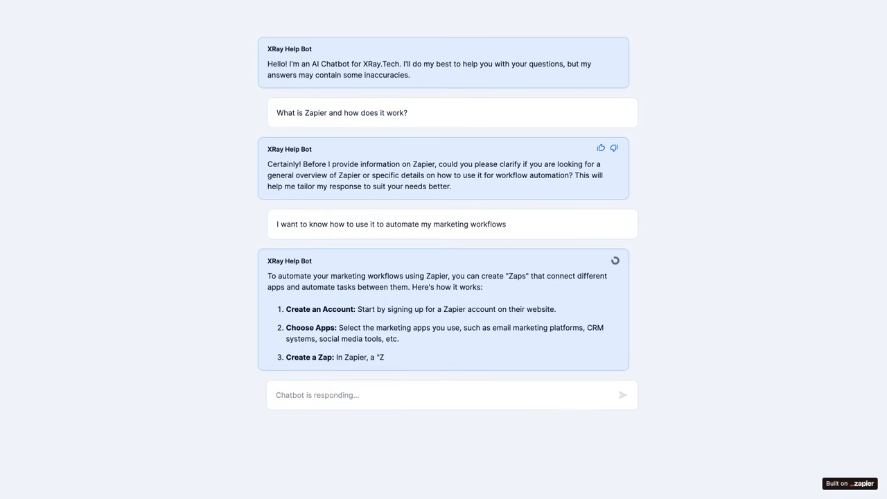
scroll(down, 3)
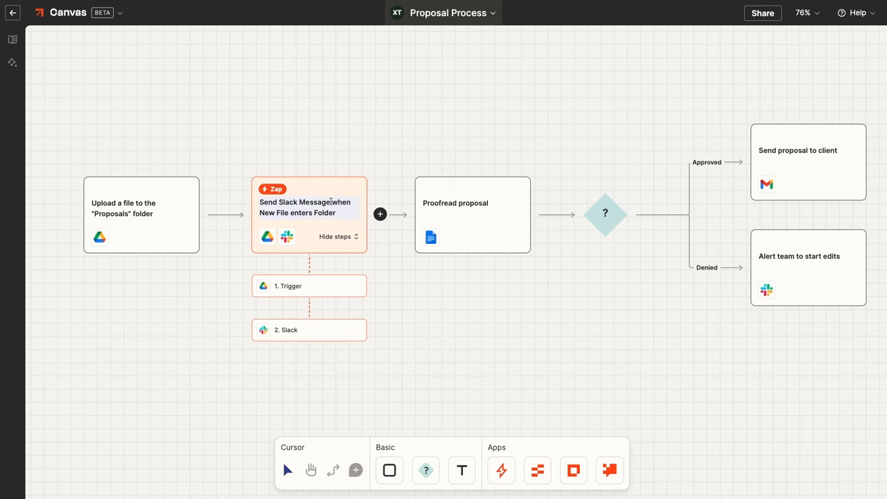
Step: Review the Slack Zap step's details on the Proposal Process canvas, then browse the pricing plans
click(309, 201)
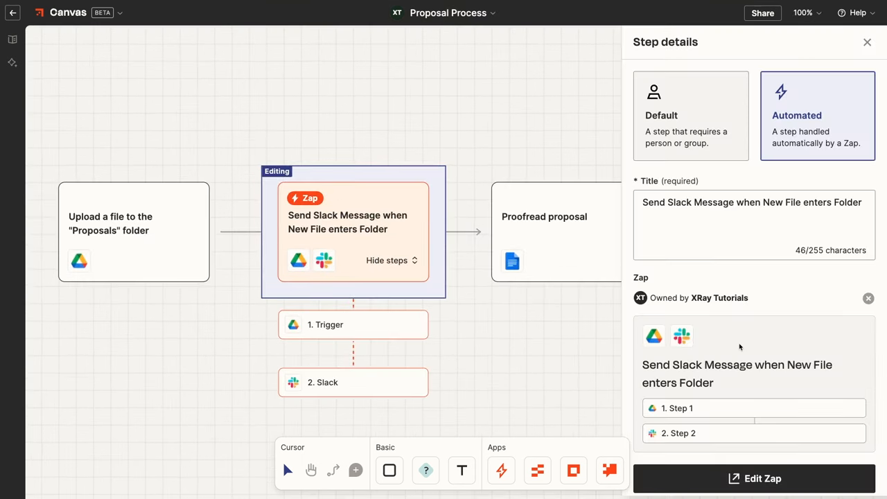
scroll(down, 3)
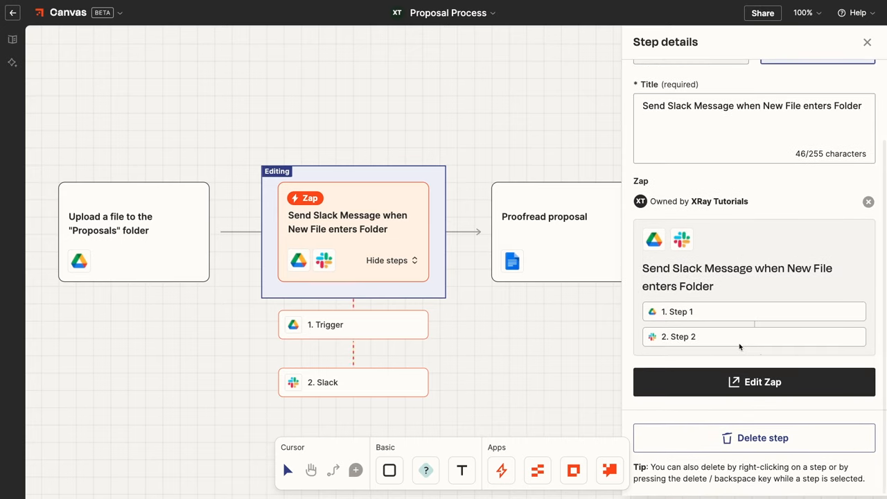
mouse_move(754, 382)
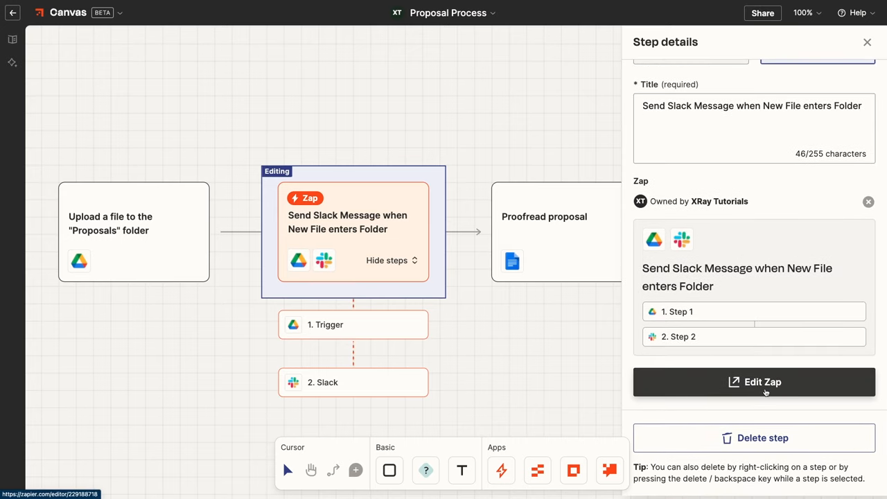
click(867, 42)
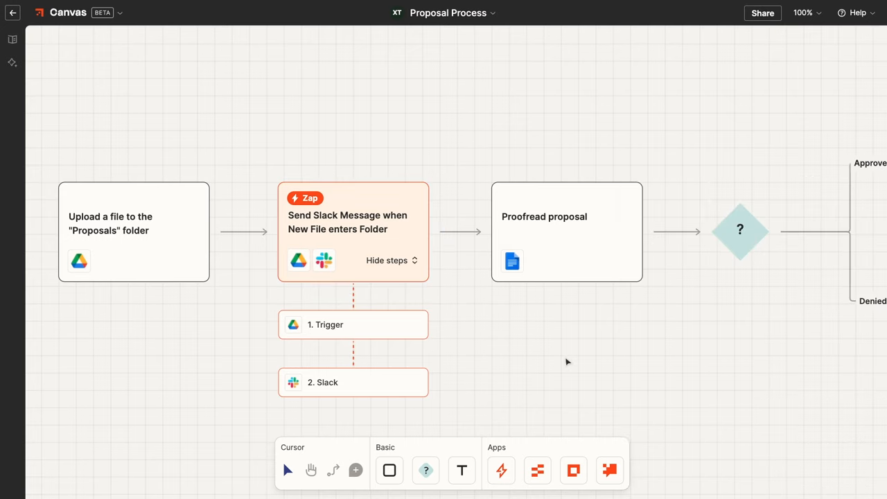
scroll(down, 3)
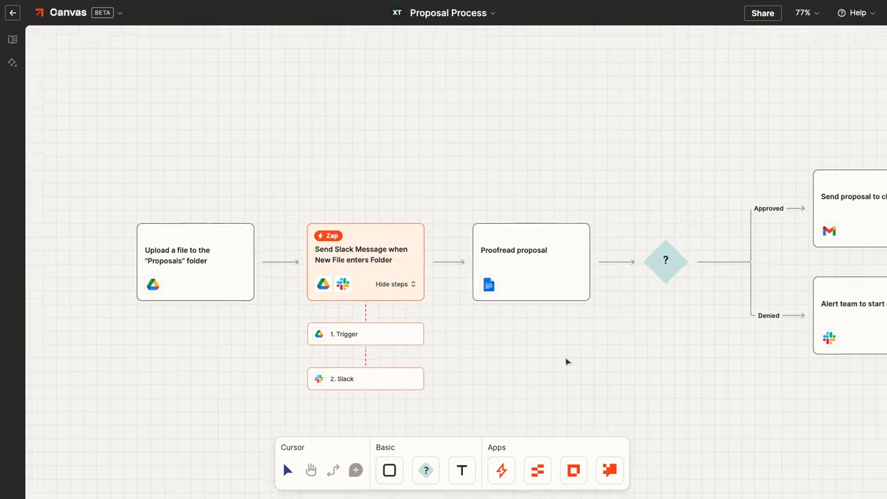
scroll(down, 3)
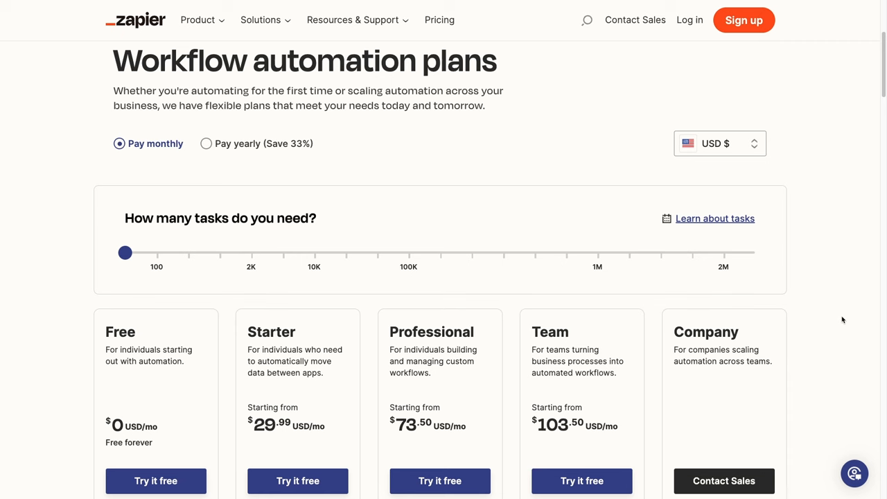
mouse_move(728, 223)
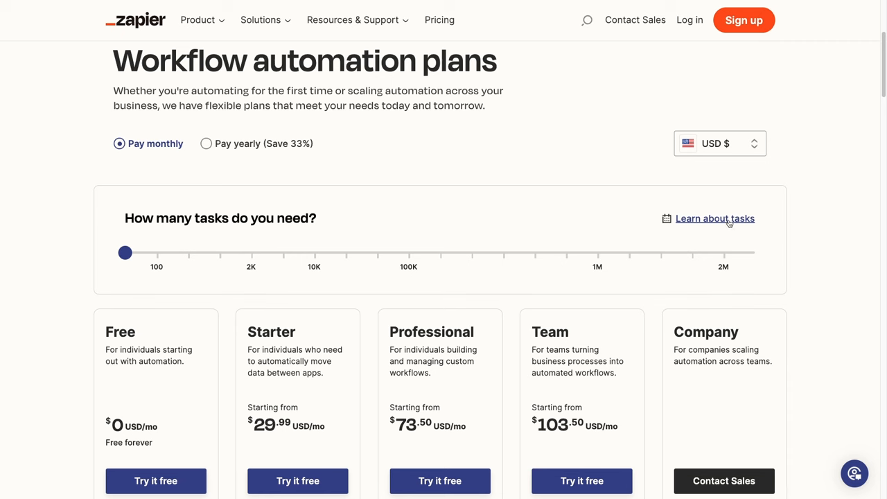
click(715, 218)
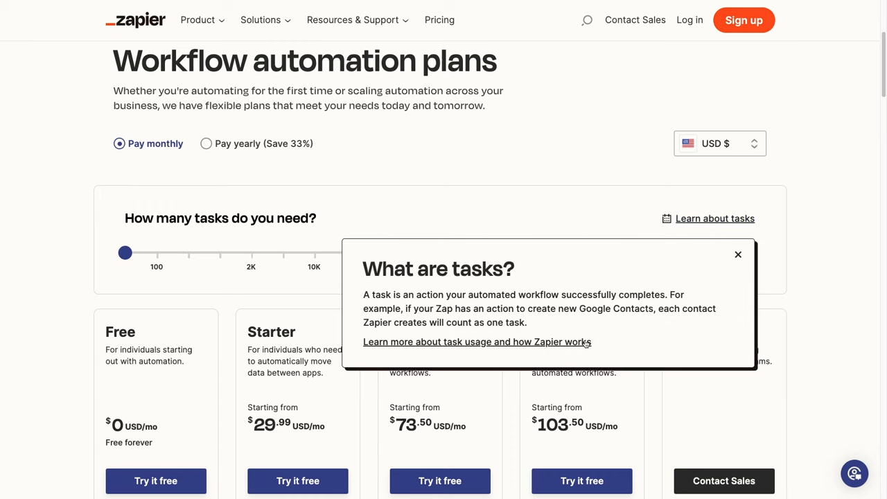
click(476, 341)
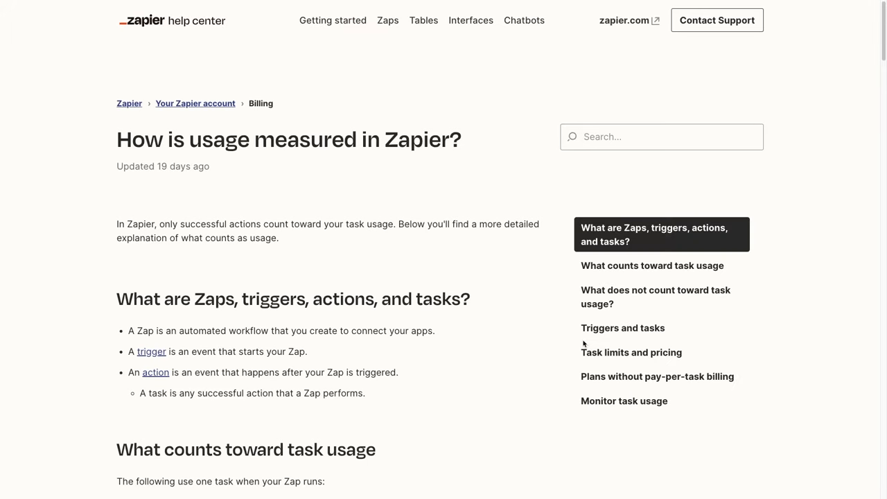
mouse_move(558, 355)
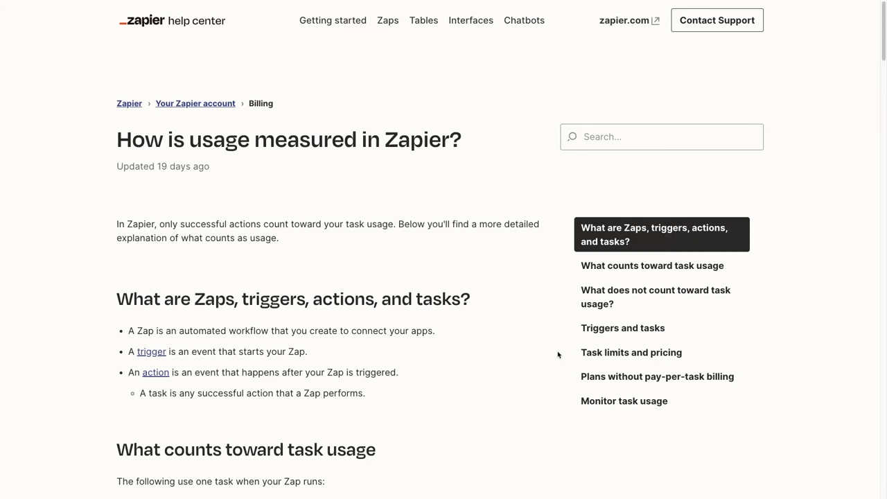
scroll(down, 3)
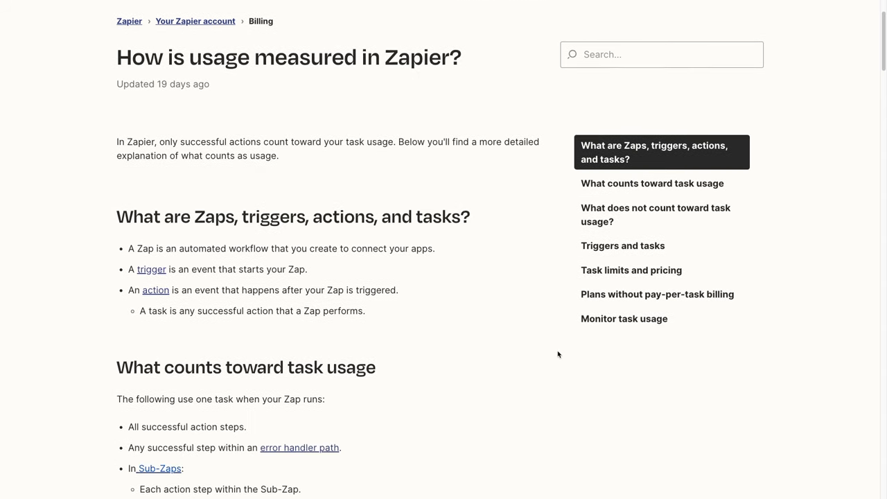
scroll(down, 3)
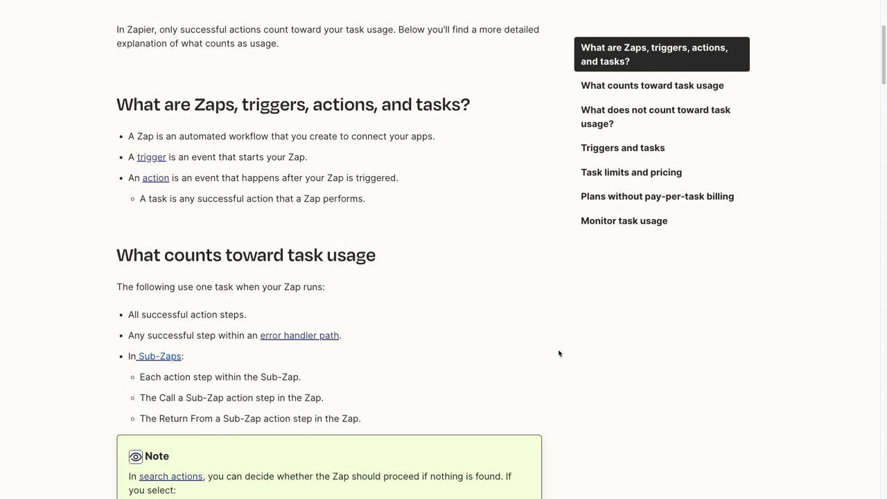
scroll(down, 3)
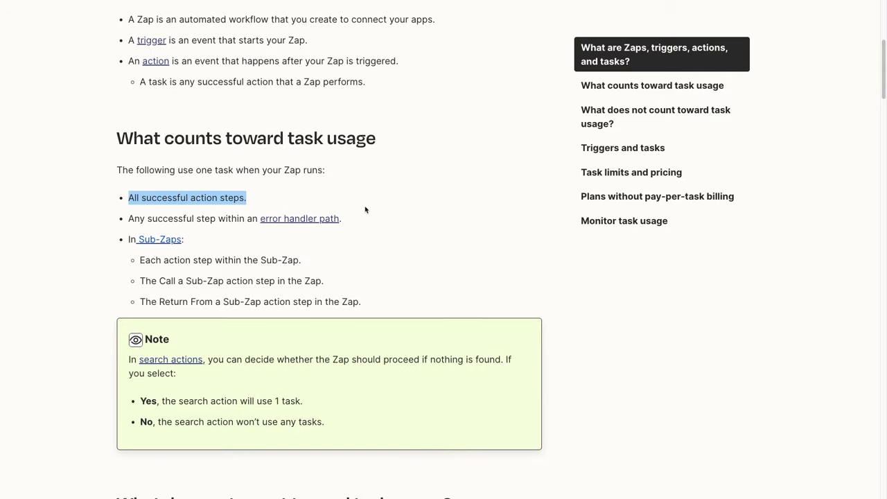
scroll(down, 3)
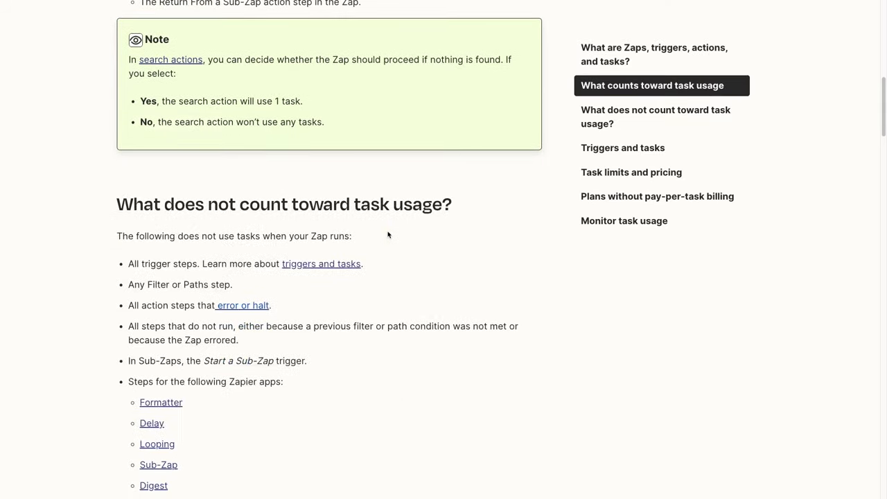
scroll(down, 3)
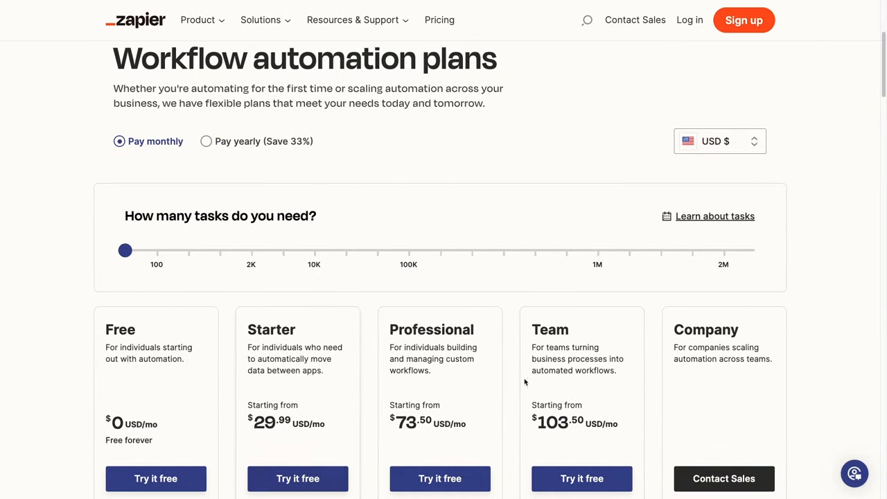
click(206, 141)
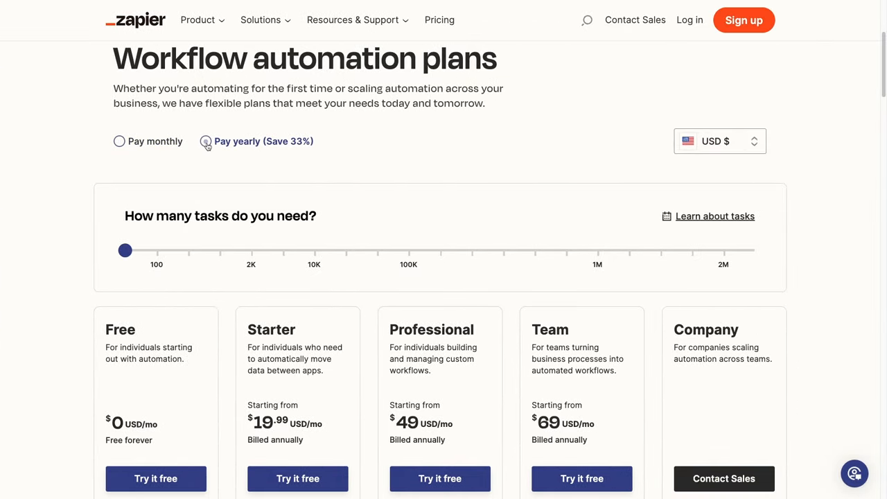
click(205, 142)
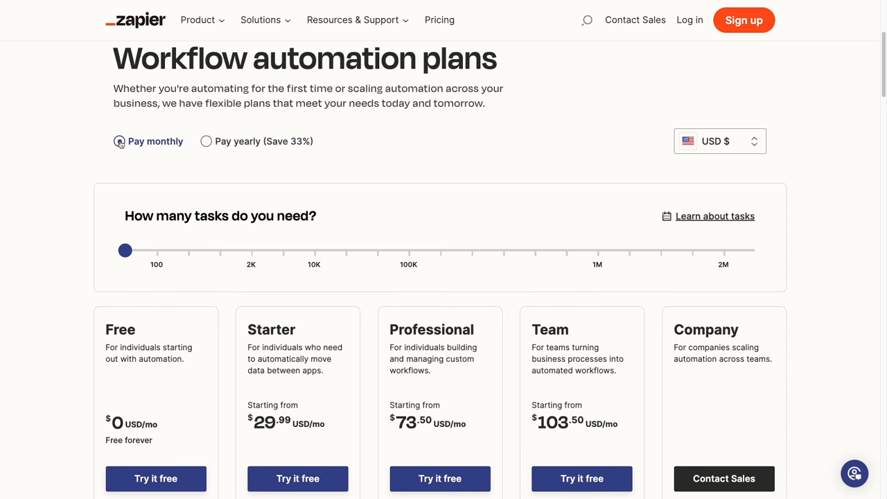
scroll(down, 3)
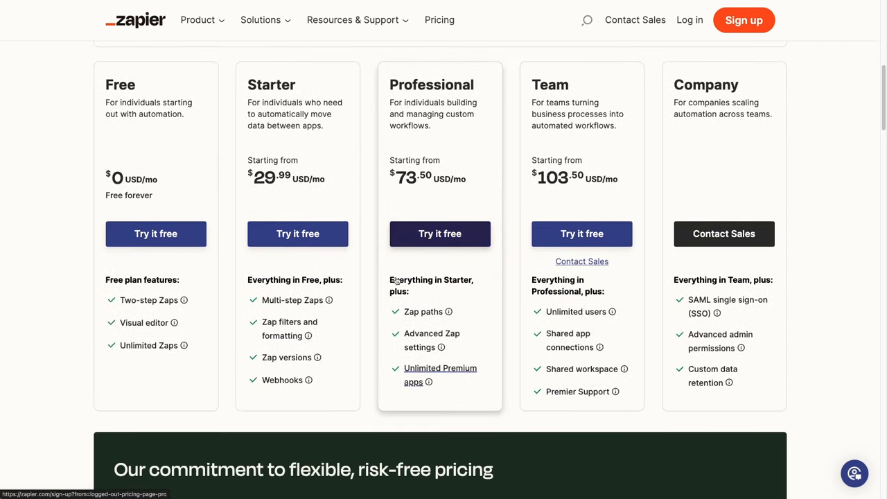
mouse_move(161, 378)
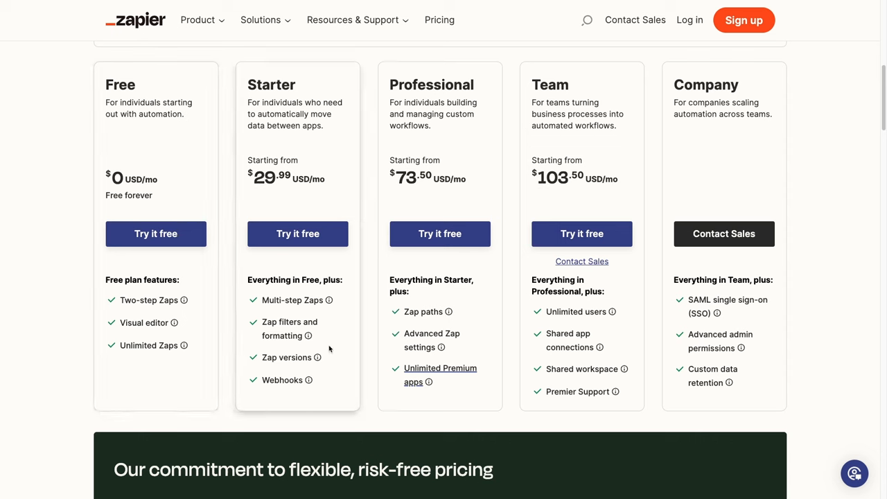
mouse_move(333, 350)
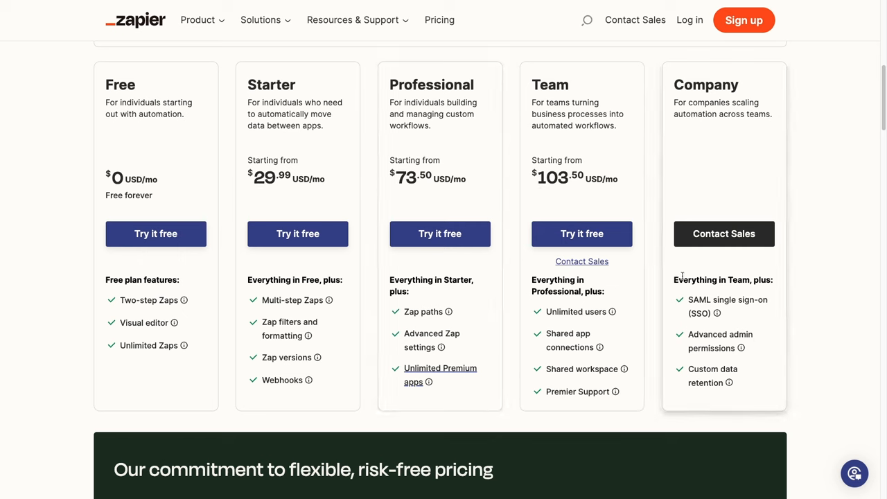
mouse_move(650, 321)
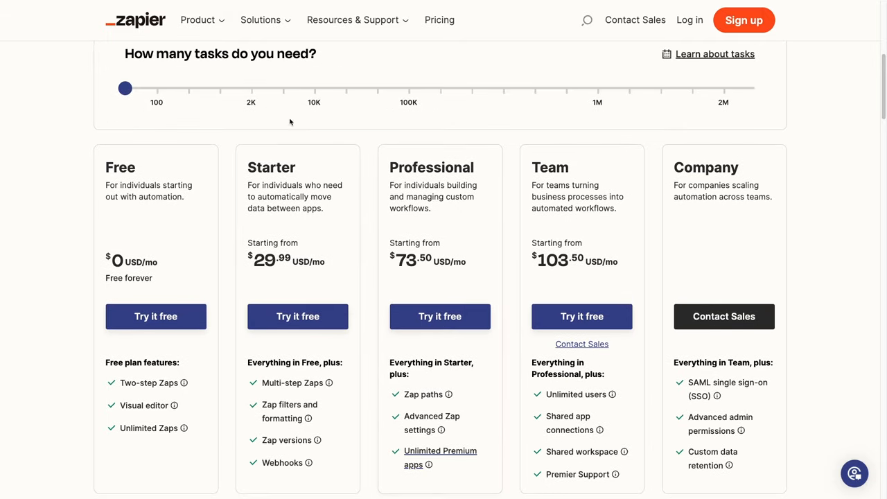
Step: Slide the task volume through 10,000 and 100,000, then settle on 2,000 tasks per month
drag(125, 88, 251, 88)
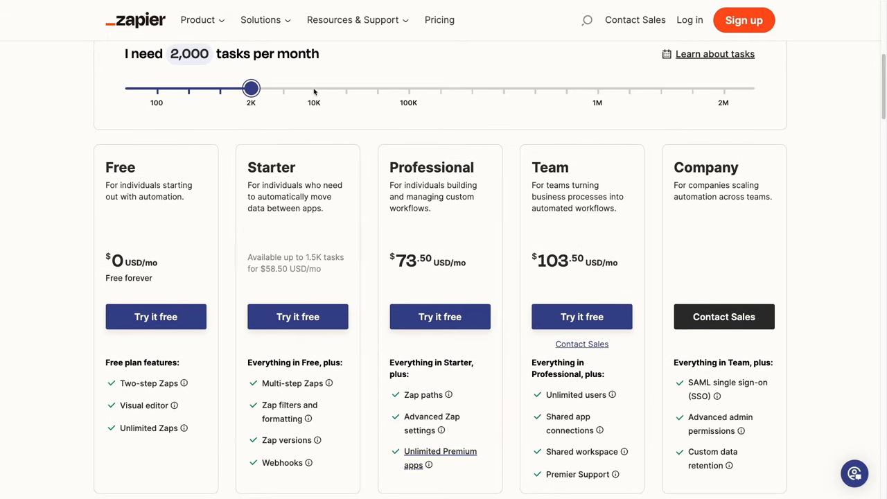
drag(251, 88, 314, 88)
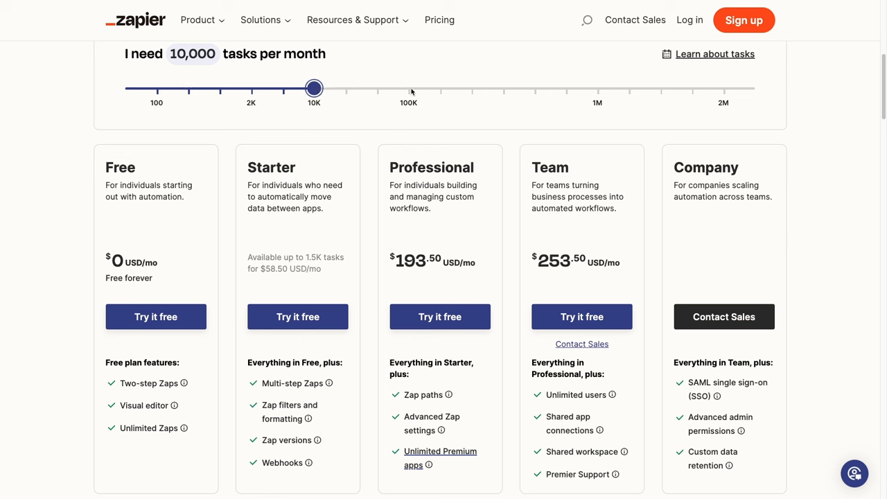
drag(314, 88, 408, 88)
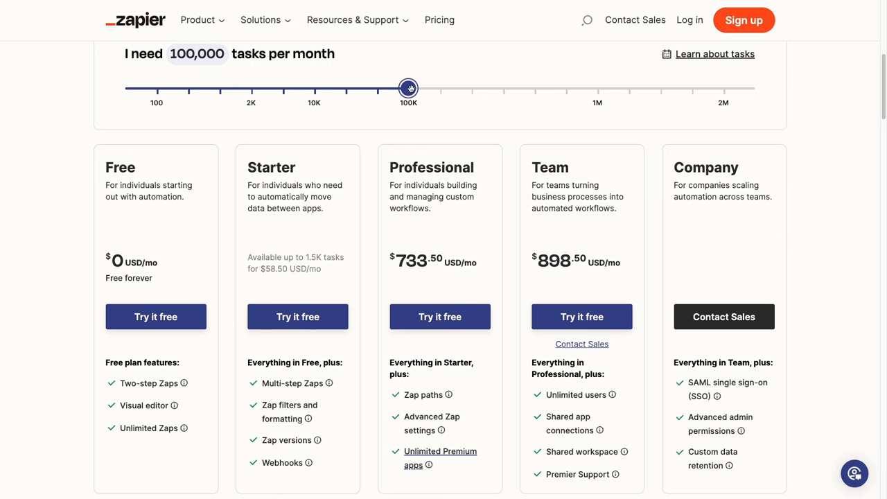
drag(408, 89, 250, 89)
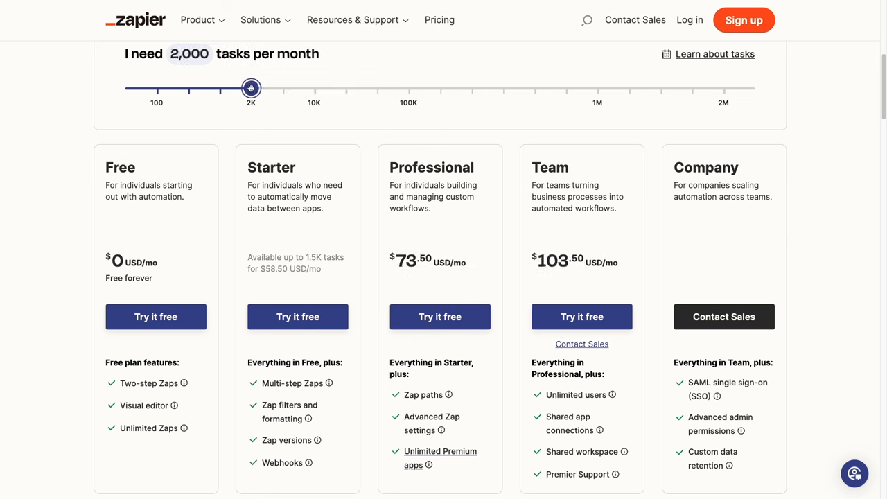
mouse_move(381, 217)
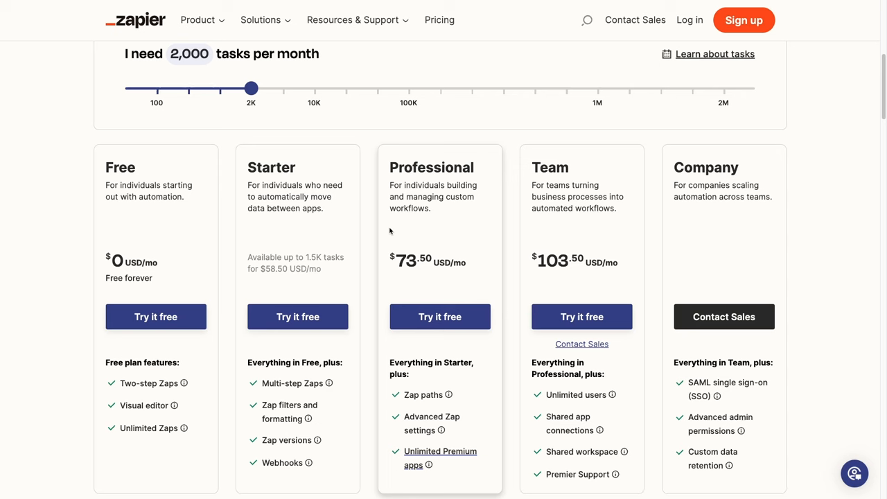
mouse_move(155, 232)
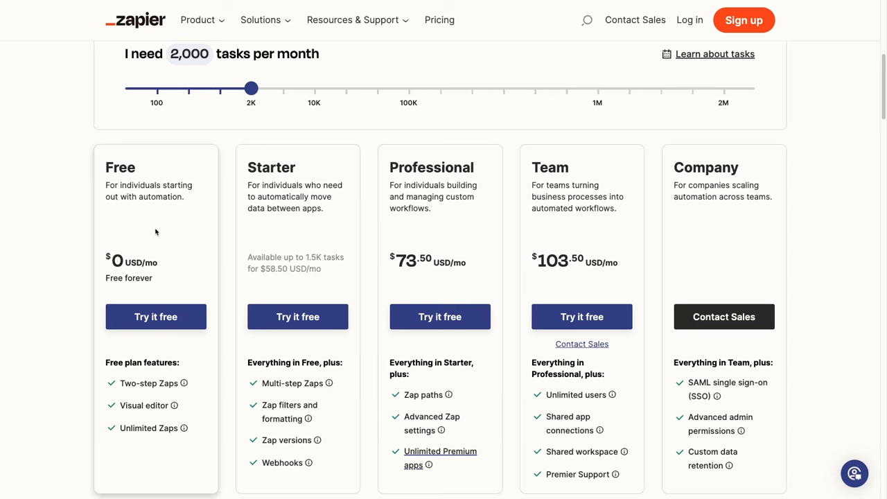
mouse_move(165, 244)
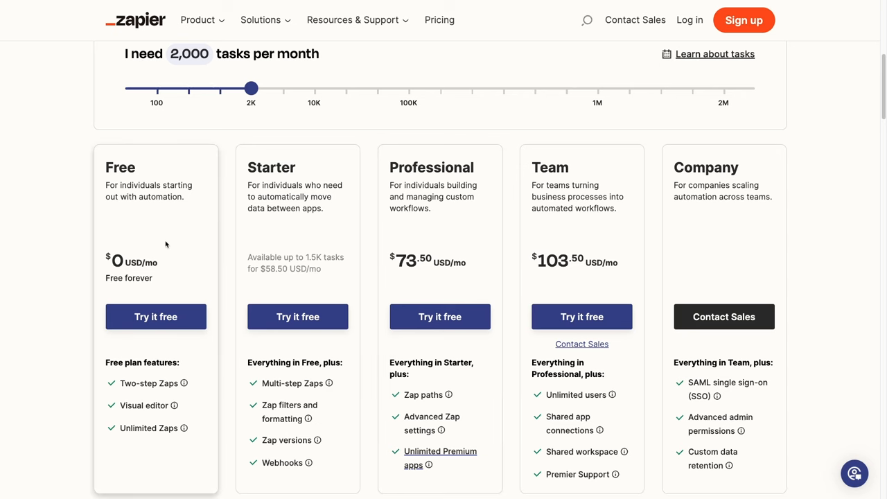
mouse_move(350, 228)
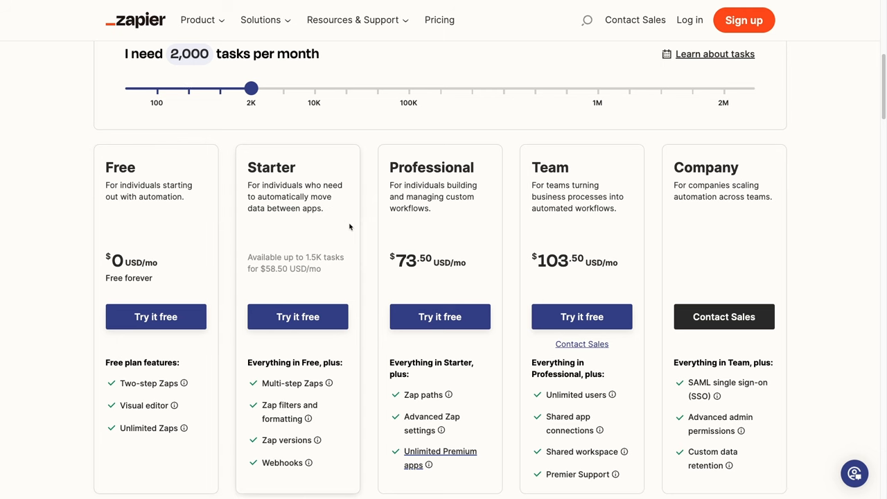
mouse_move(329, 247)
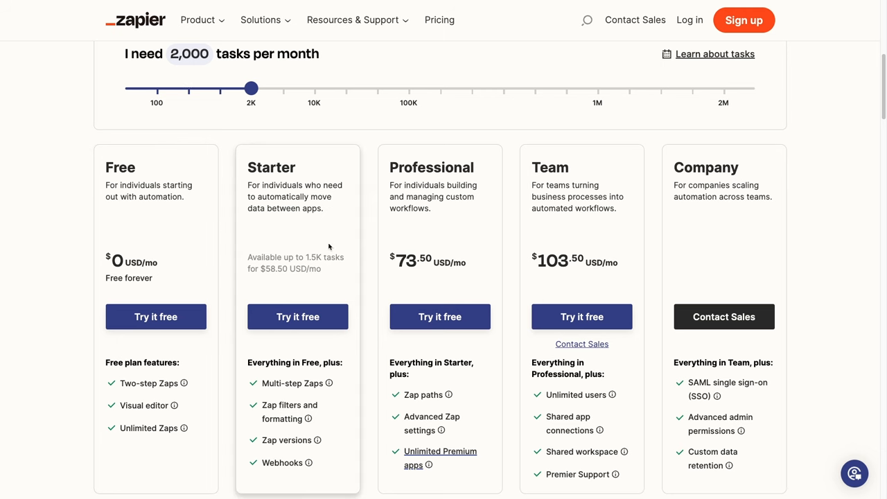
mouse_move(460, 241)
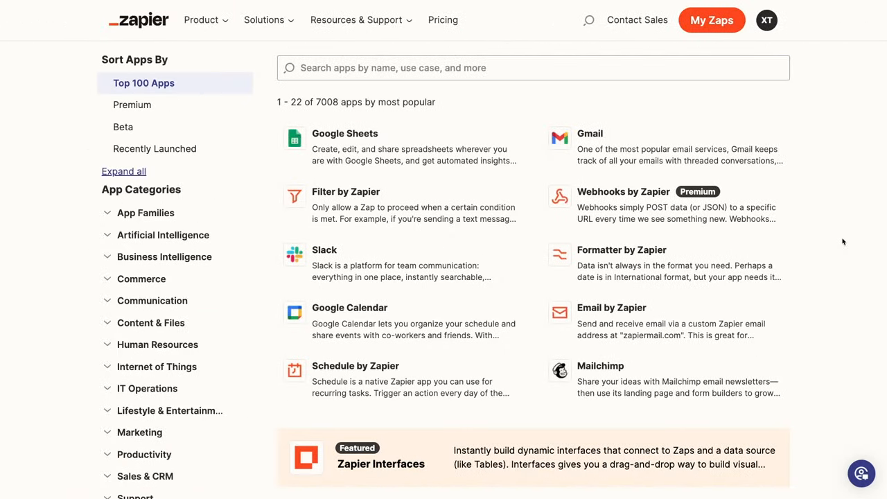
Step: Scroll down through the Top 100 Apps listings in the 7,008-app directory
scroll(down, 3)
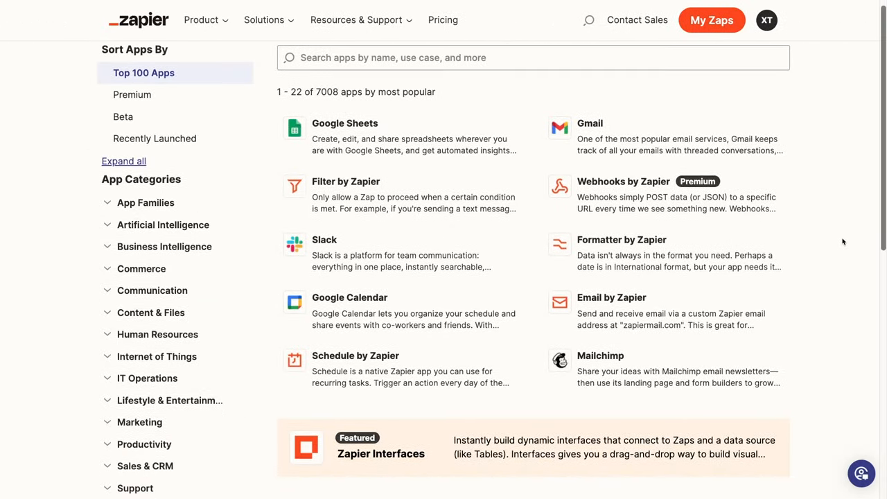
scroll(down, 3)
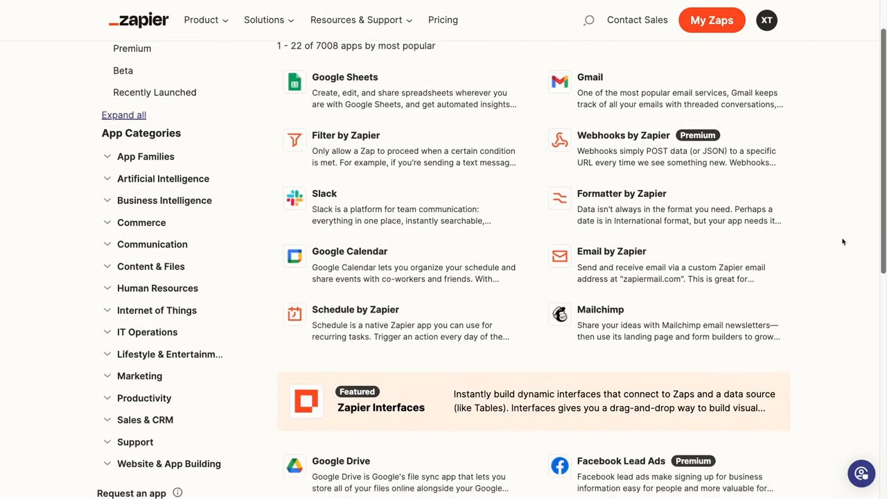
scroll(down, 3)
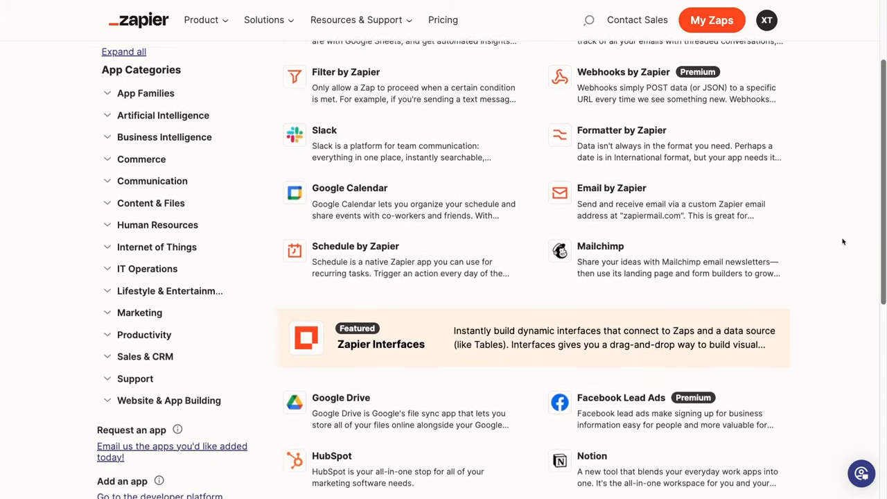
scroll(down, 3)
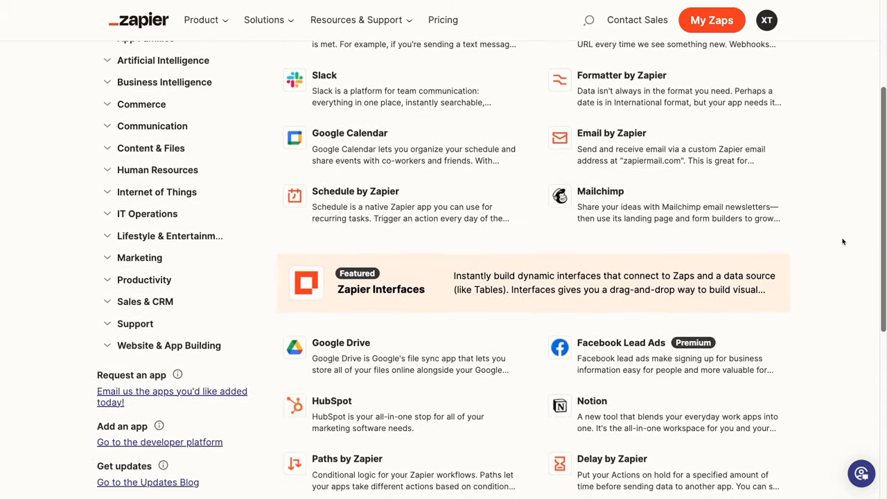
scroll(down, 3)
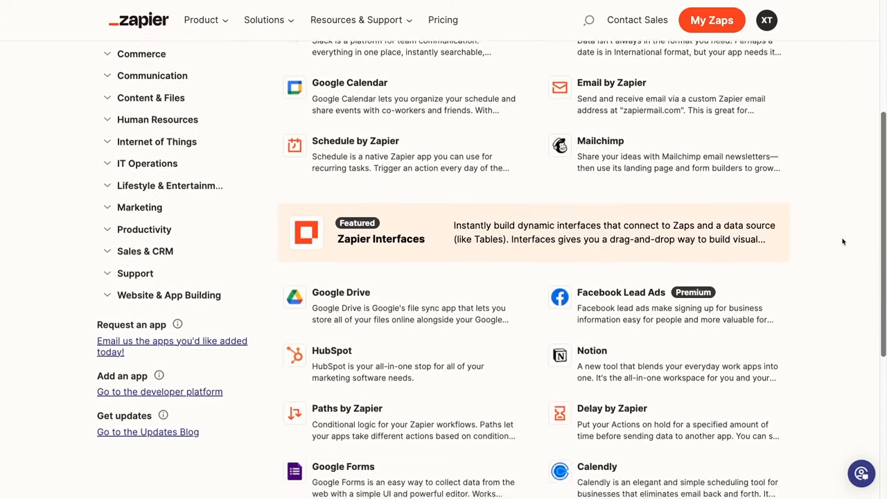
scroll(down, 3)
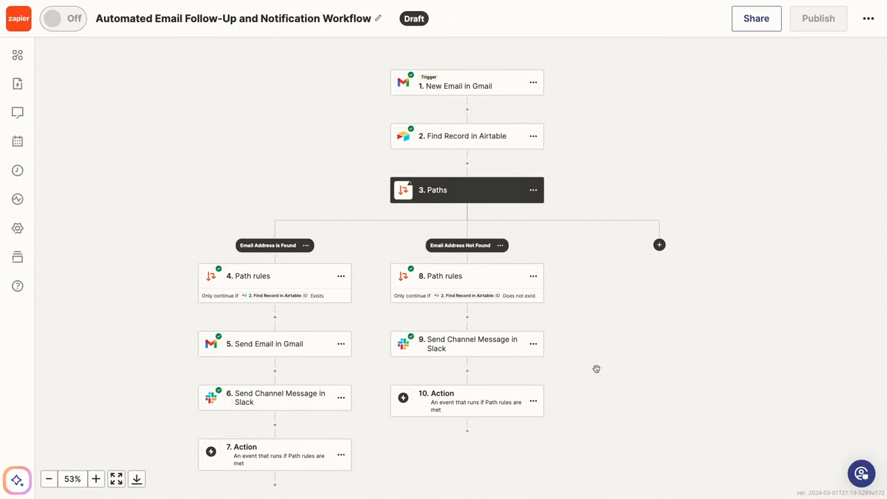
mouse_move(494, 329)
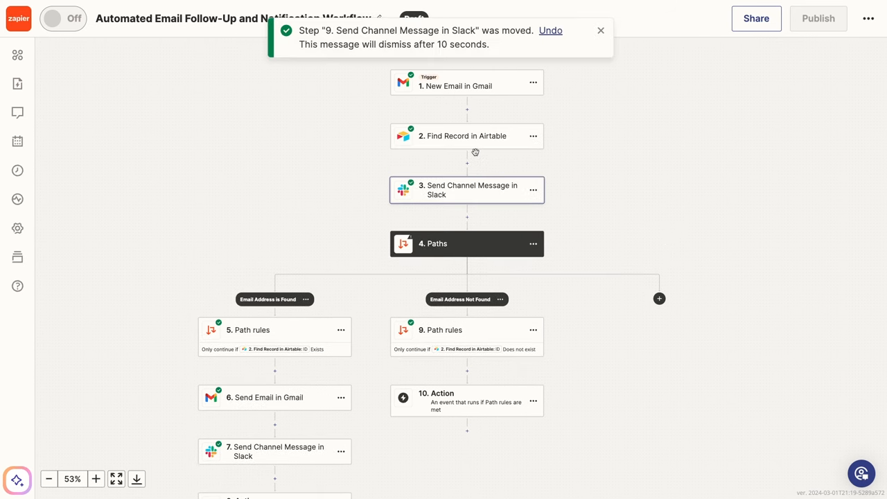
mouse_move(551, 30)
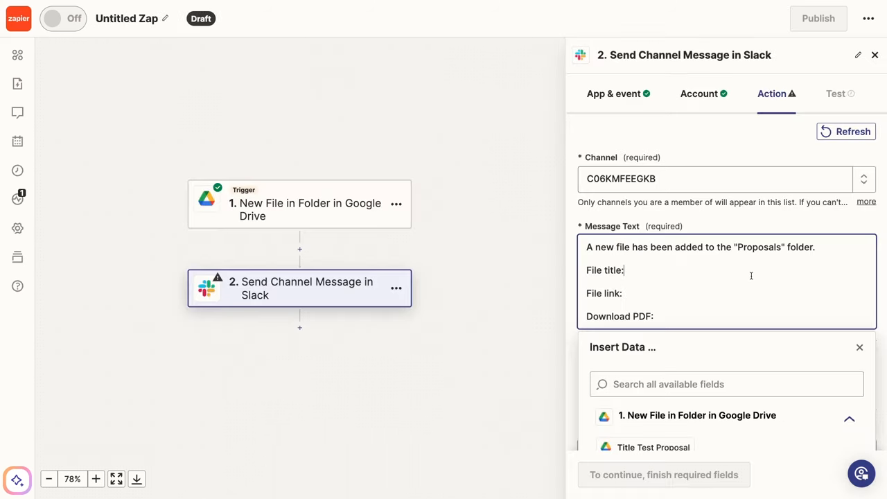
Step: Search the Slack action's Insert Data panel for 'title'
text(t)
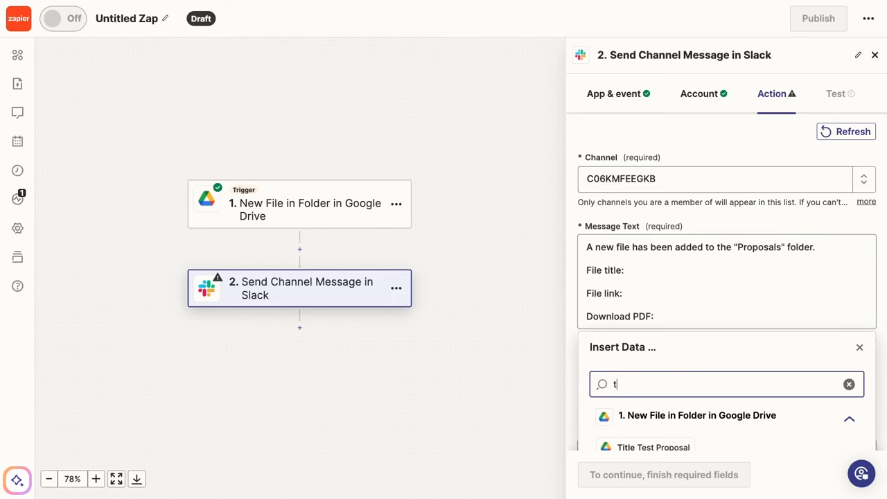
text(itle)
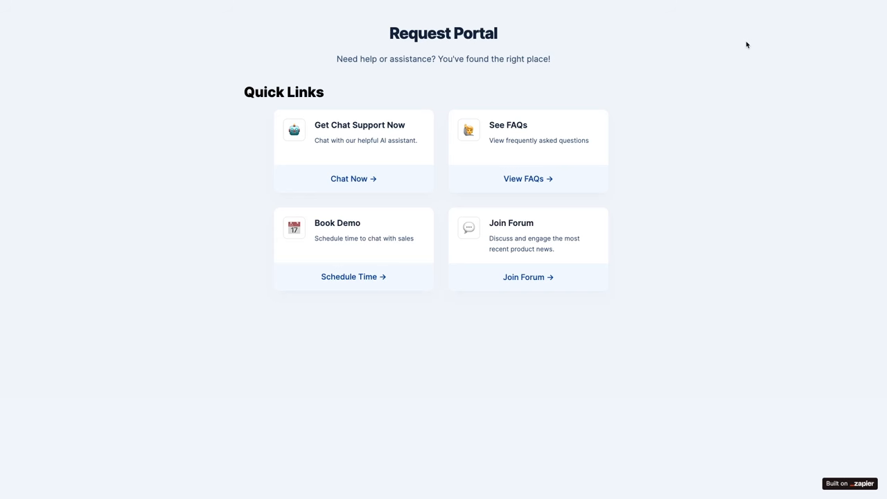
mouse_move(359, 179)
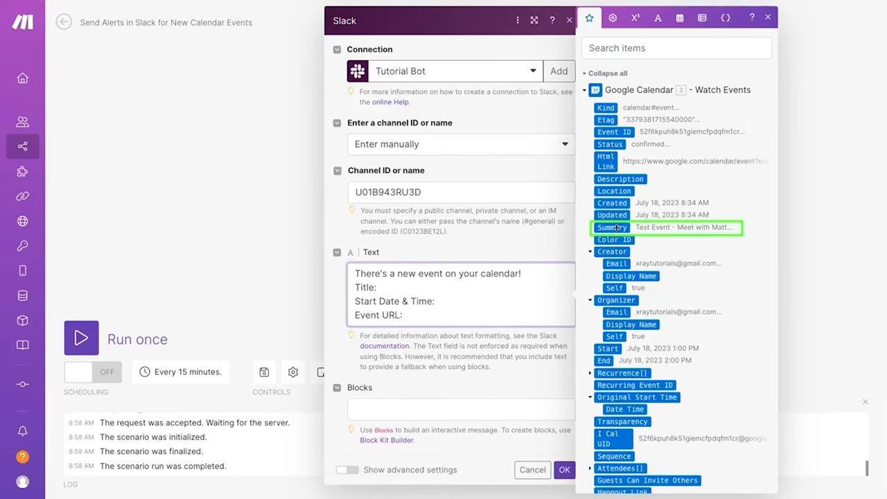
Step: Map Summary and Start into the Slack text, start from 'Test Event - Meet with Matt', and run once
click(612, 227)
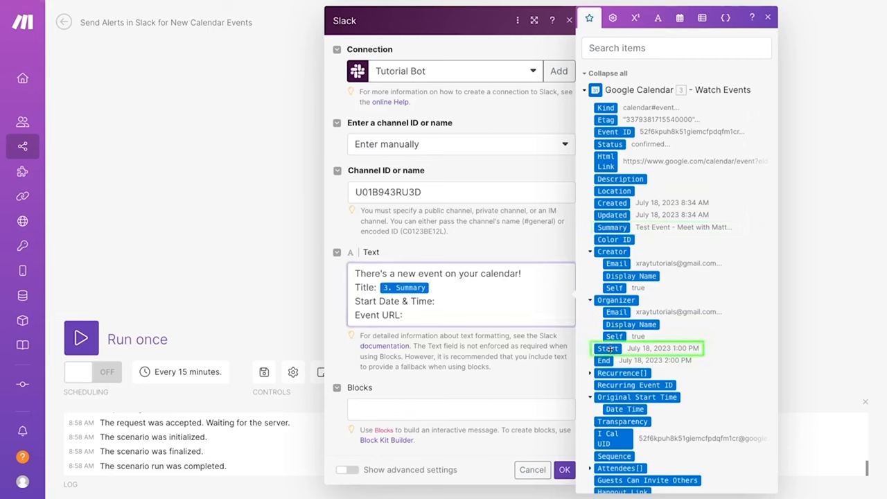
click(608, 348)
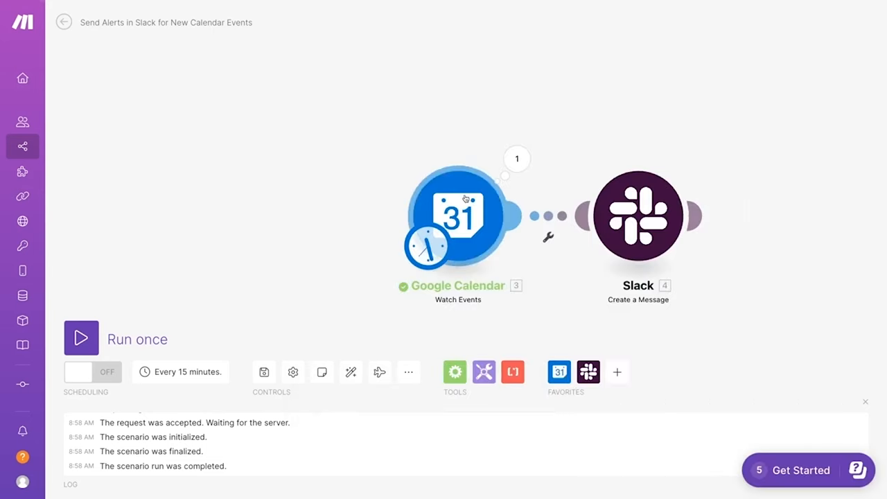
right_click(457, 215)
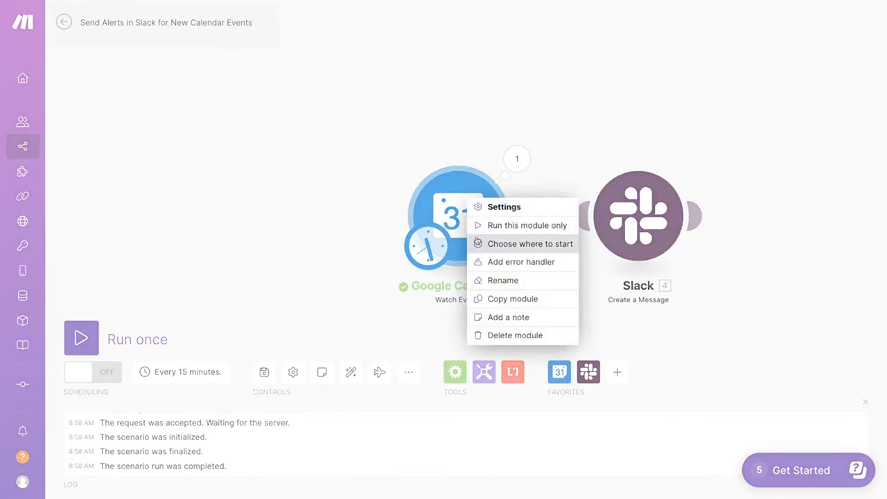
click(530, 243)
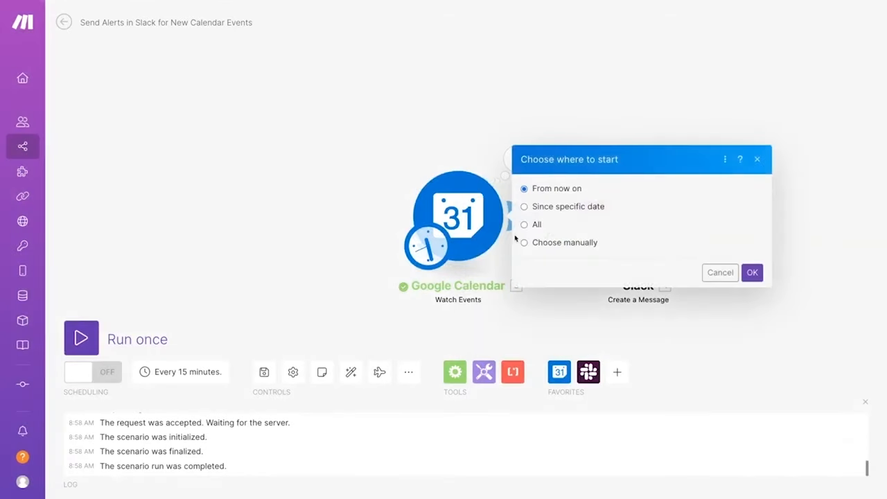
click(524, 242)
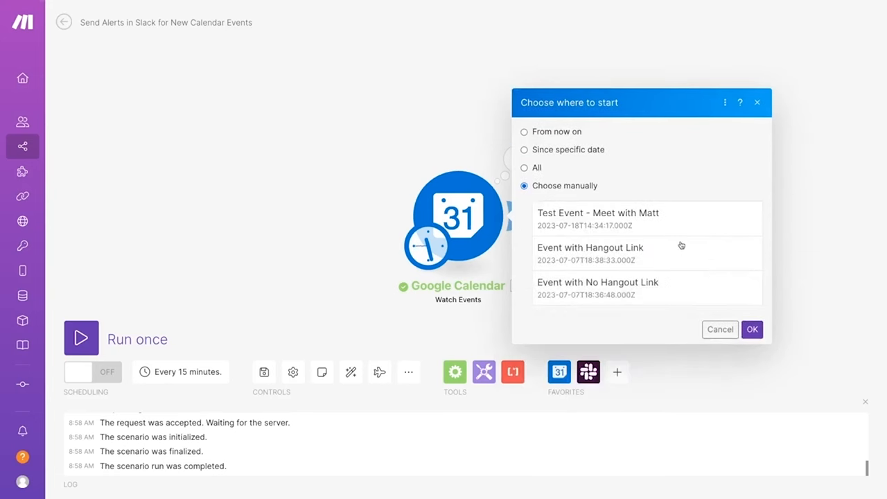
click(597, 218)
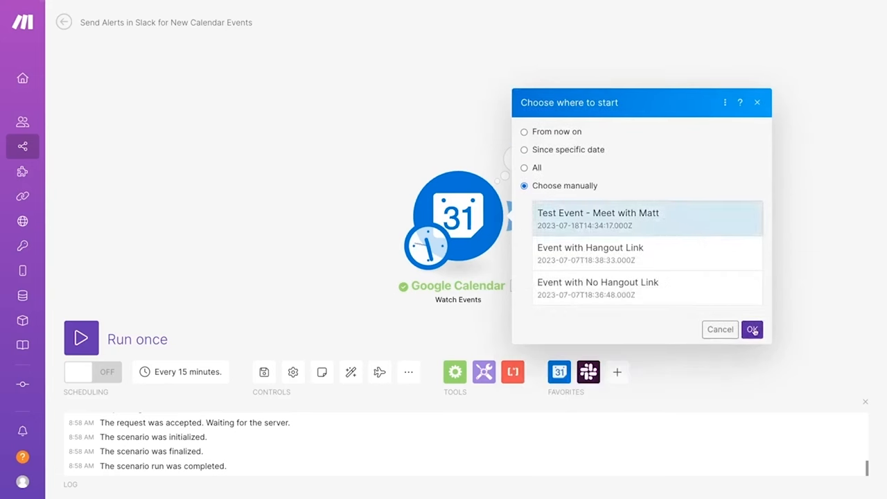
click(752, 329)
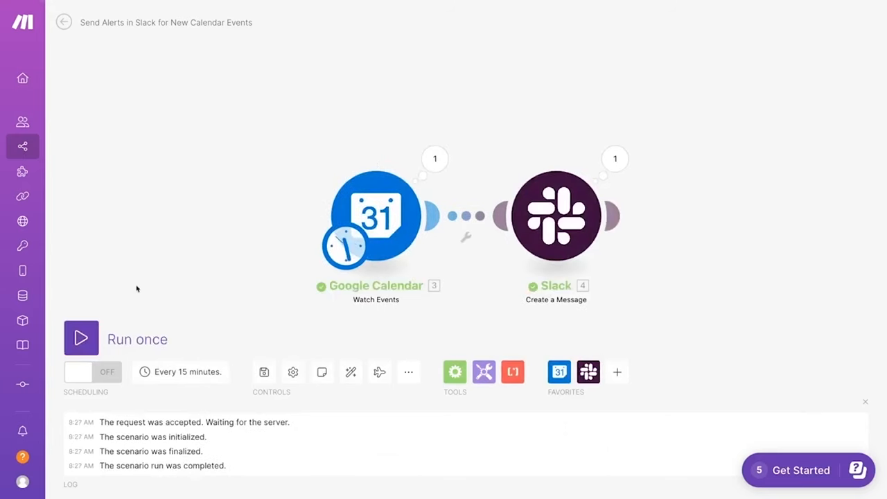
click(865, 402)
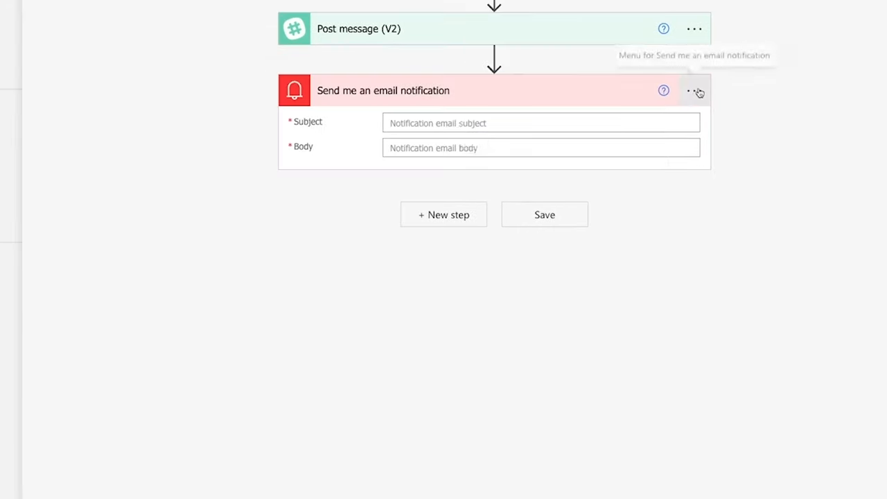
Step: Open Settings from the menu of the 'Send me an email notification' step
click(693, 91)
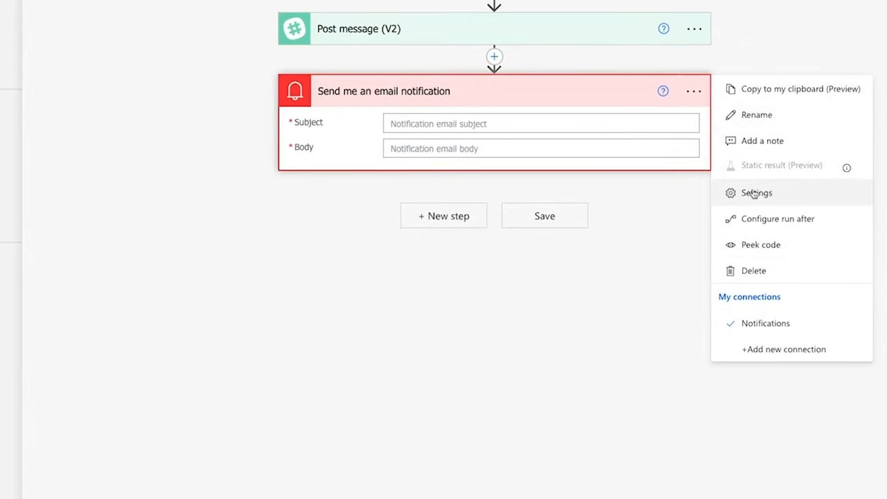
click(778, 219)
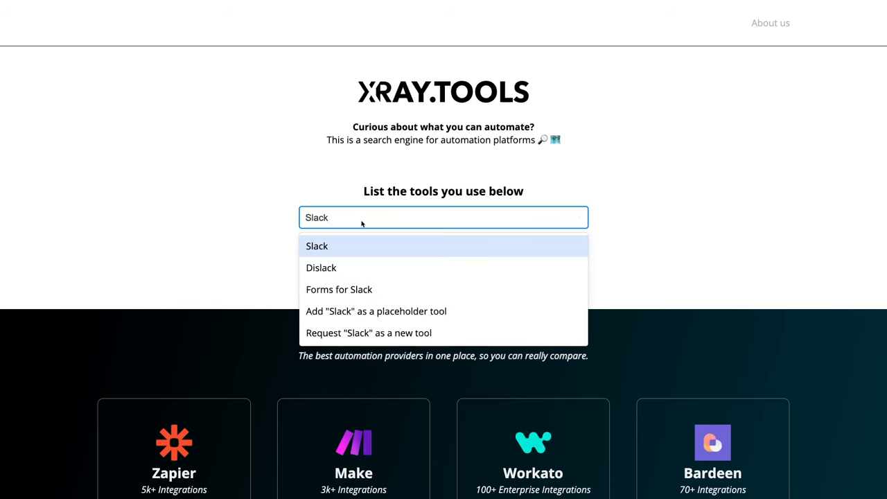
Step: Add Slack, view its automation abilities, and scroll its triggers, actions and searches
click(317, 246)
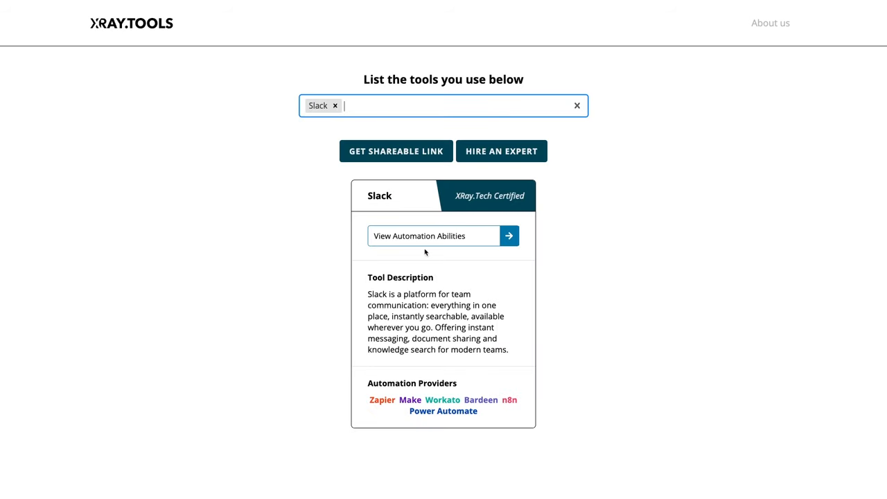
click(509, 235)
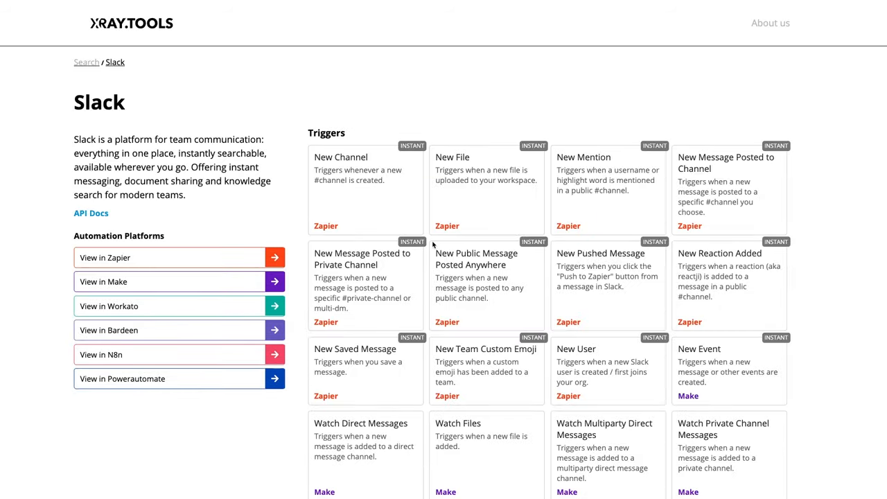
scroll(down, 3)
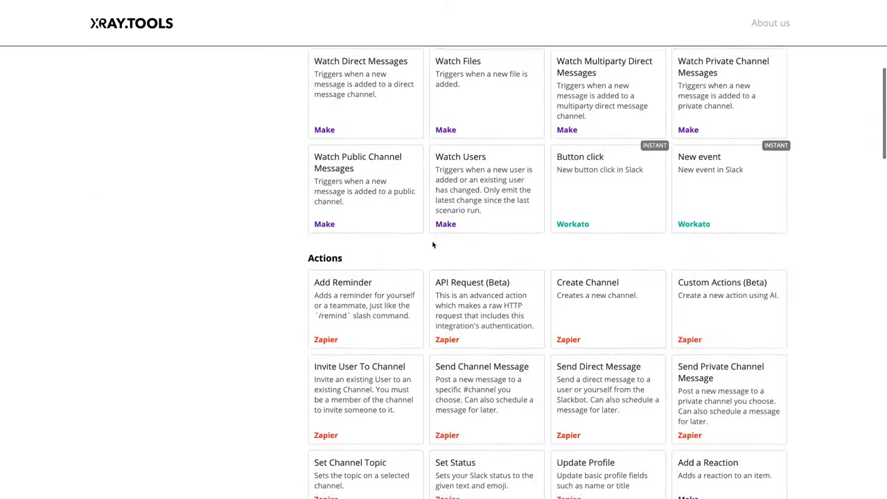
scroll(down, 3)
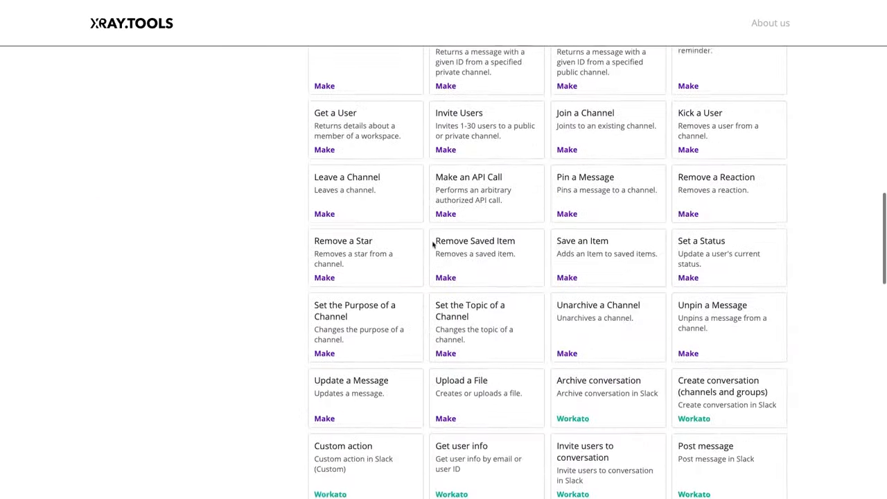
scroll(down, 3)
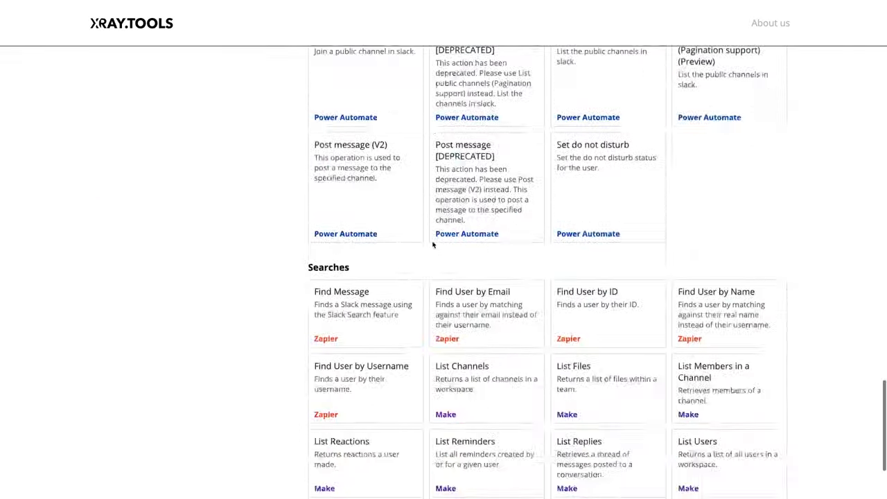
scroll(down, 3)
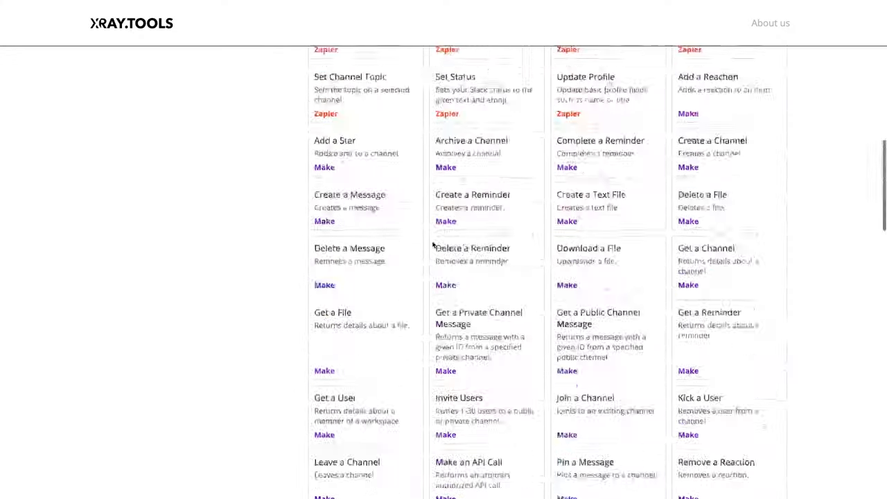